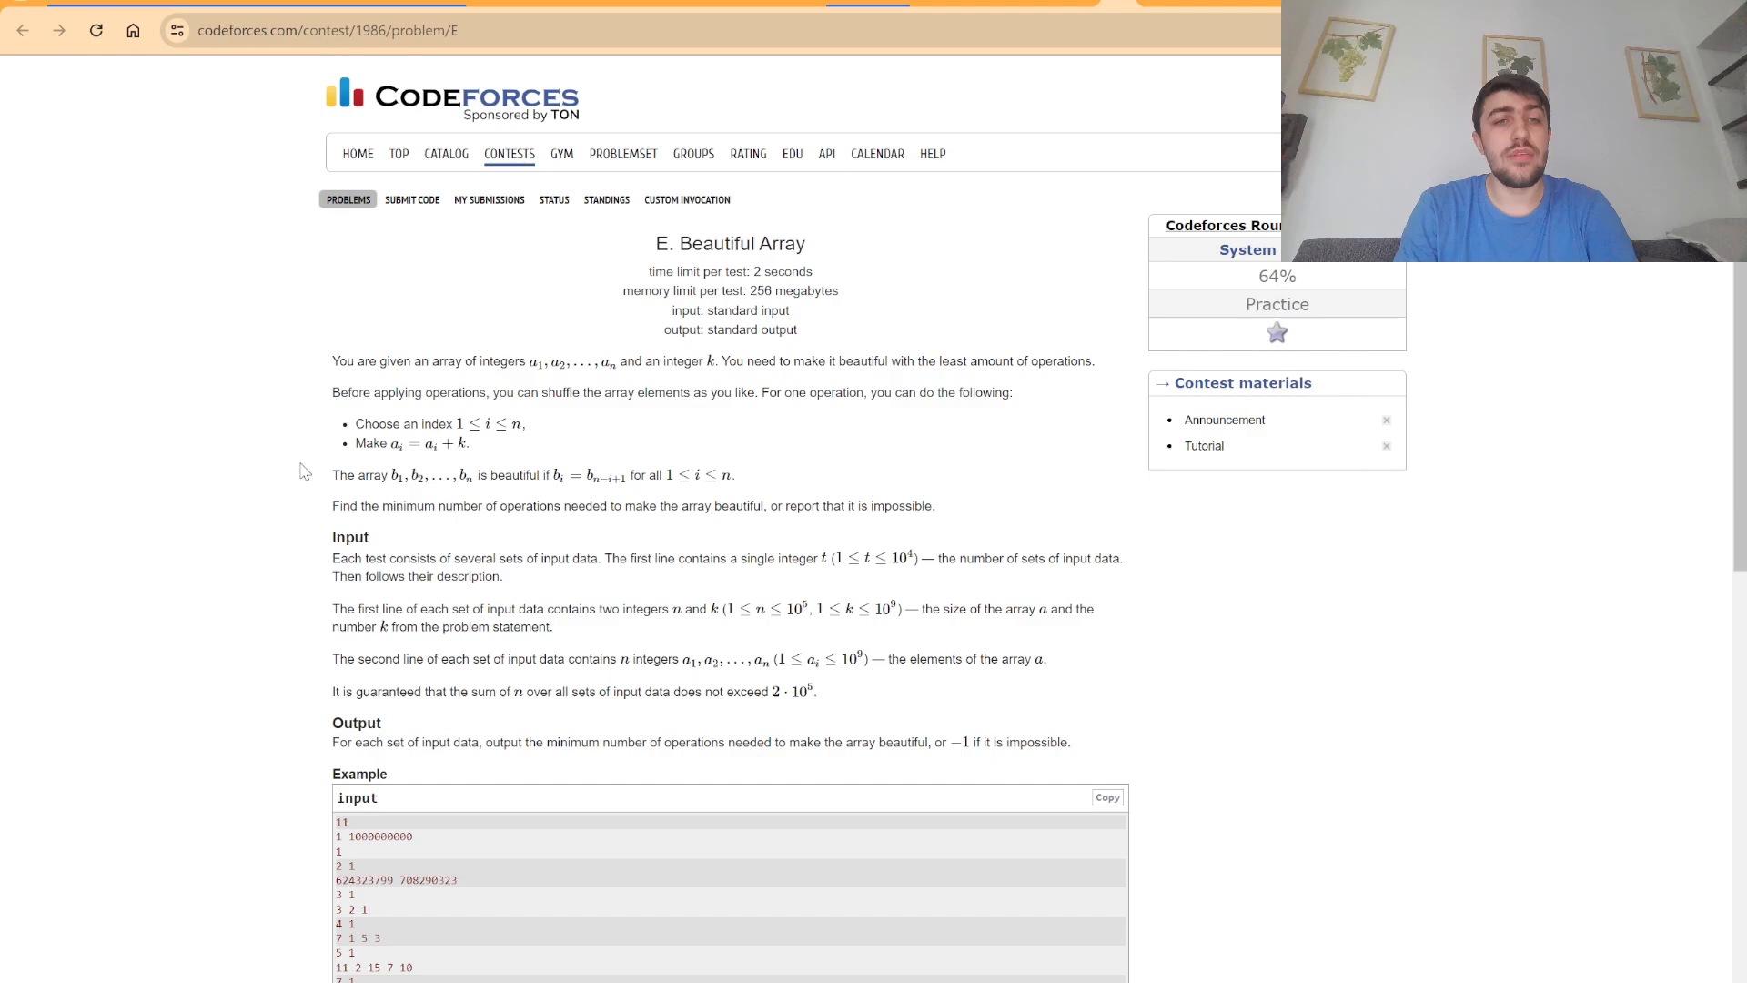
mouse_move(288, 467)
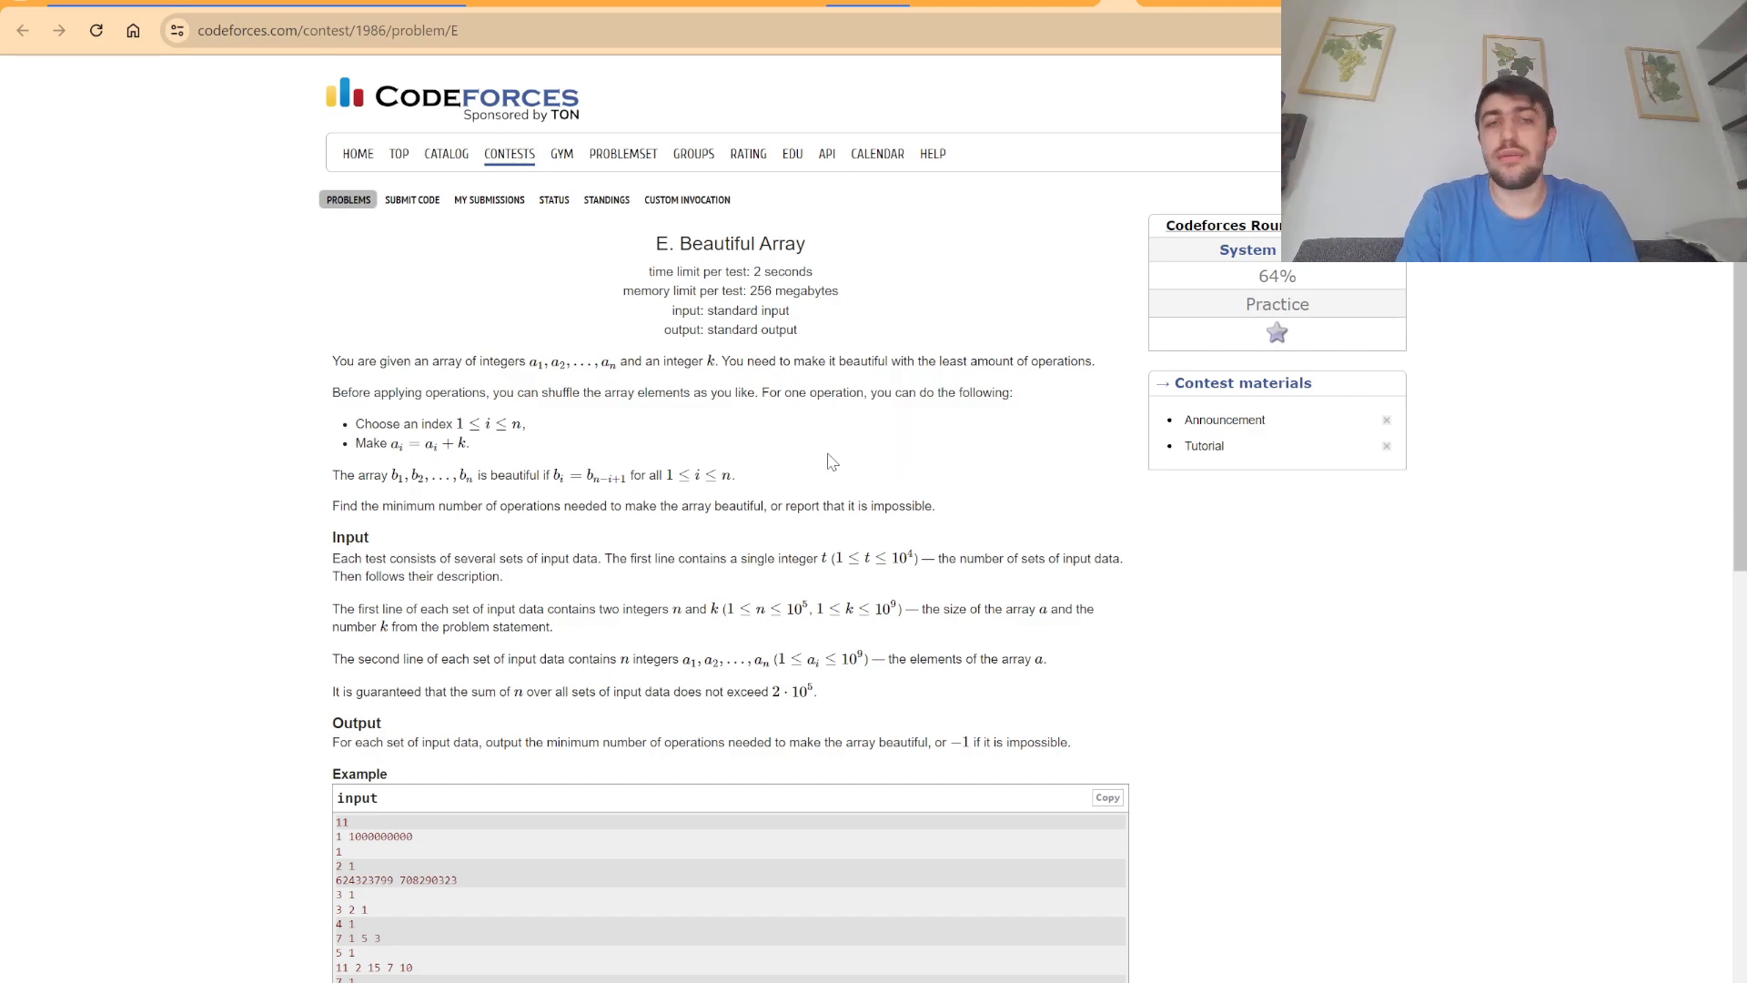
mouse_move(837, 464)
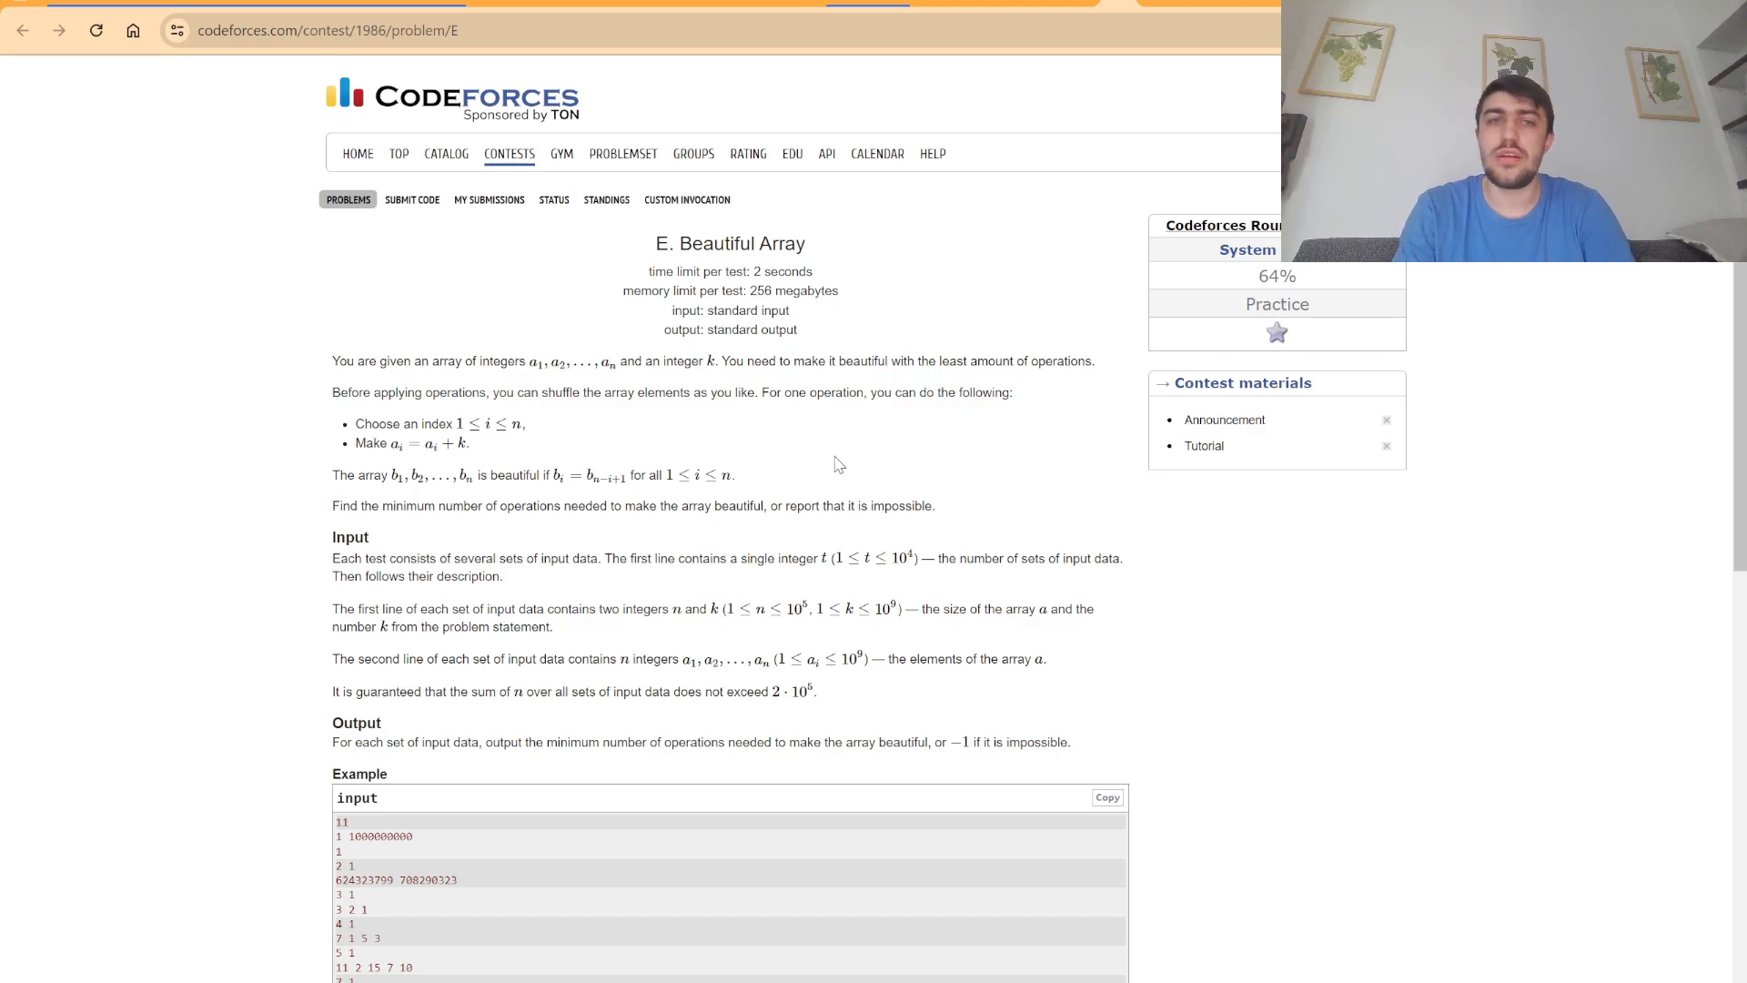
mouse_move(748, 459)
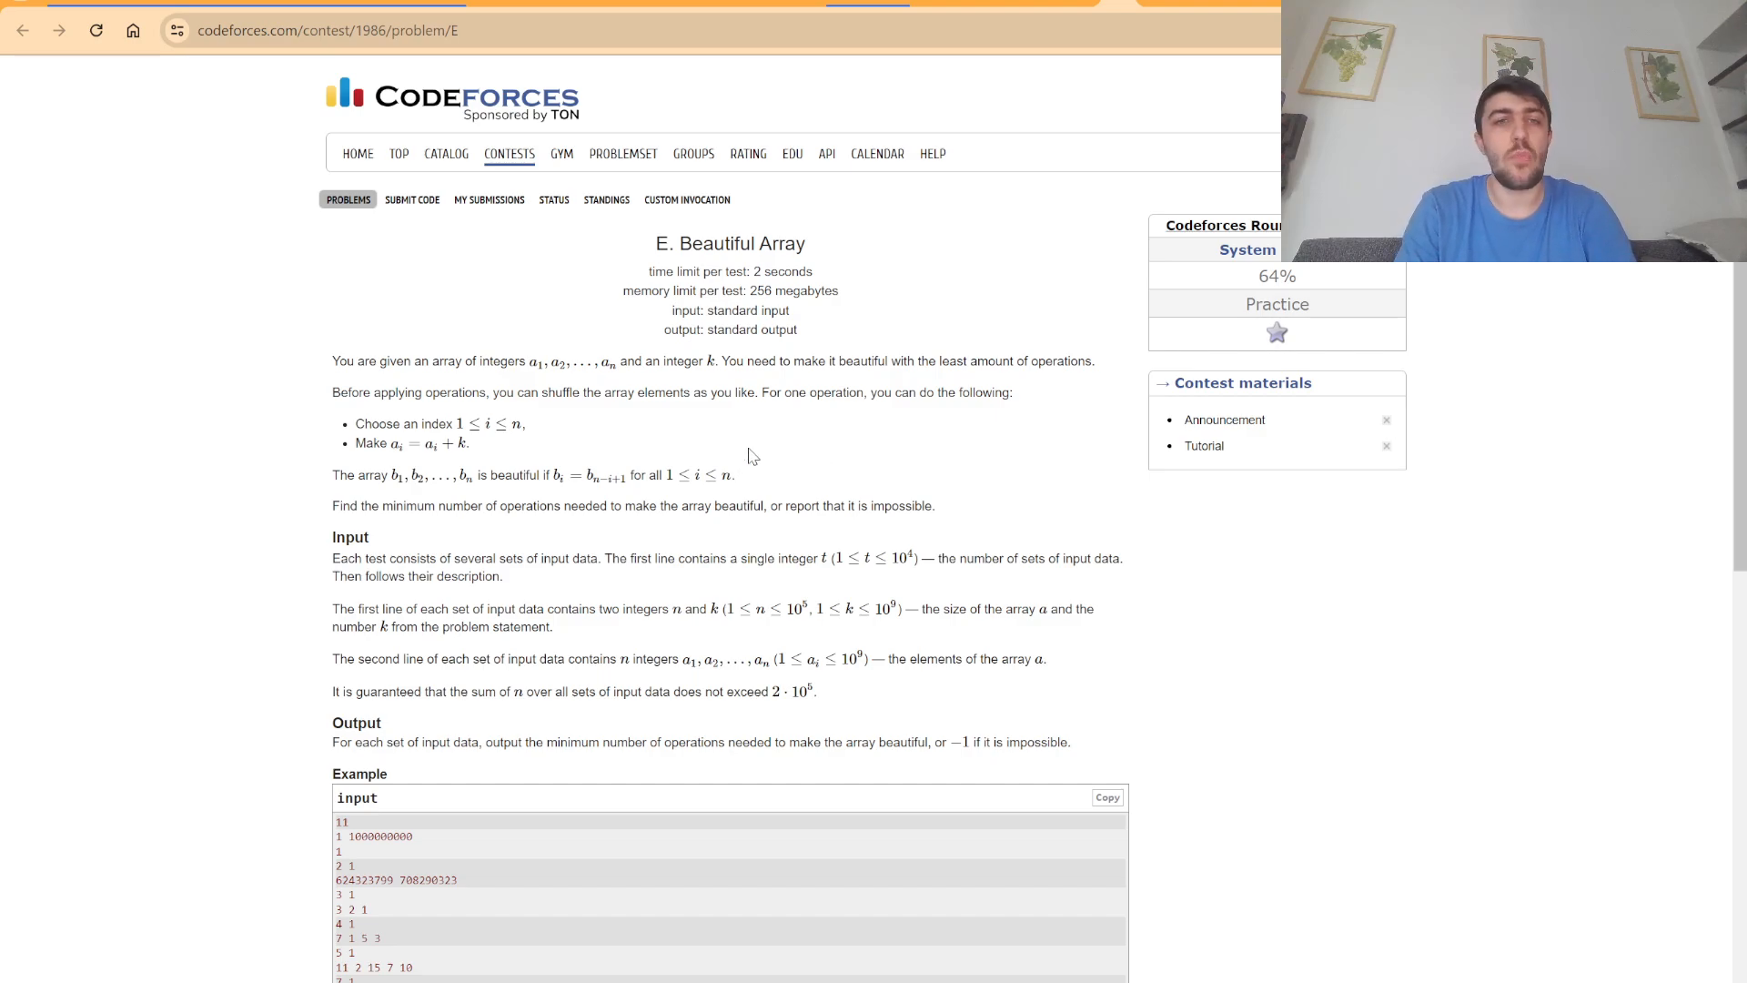
mouse_move(695, 425)
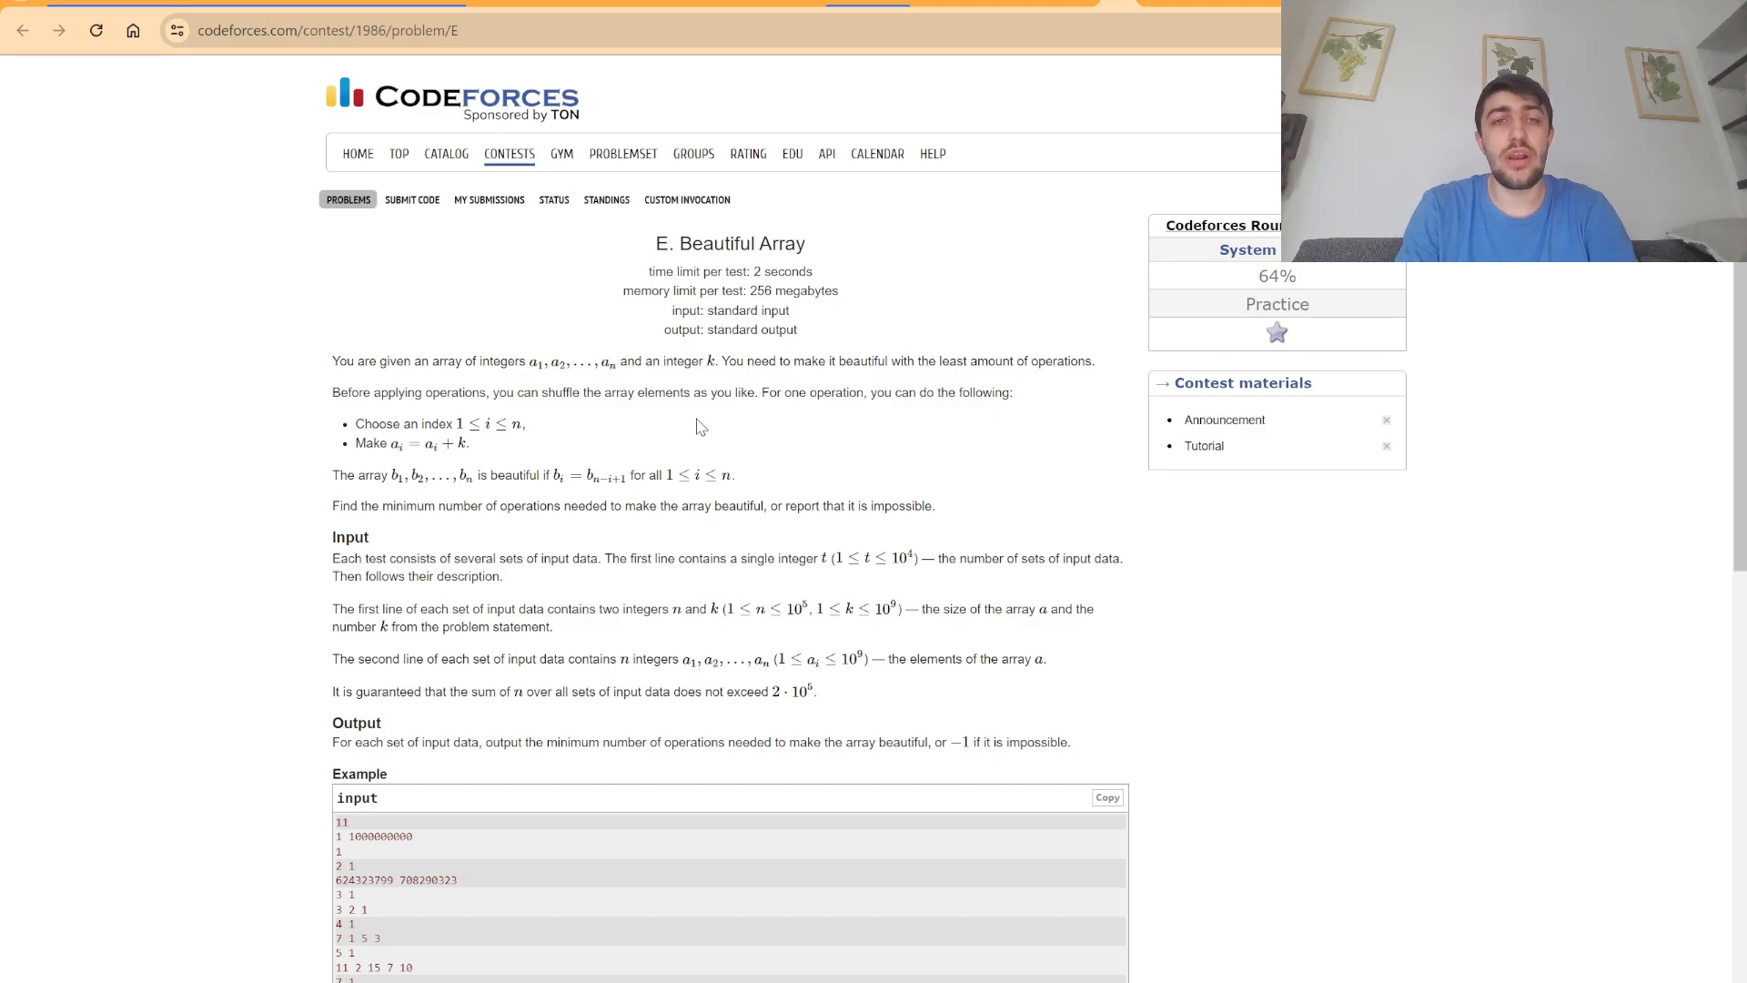
mouse_move(708, 439)
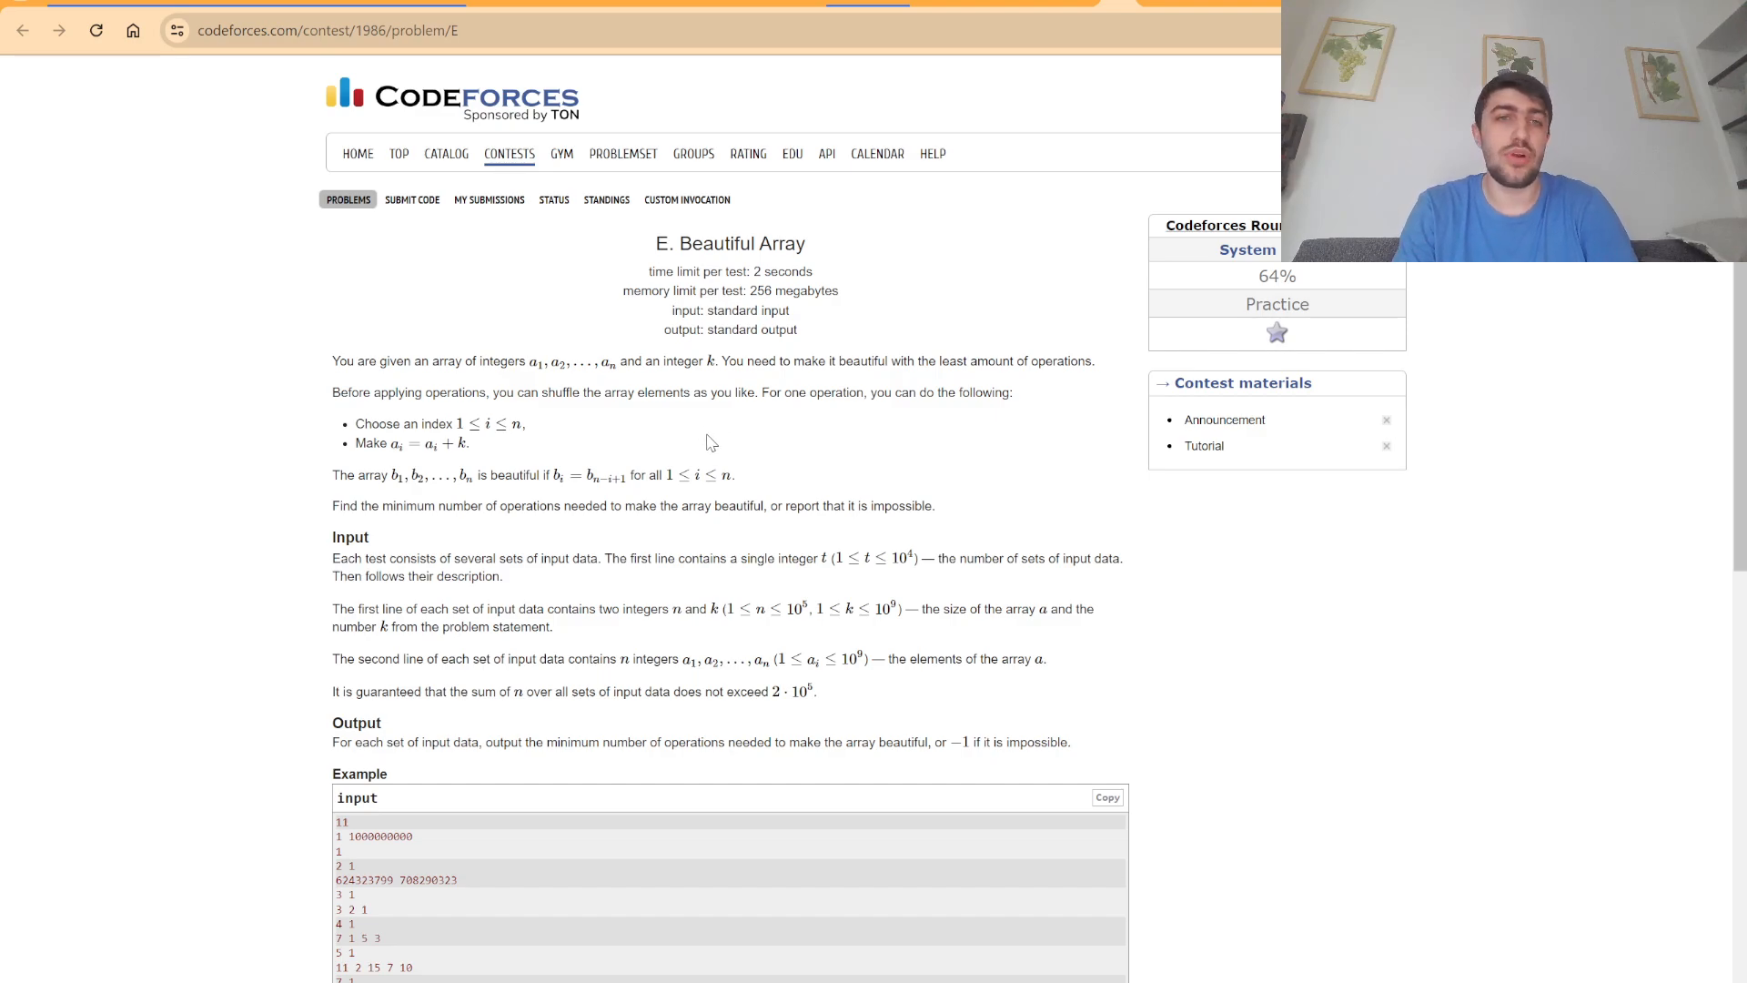
mouse_move(702, 439)
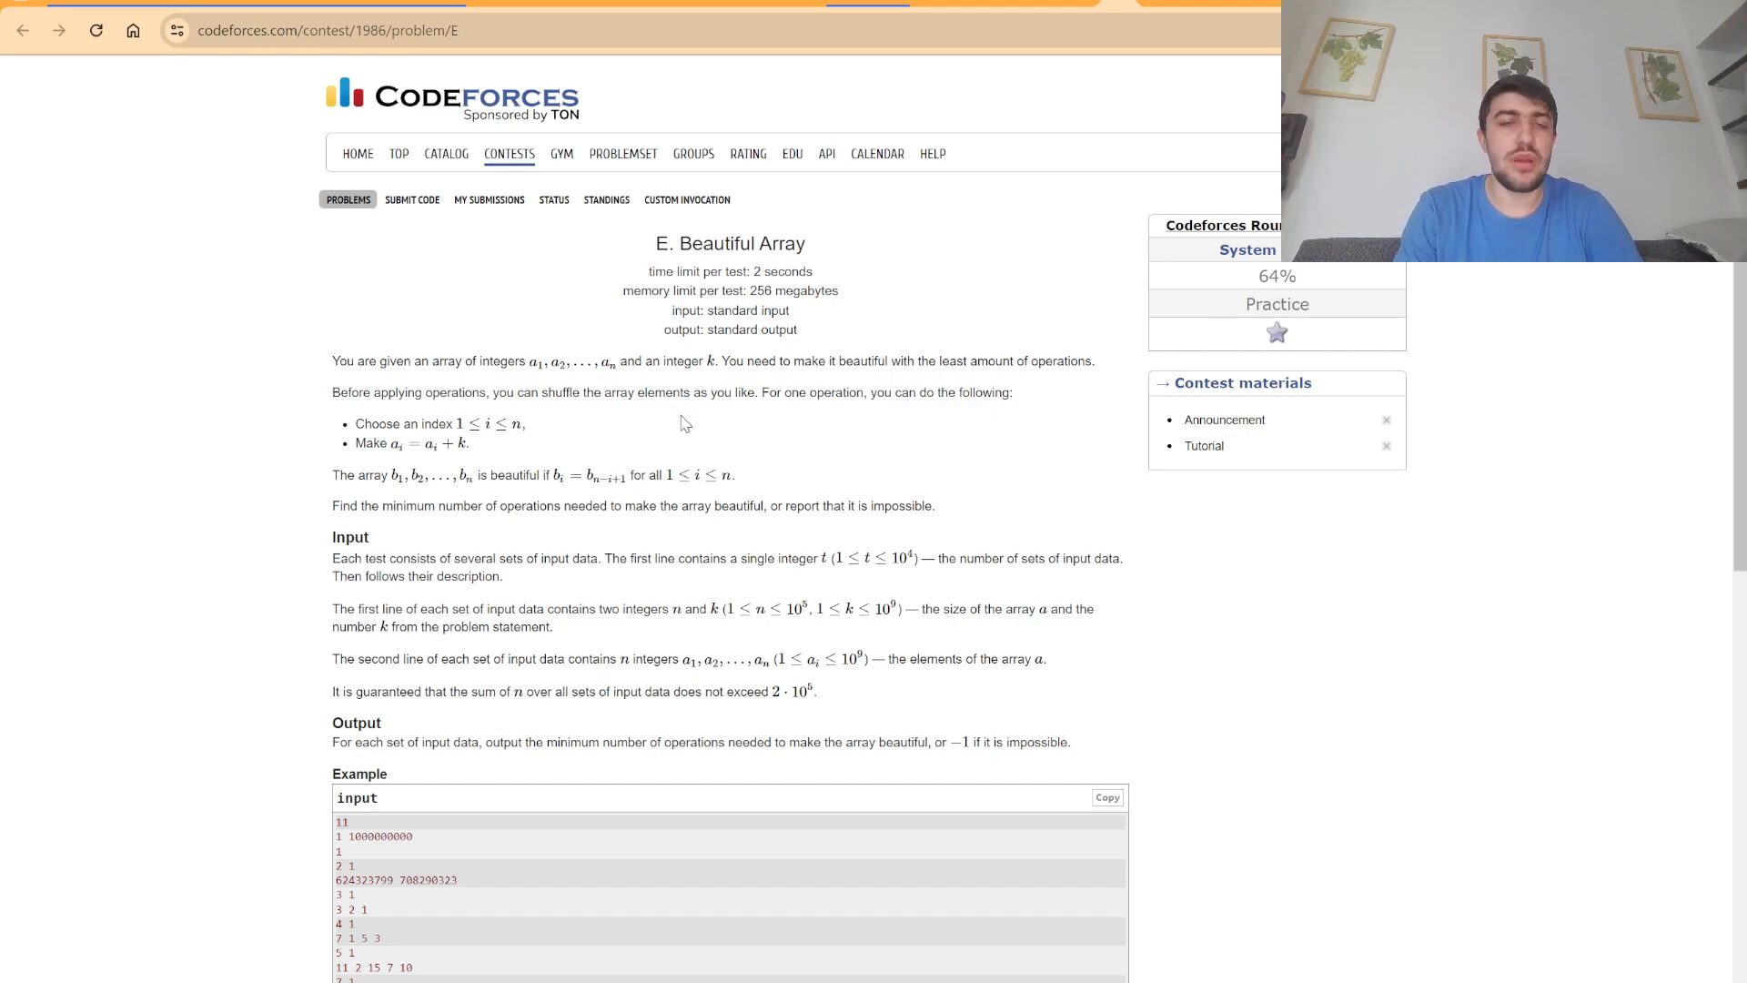
mouse_move(686, 417)
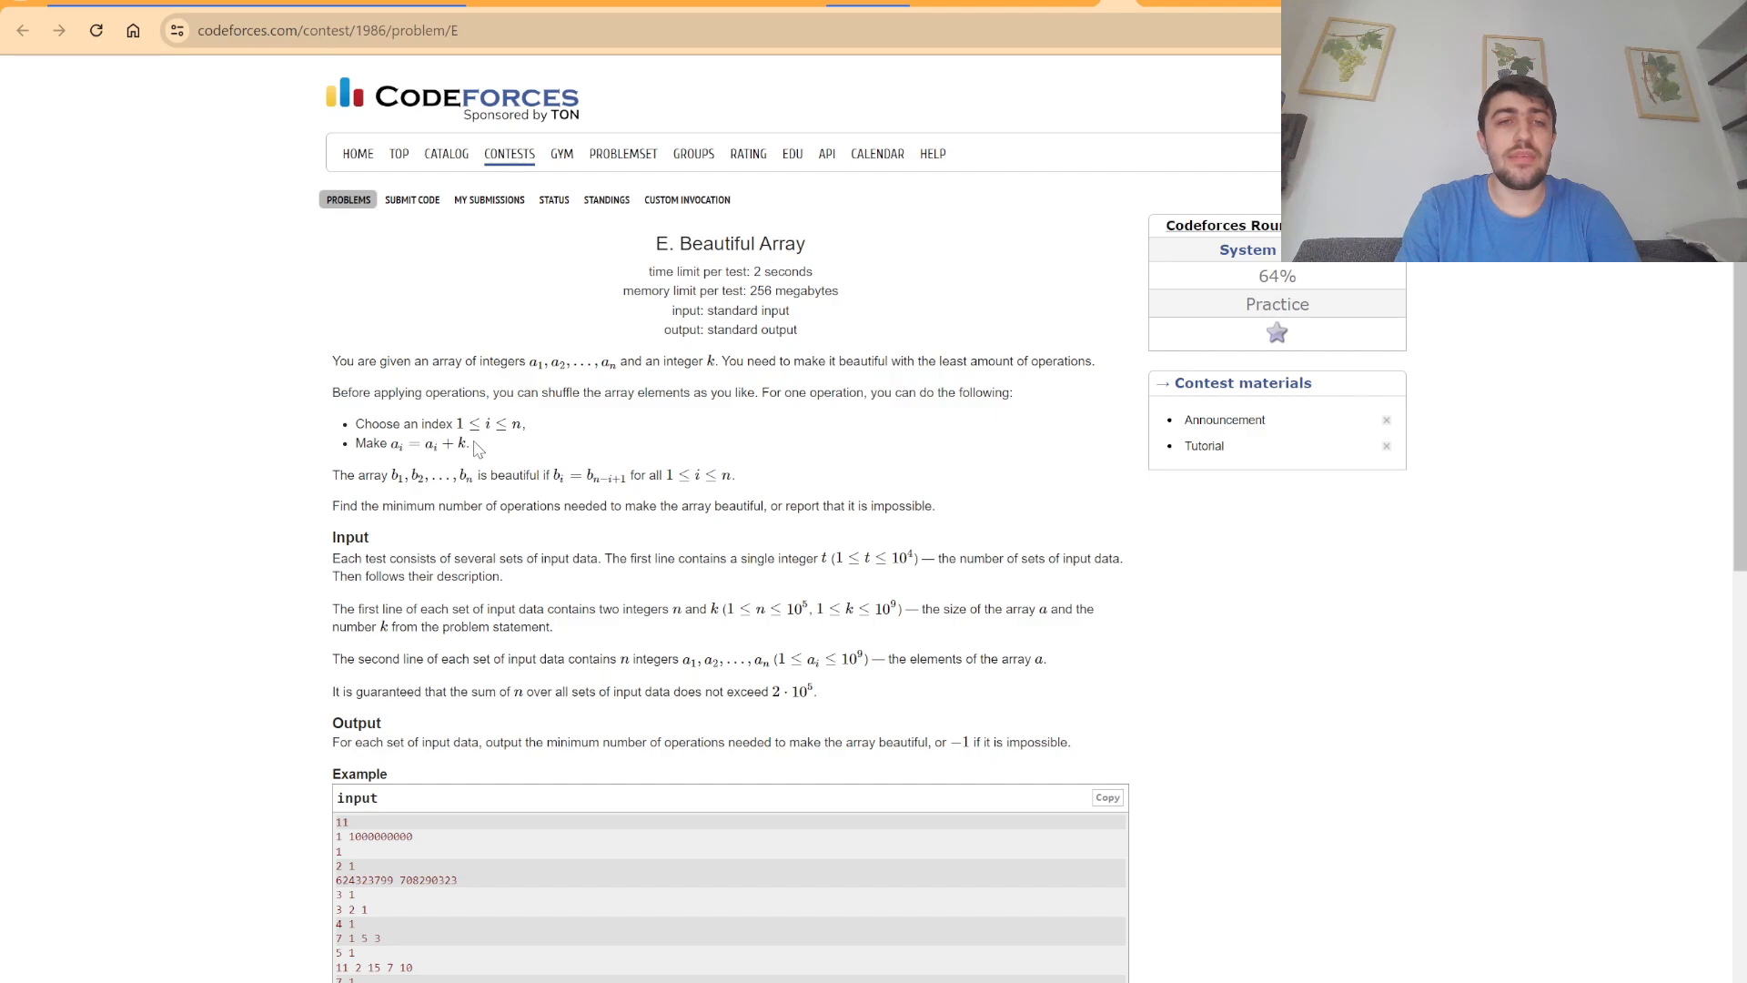
mouse_move(533, 437)
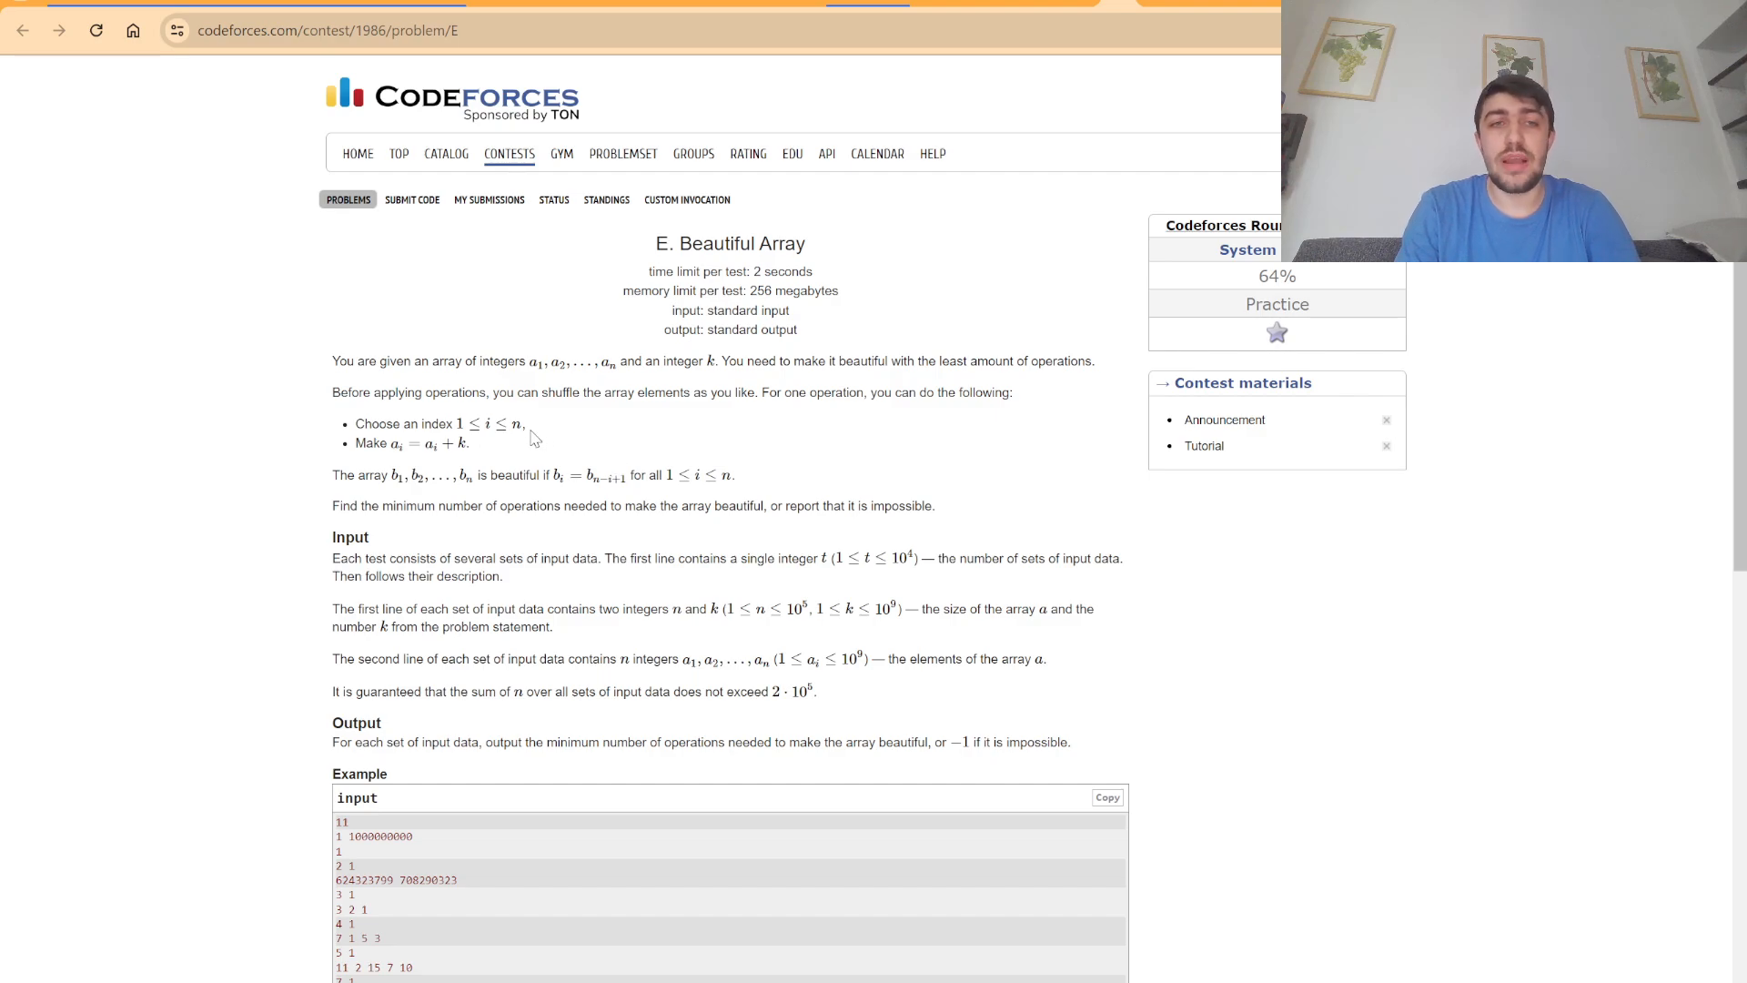
mouse_move(605, 439)
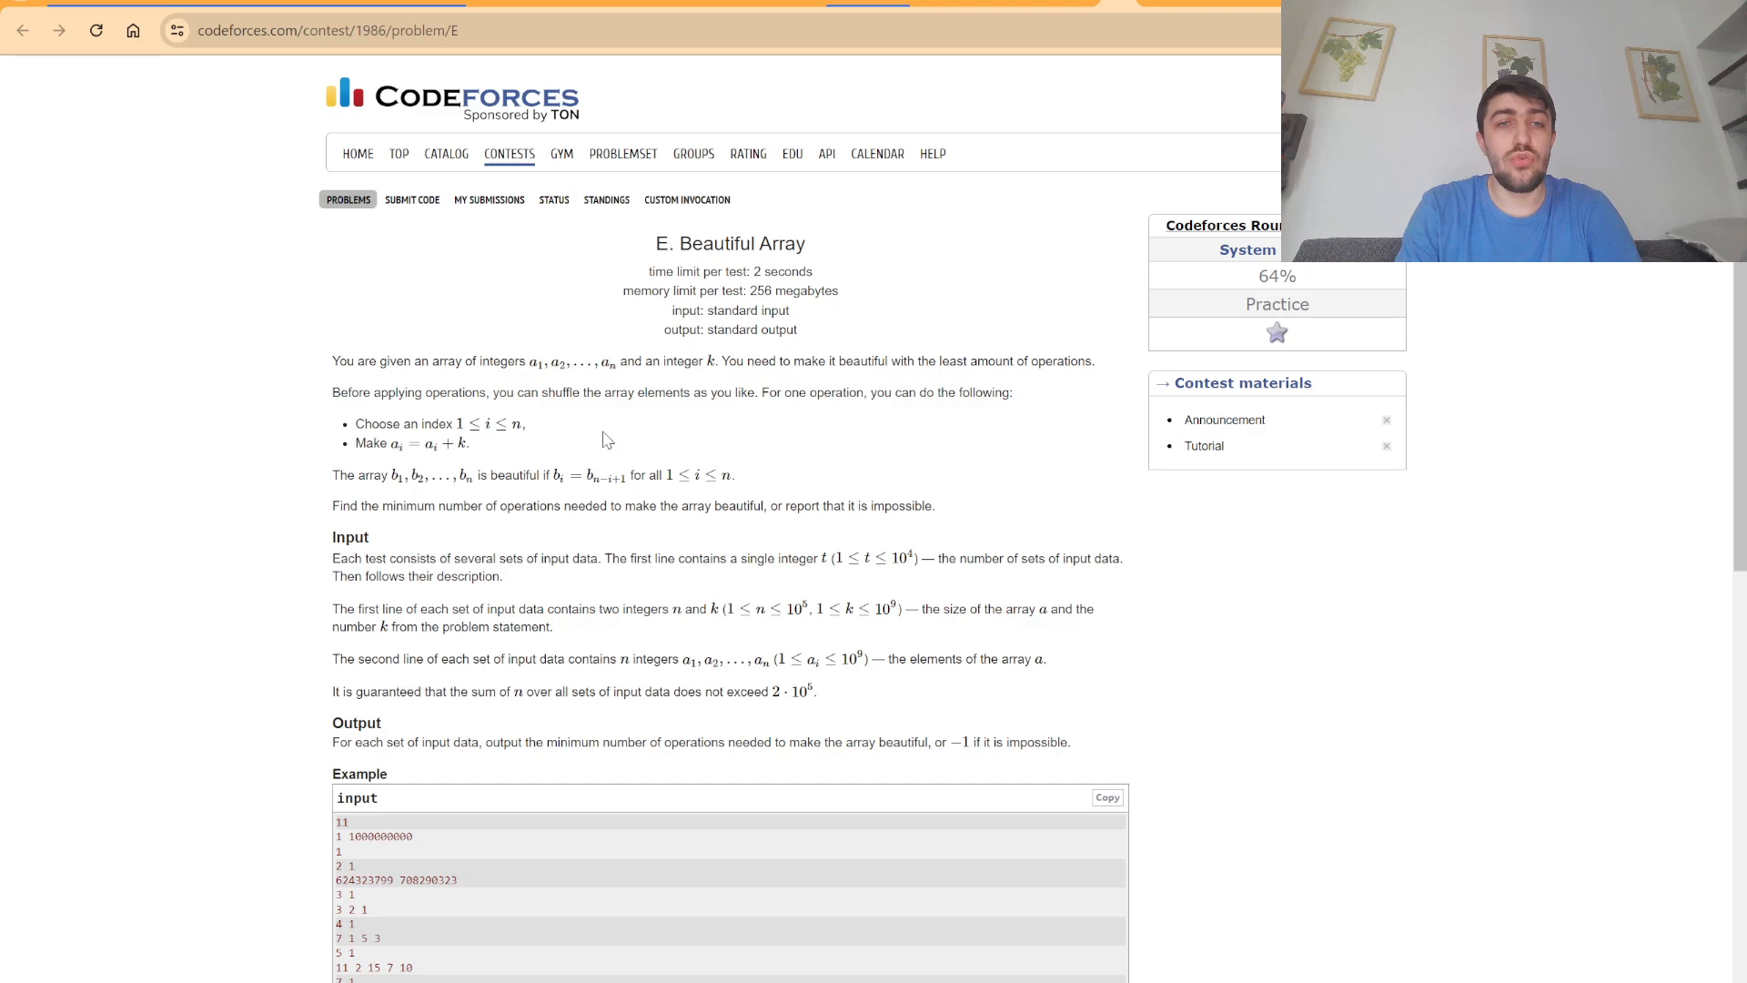
mouse_move(668, 425)
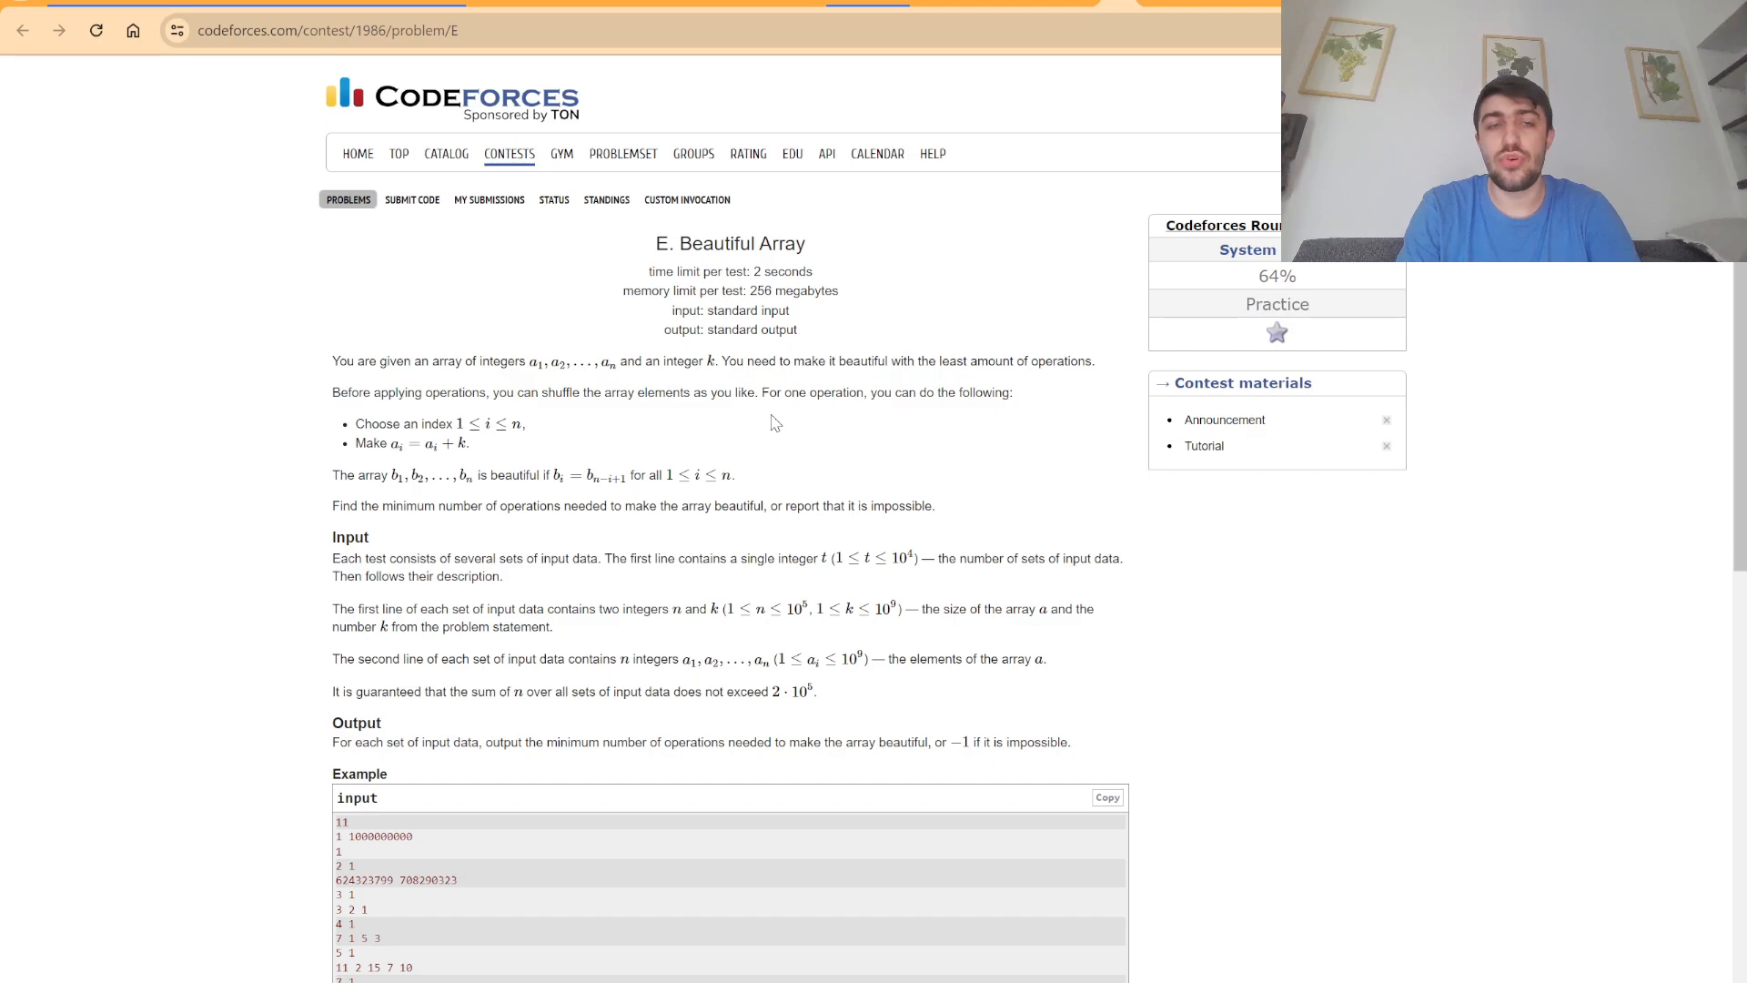
mouse_move(704, 445)
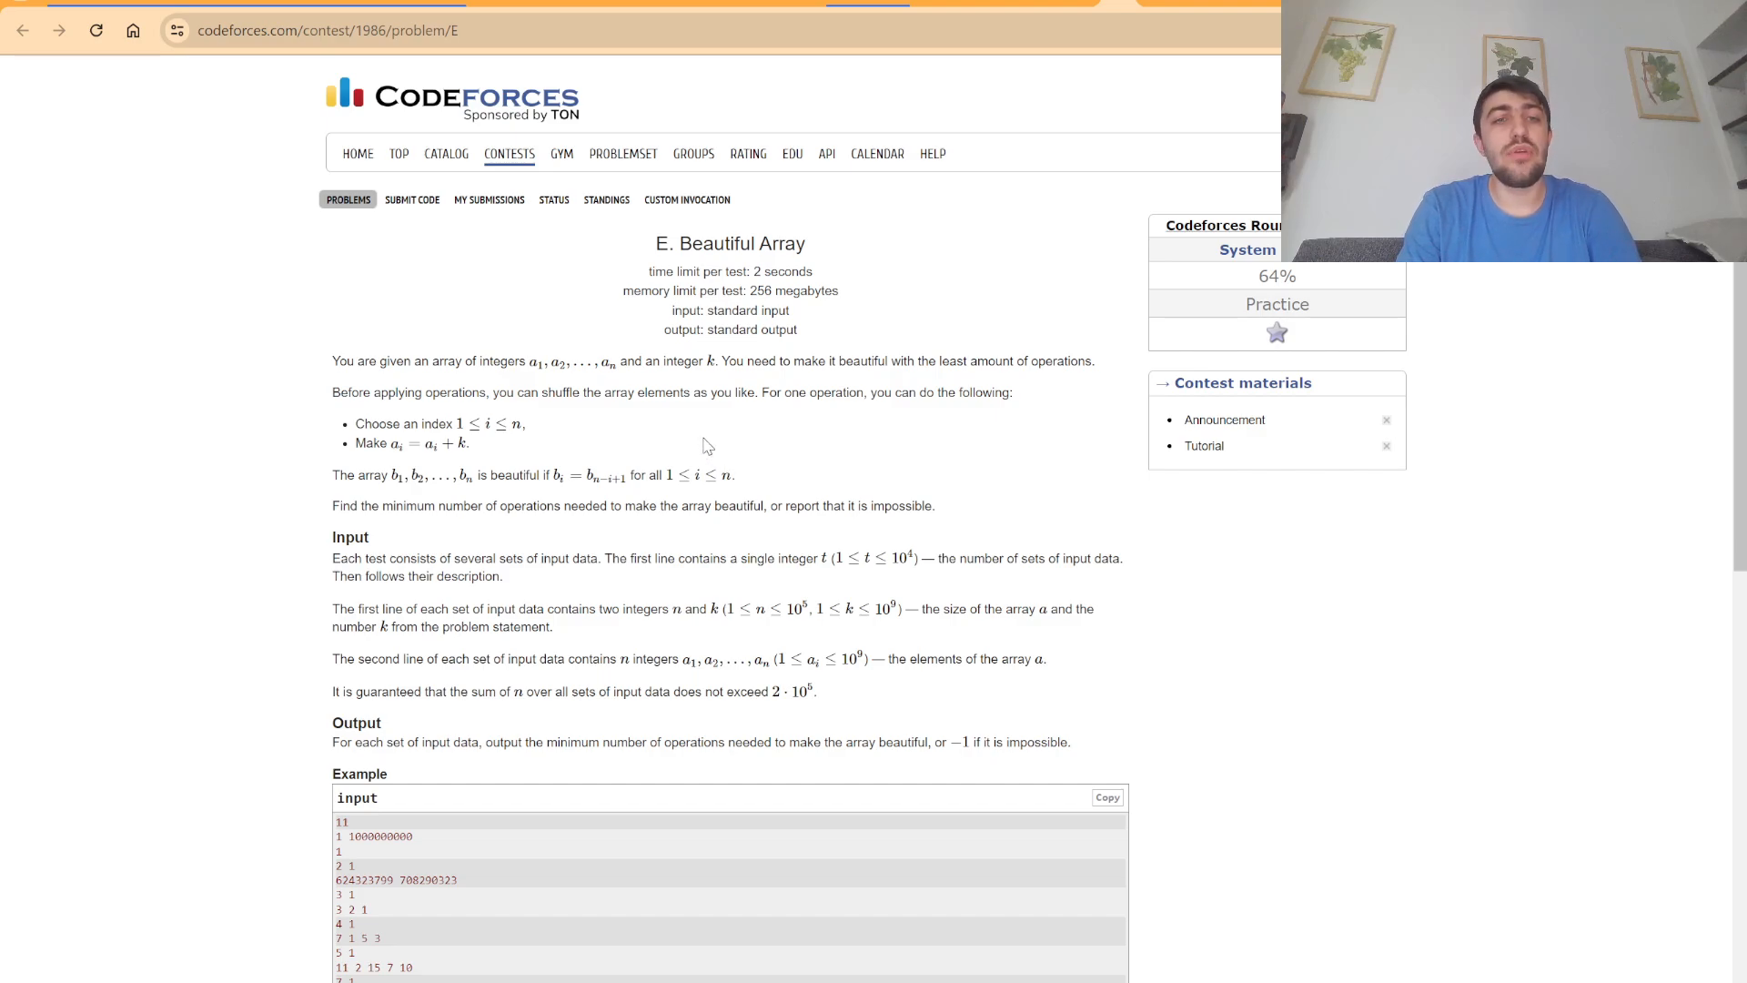
mouse_move(566, 440)
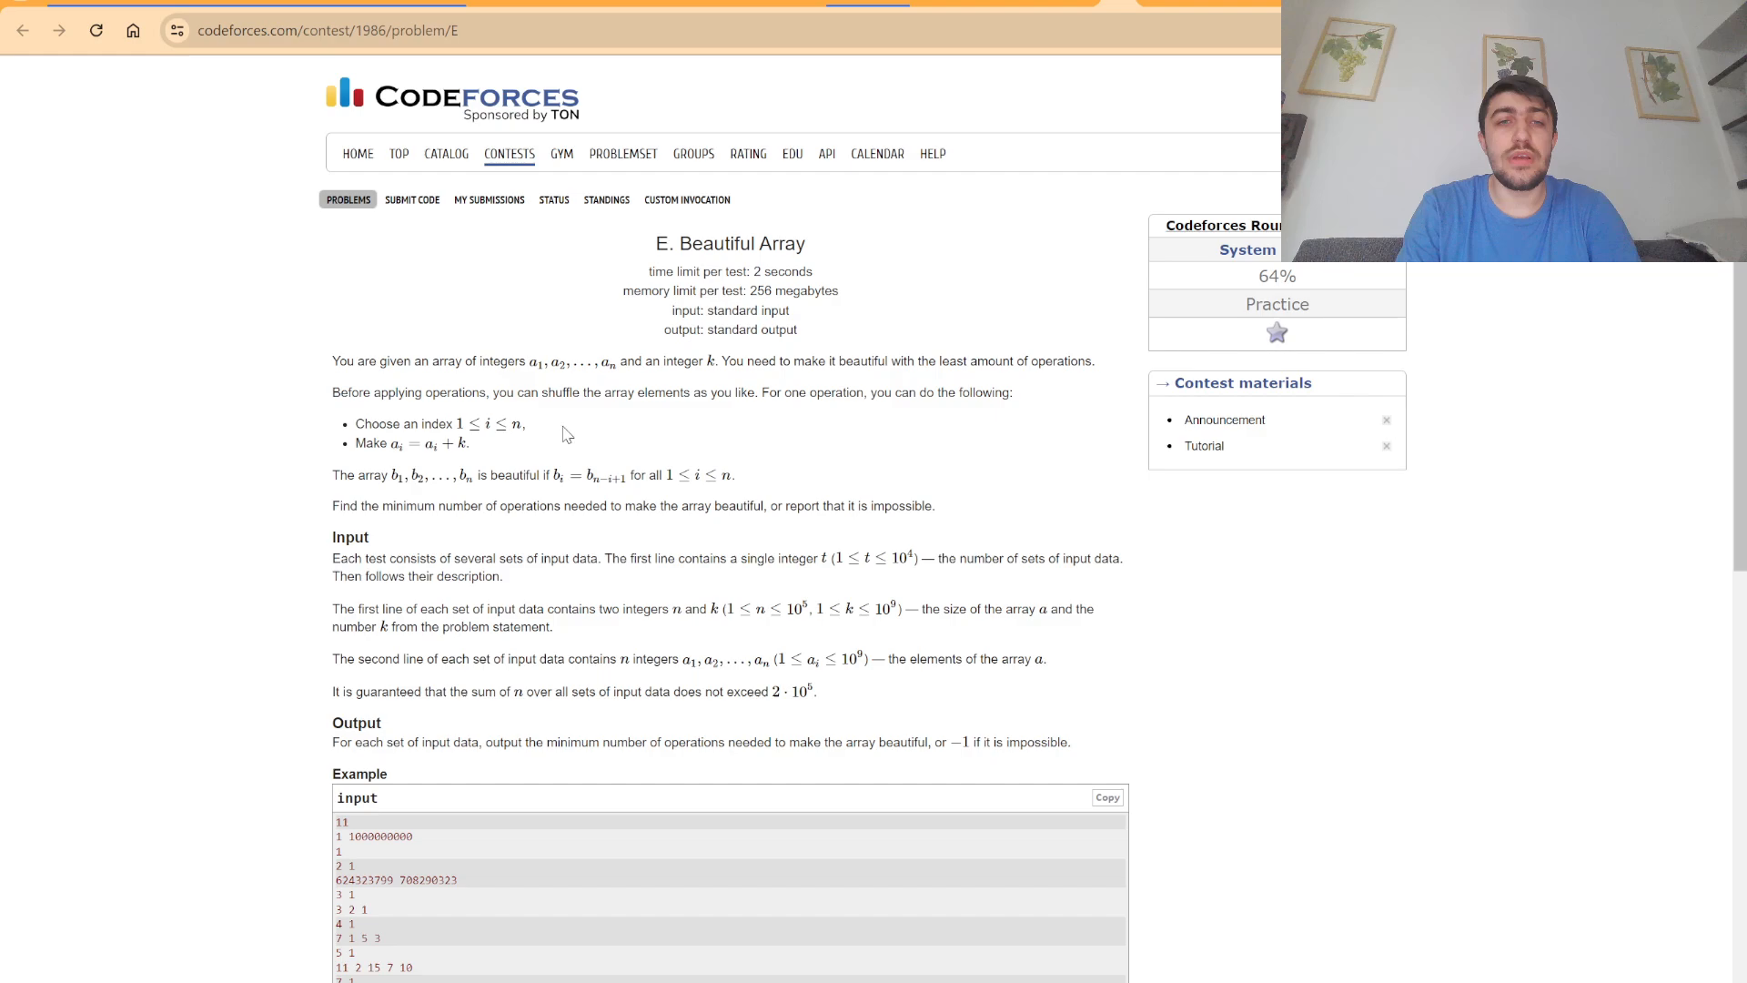
mouse_move(588, 435)
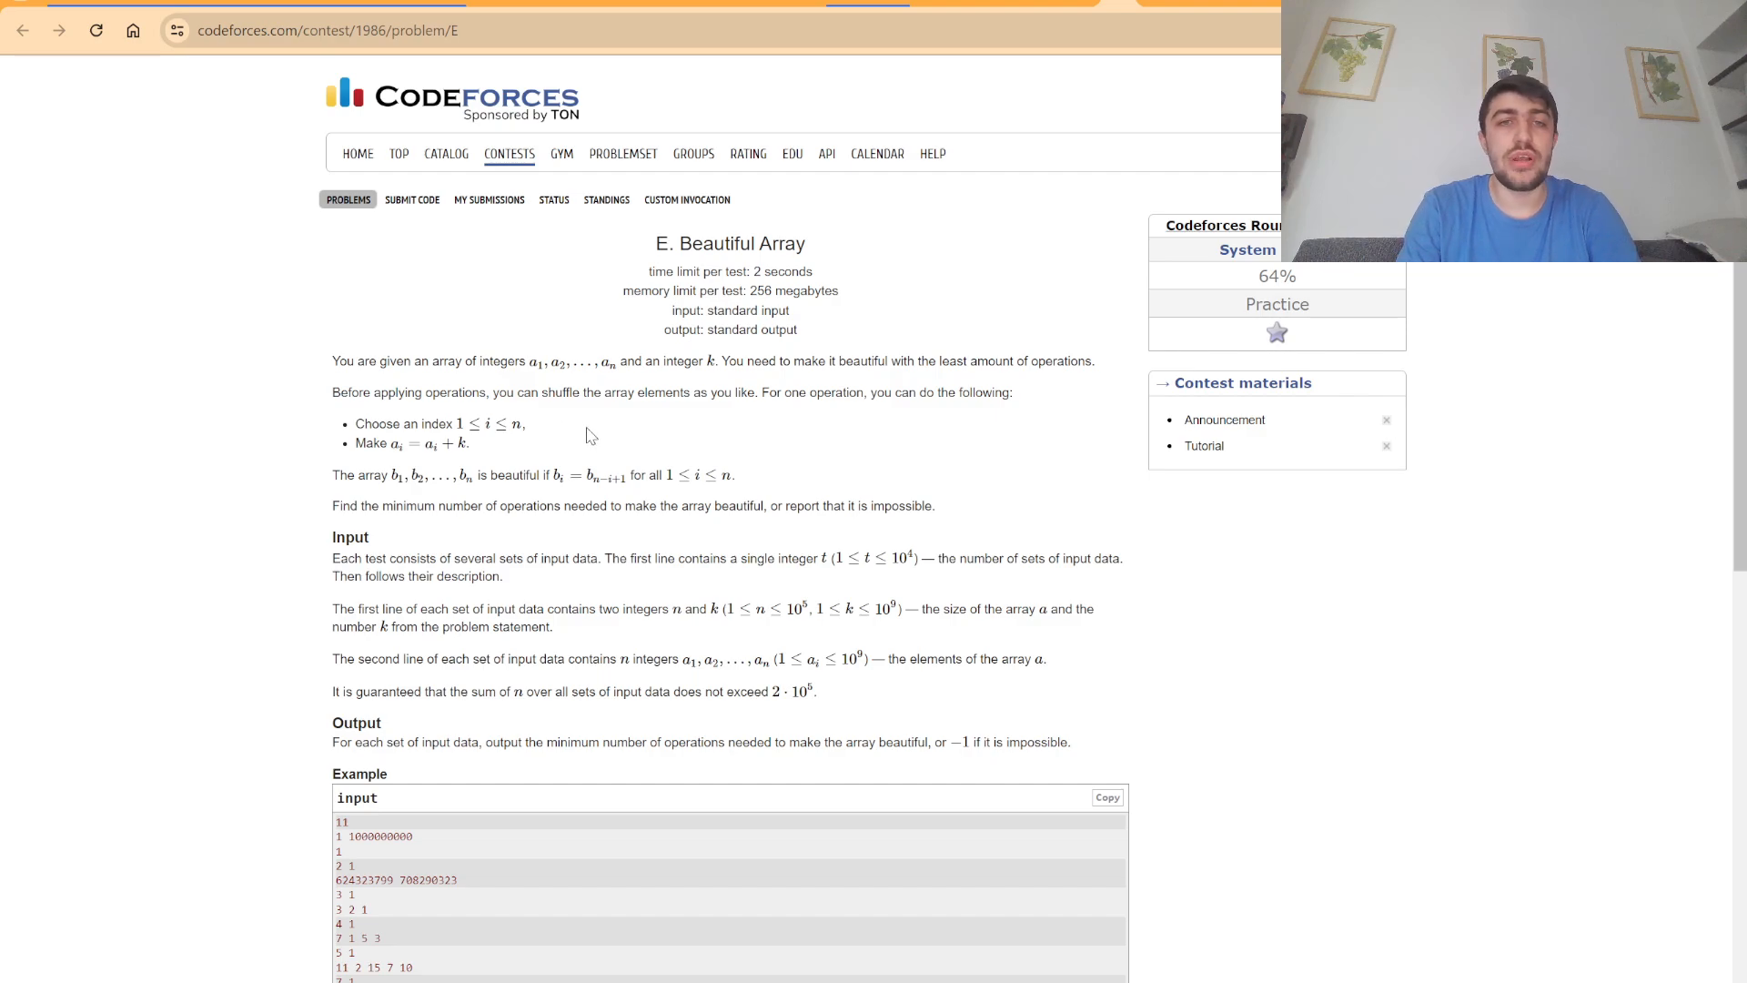
mouse_move(583, 435)
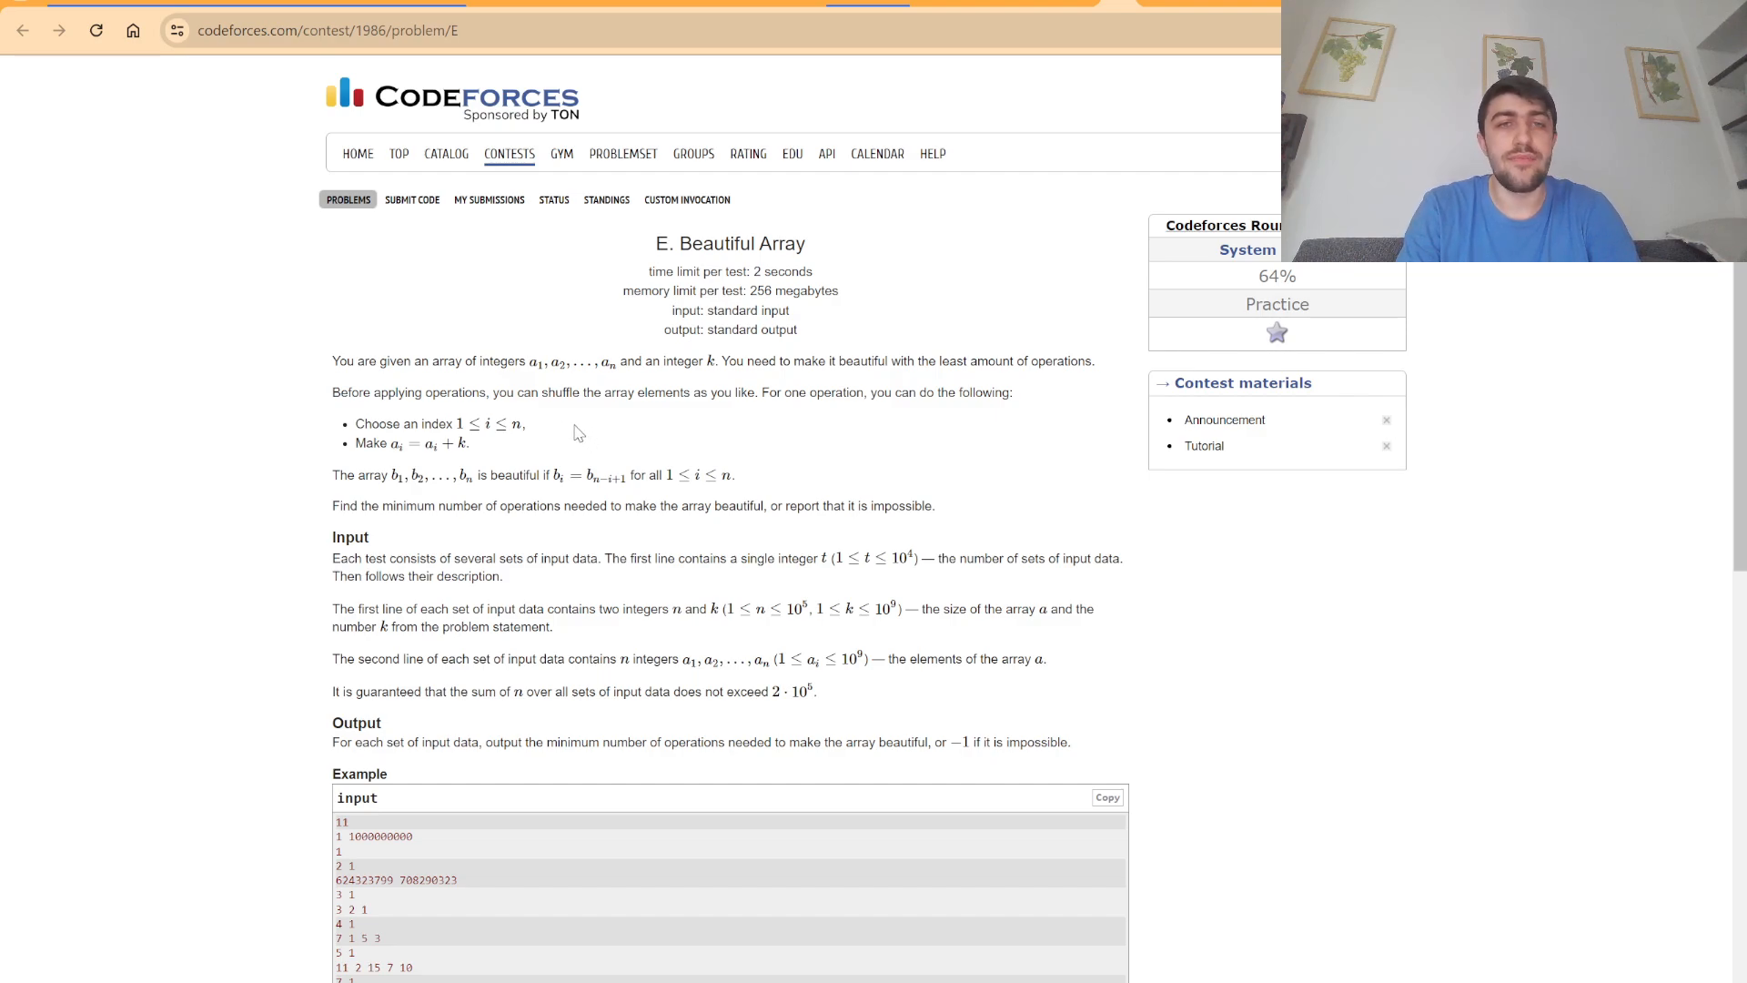
mouse_move(604, 424)
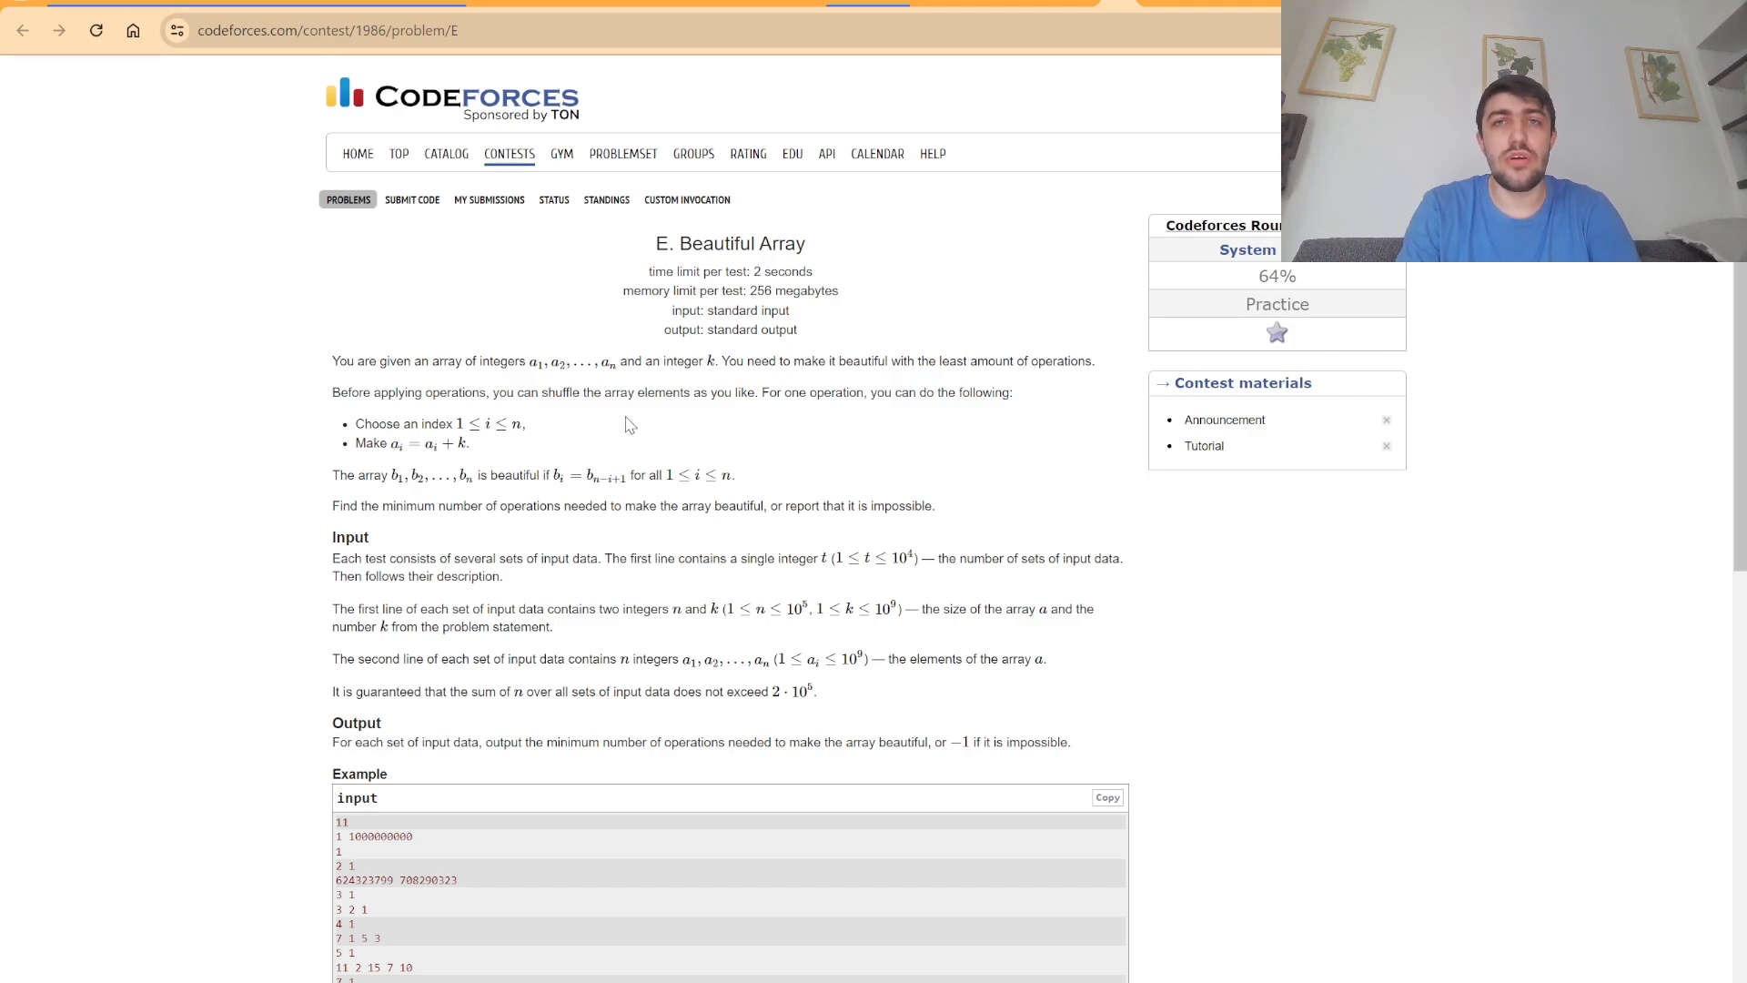
mouse_move(813, 433)
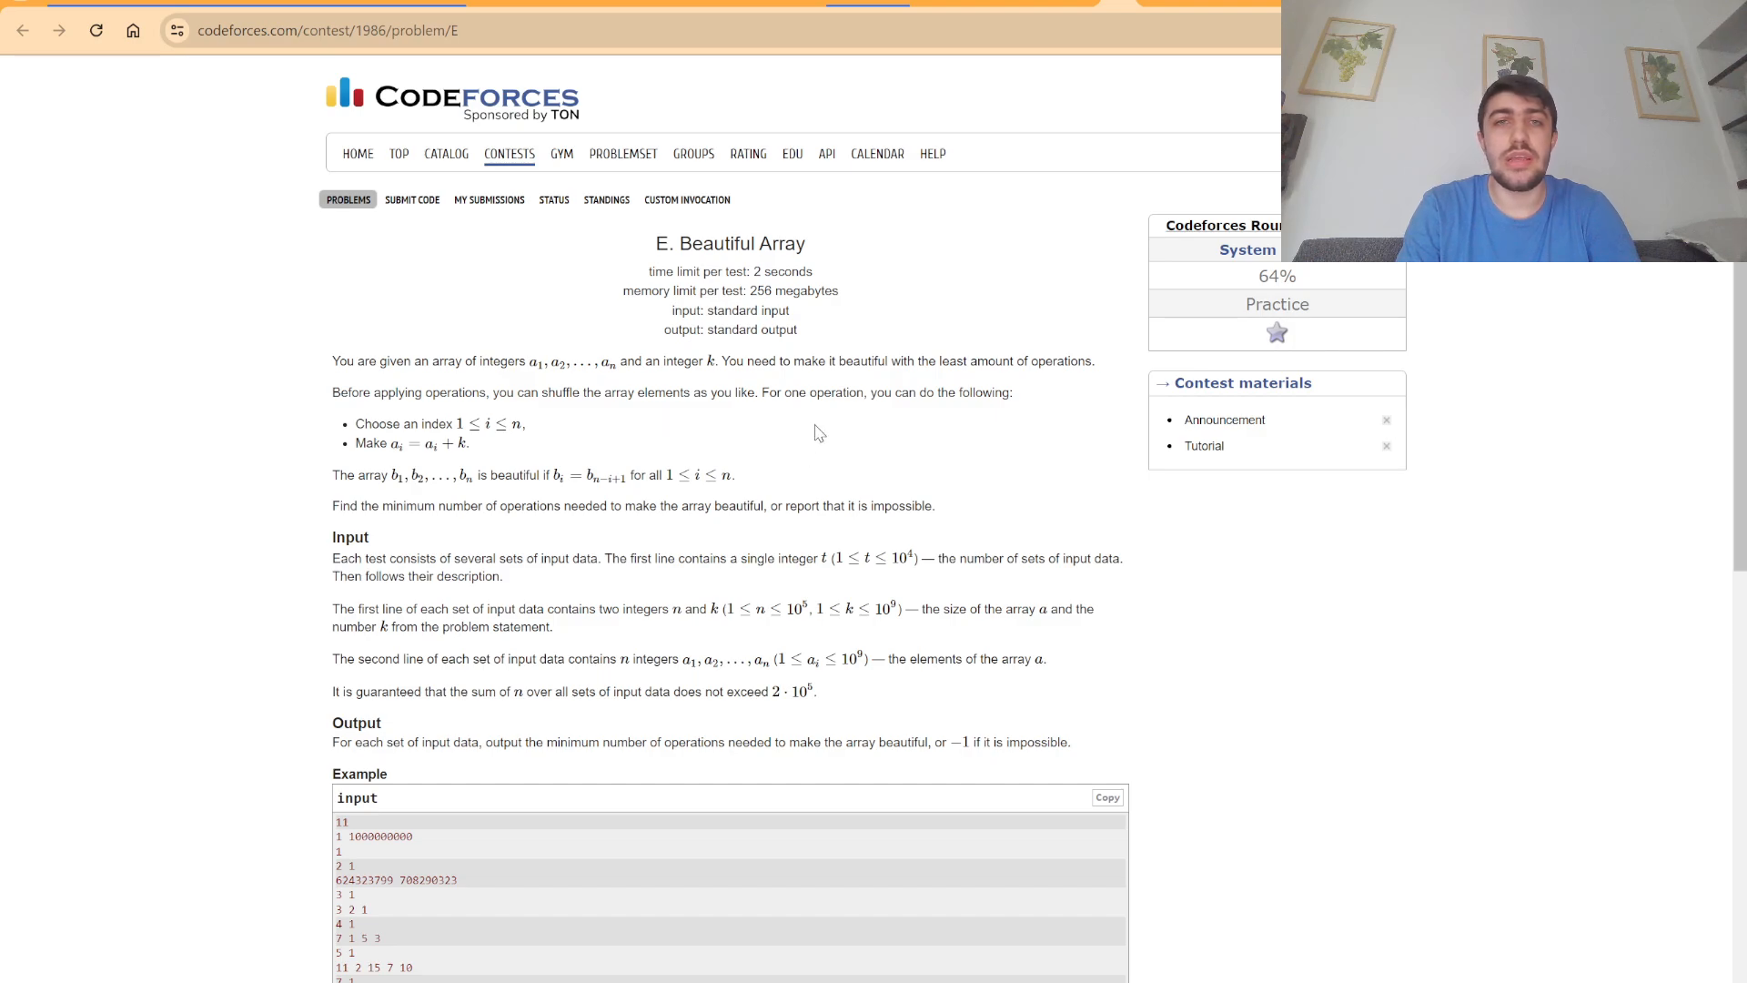
mouse_move(790, 439)
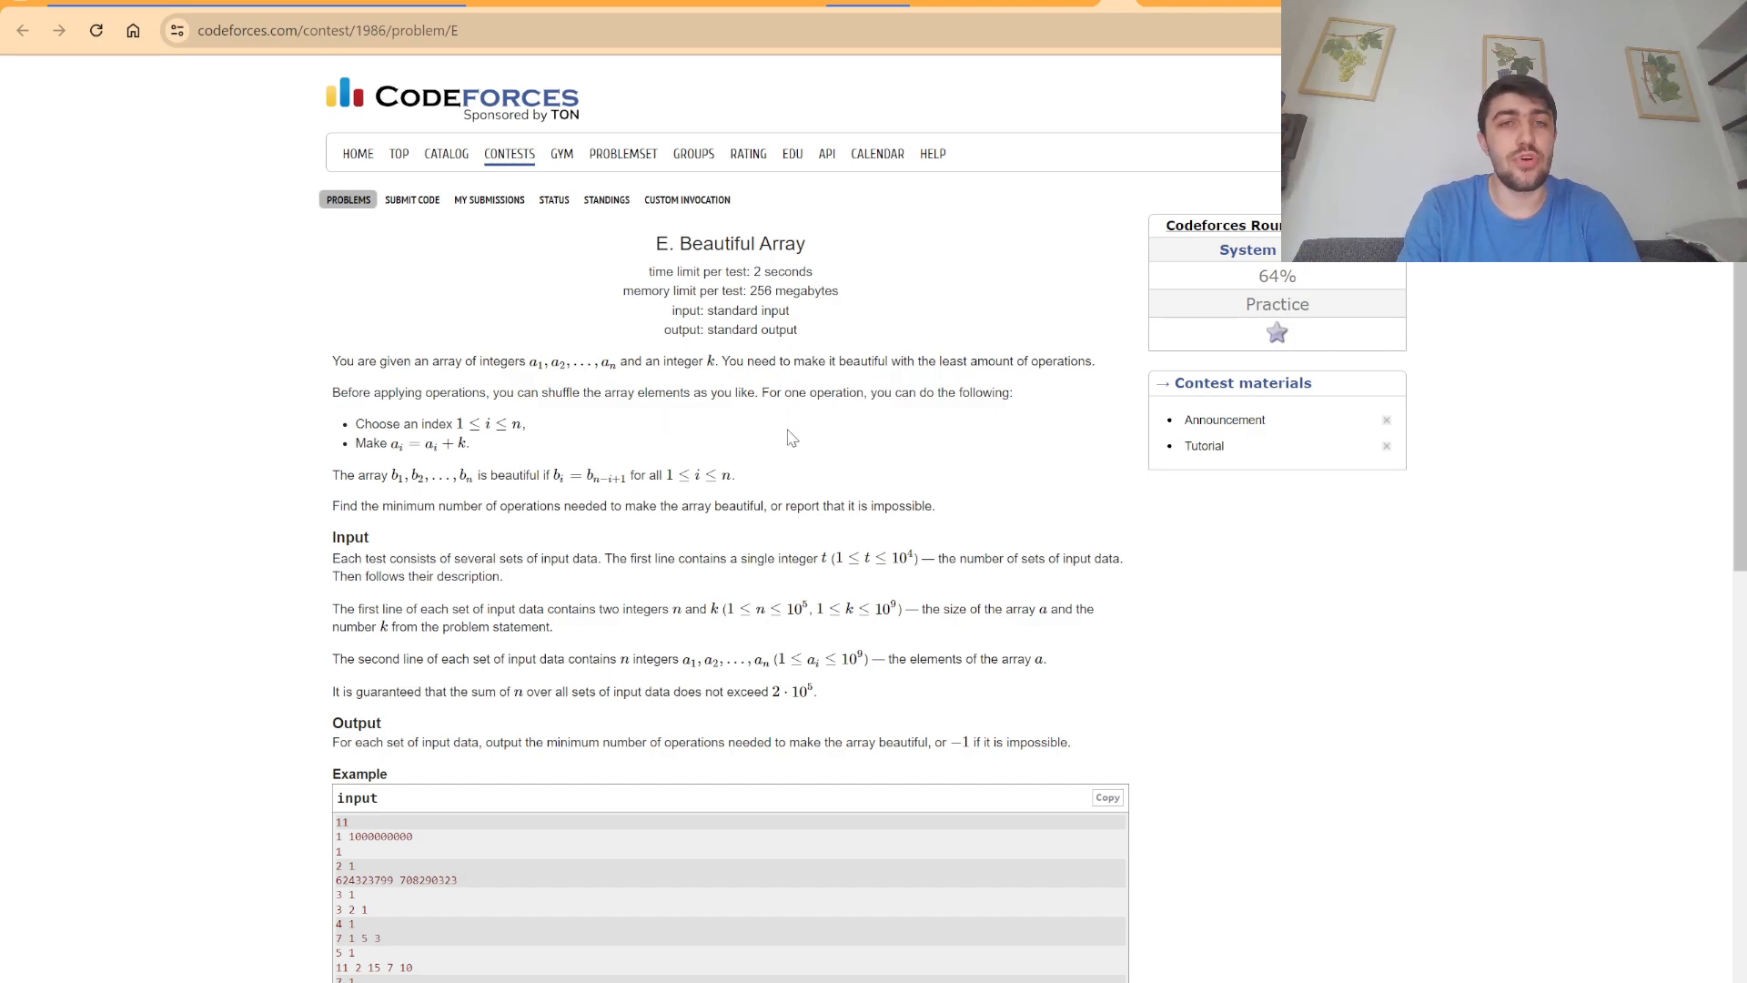
mouse_move(1056, 195)
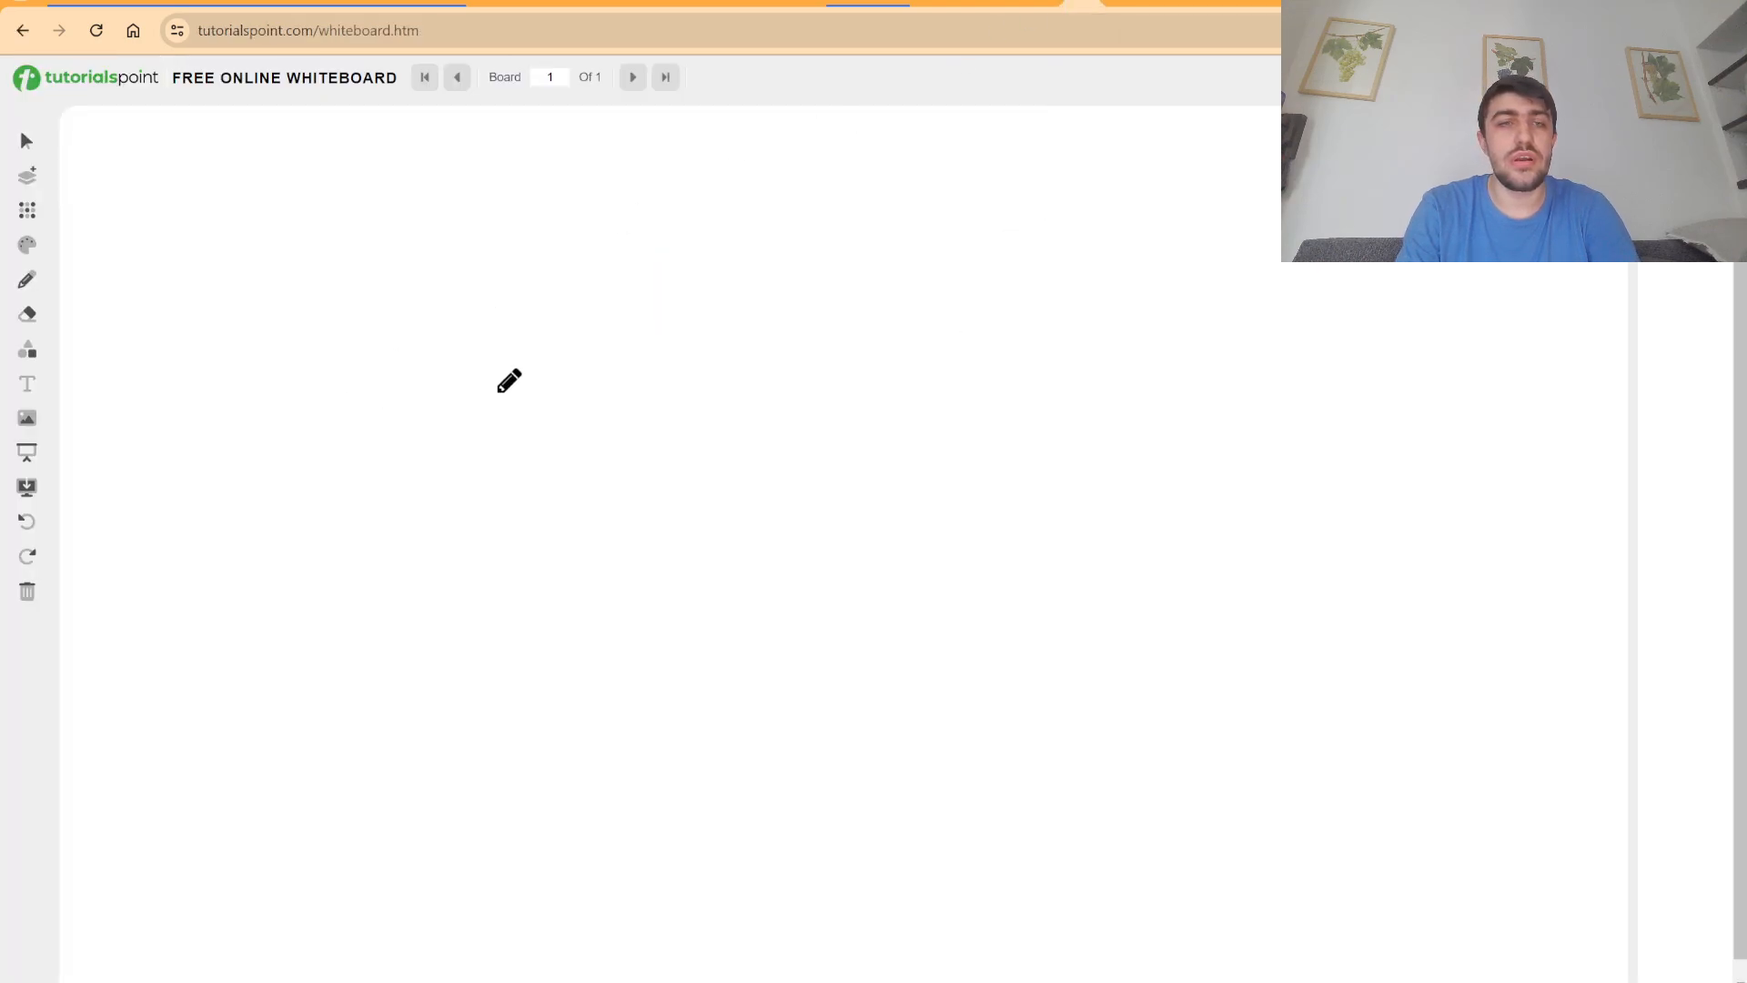
Write the digits 0 and 1 in the middle of the sequence 3 2 2 0 1 2 2 3.
left_click_drag(640, 373, 725, 390)
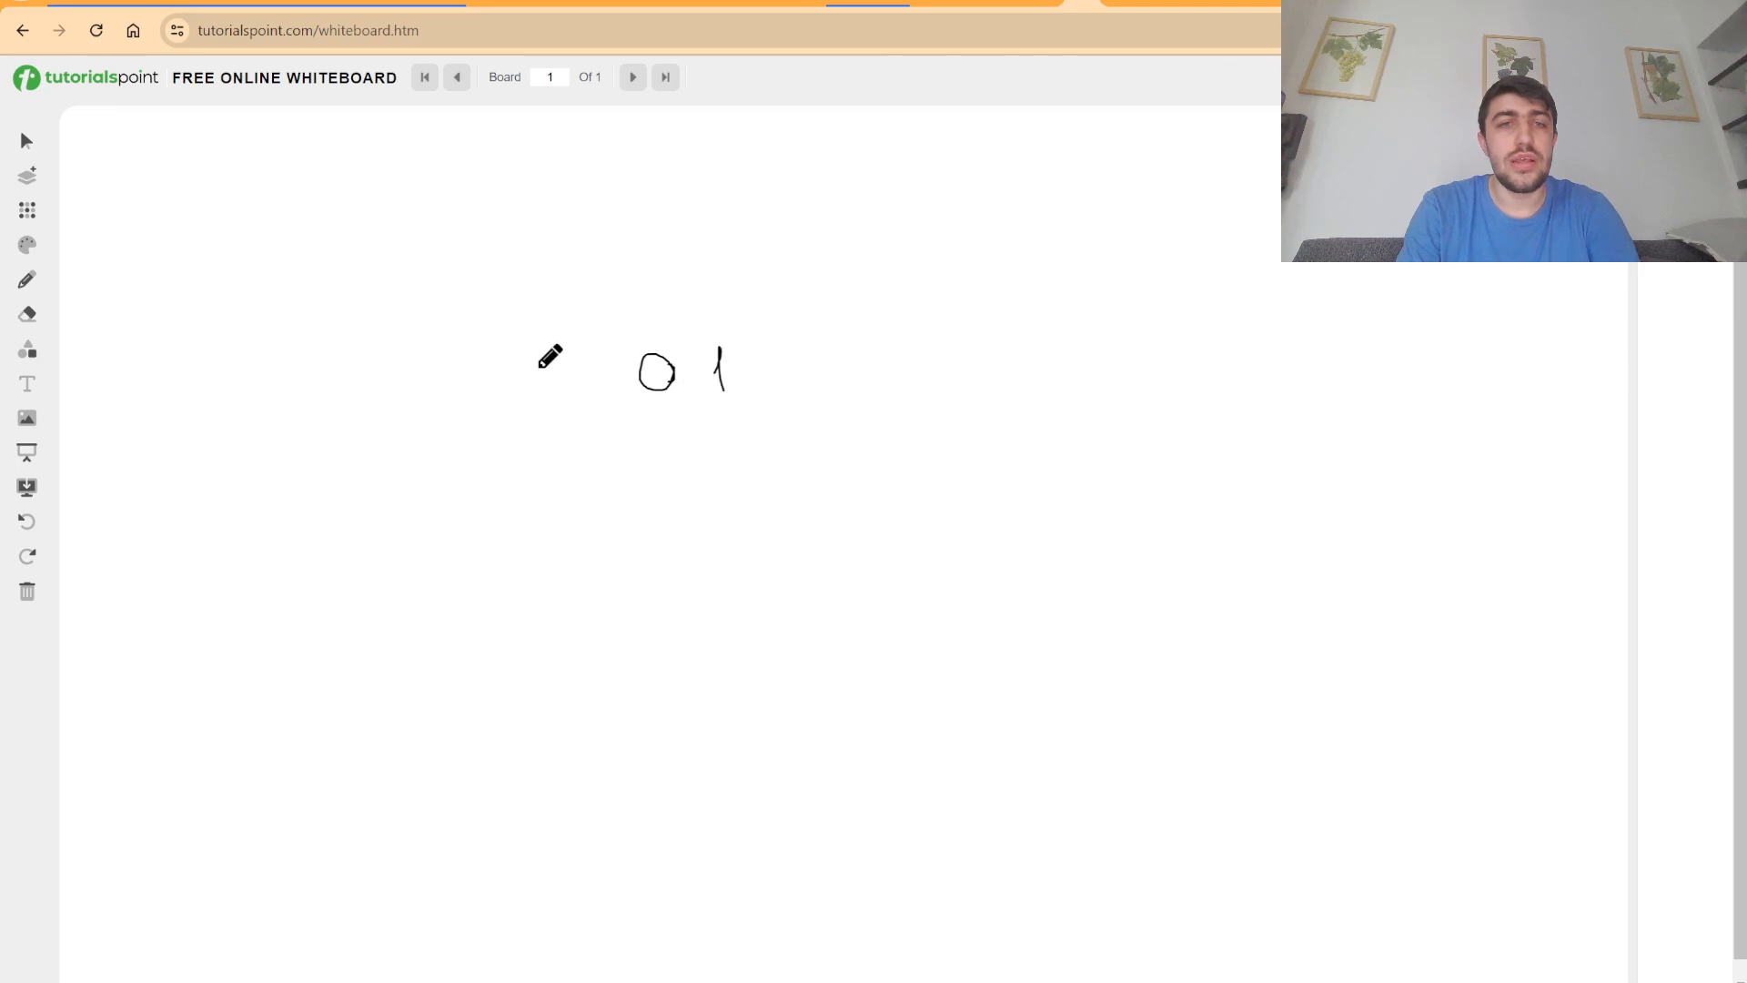
left_click_drag(781, 356, 803, 390)
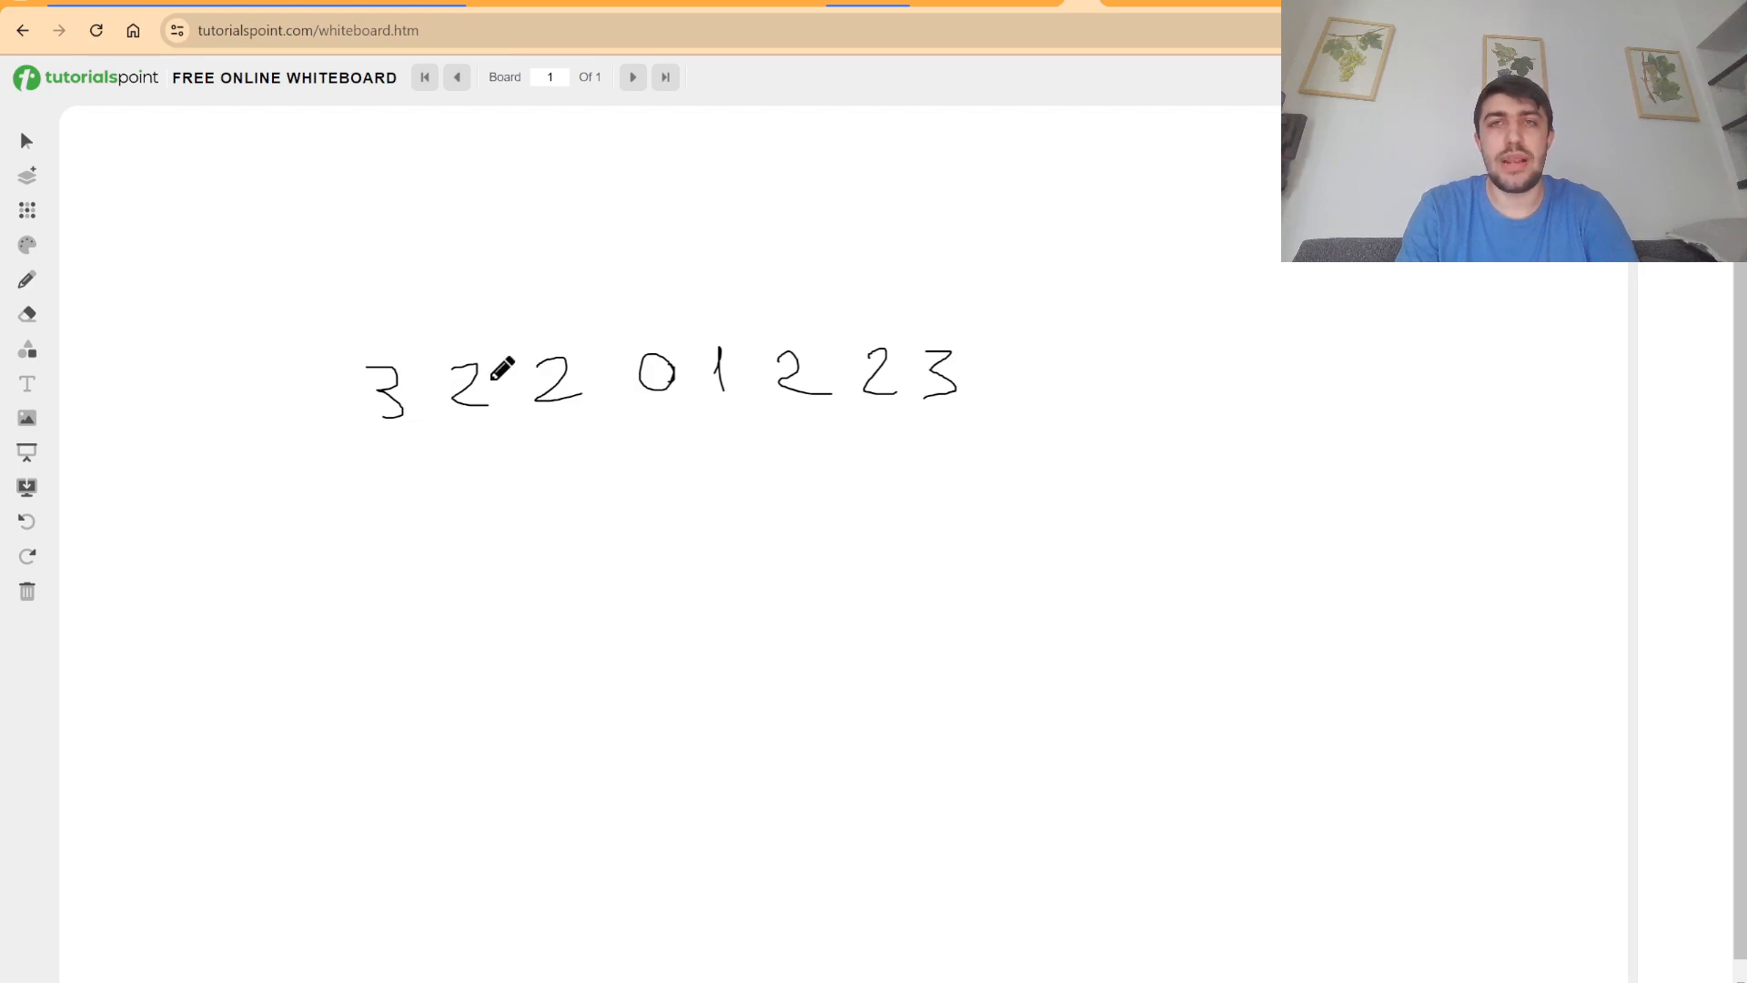
mouse_move(562, 273)
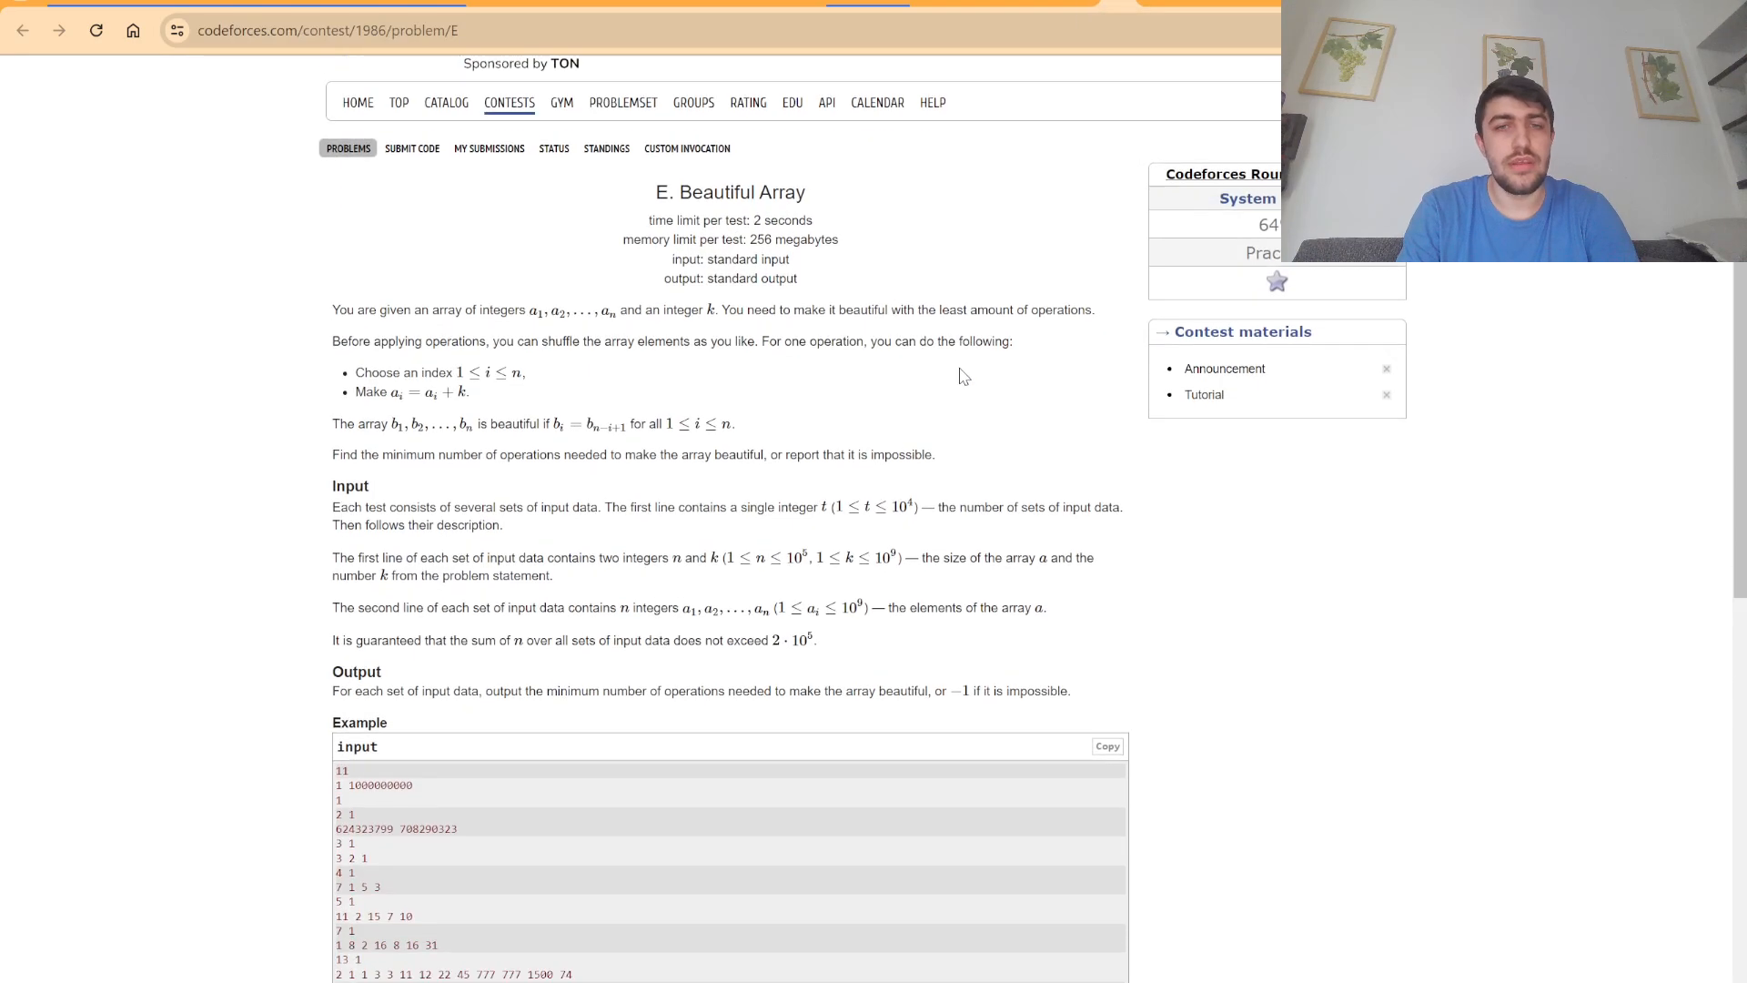
Scroll the Beautiful Array statement down to the example input tests.
scroll("down", 3)
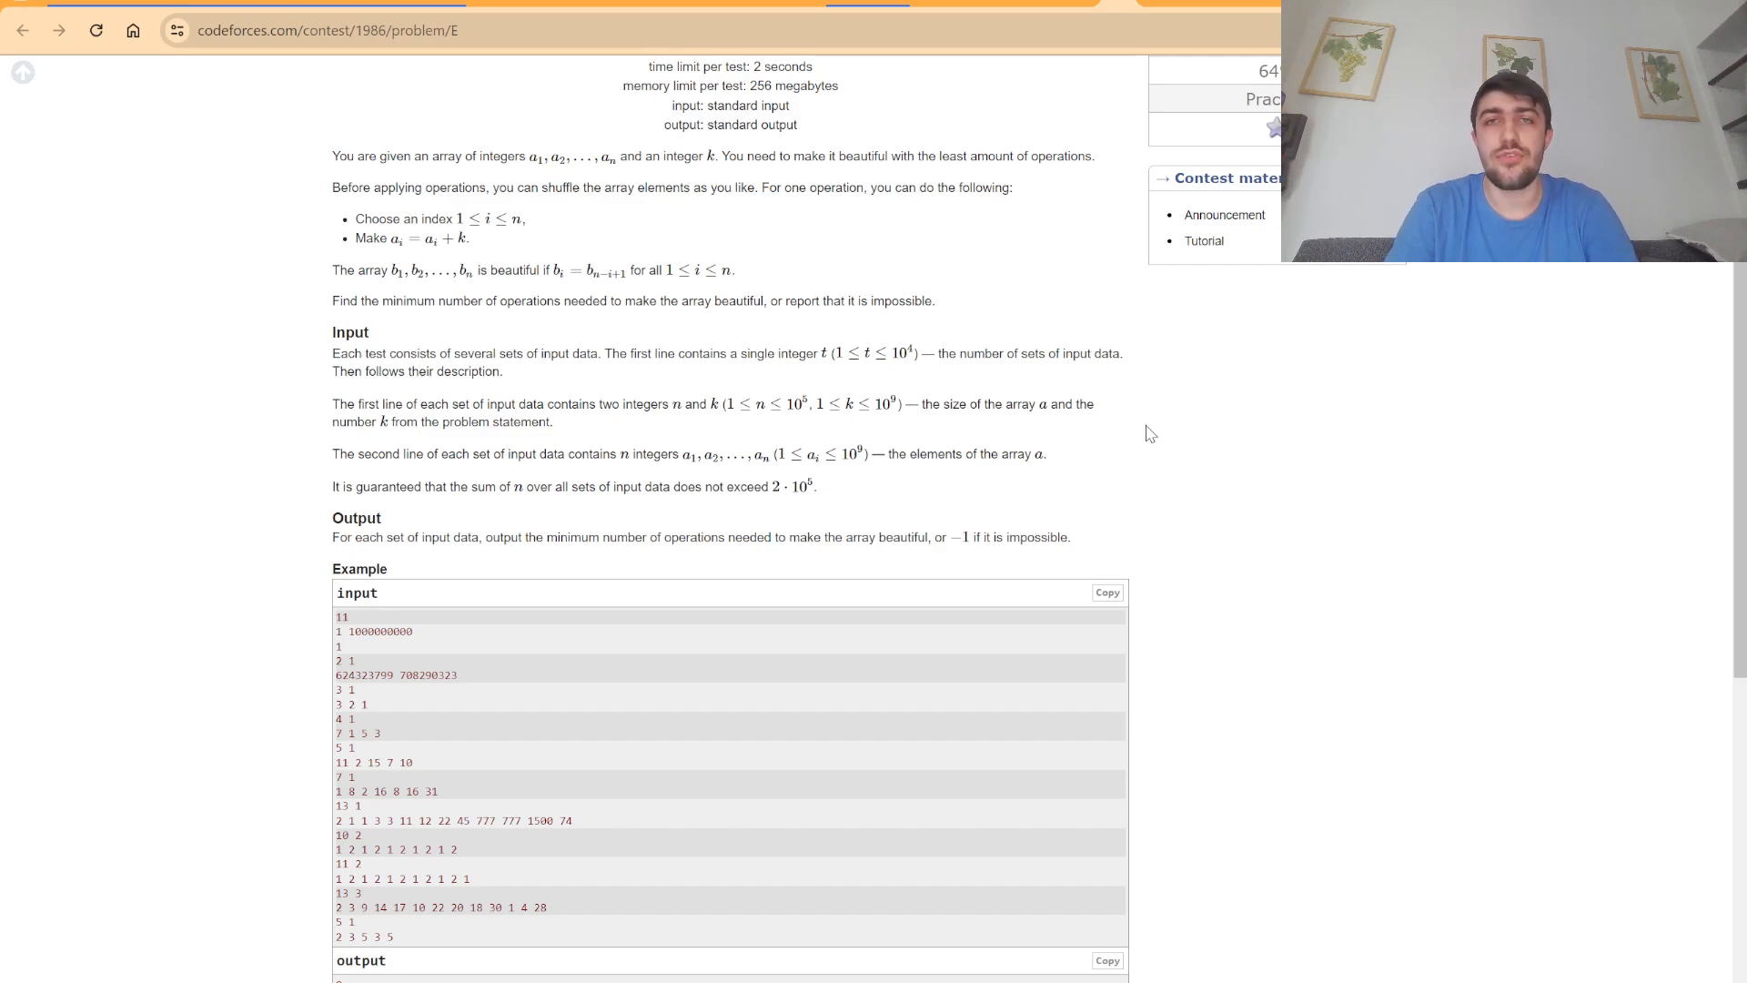
mouse_move(1048, 58)
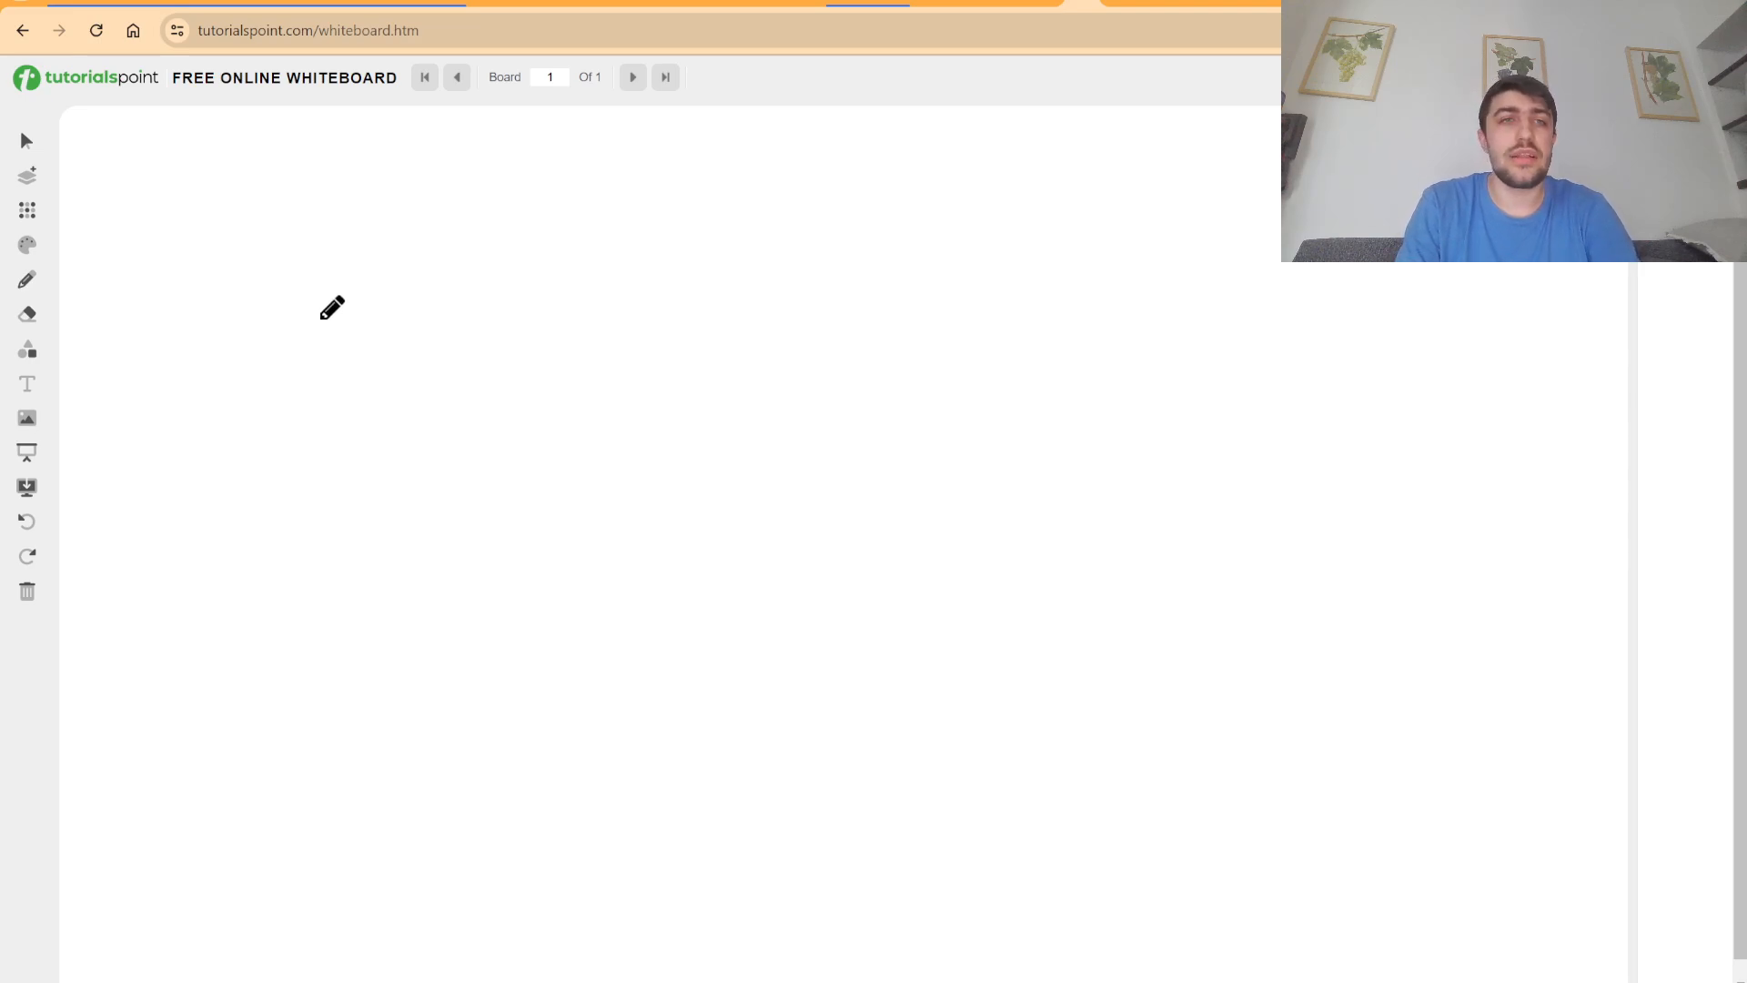
mouse_move(162, 315)
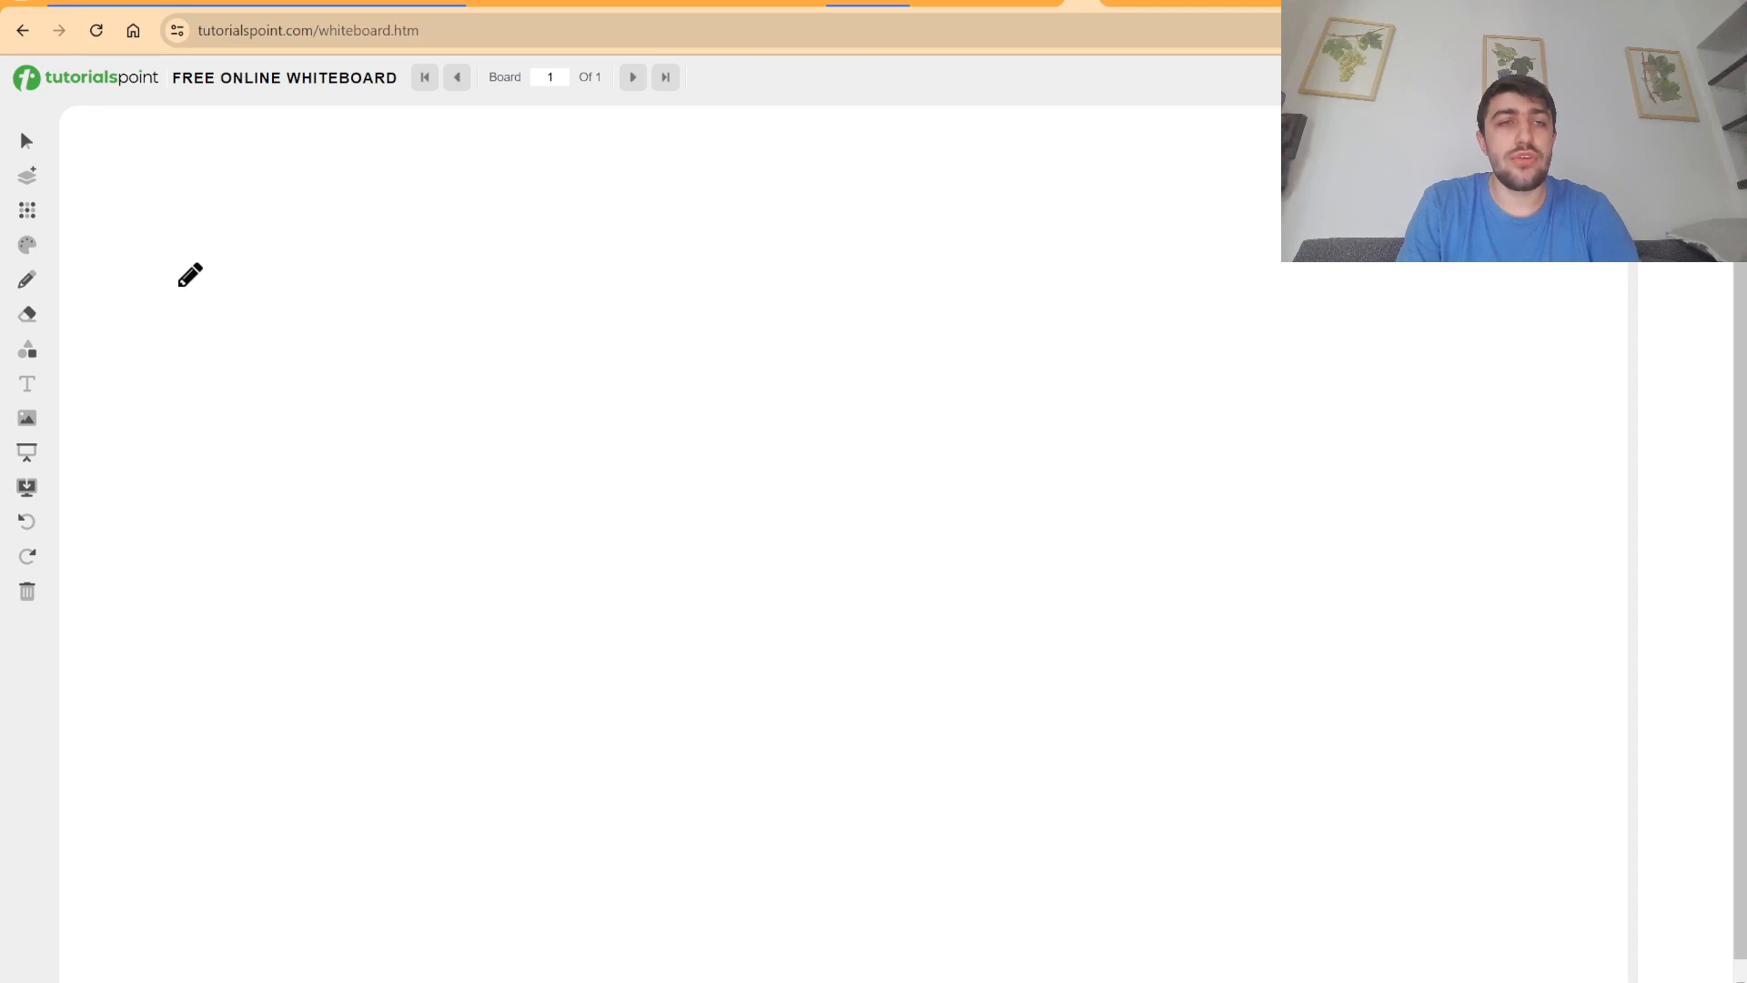
Write the sequence v1 v2 … vn with the note 'sort them' below it.
left_click_drag(179, 300, 351, 317)
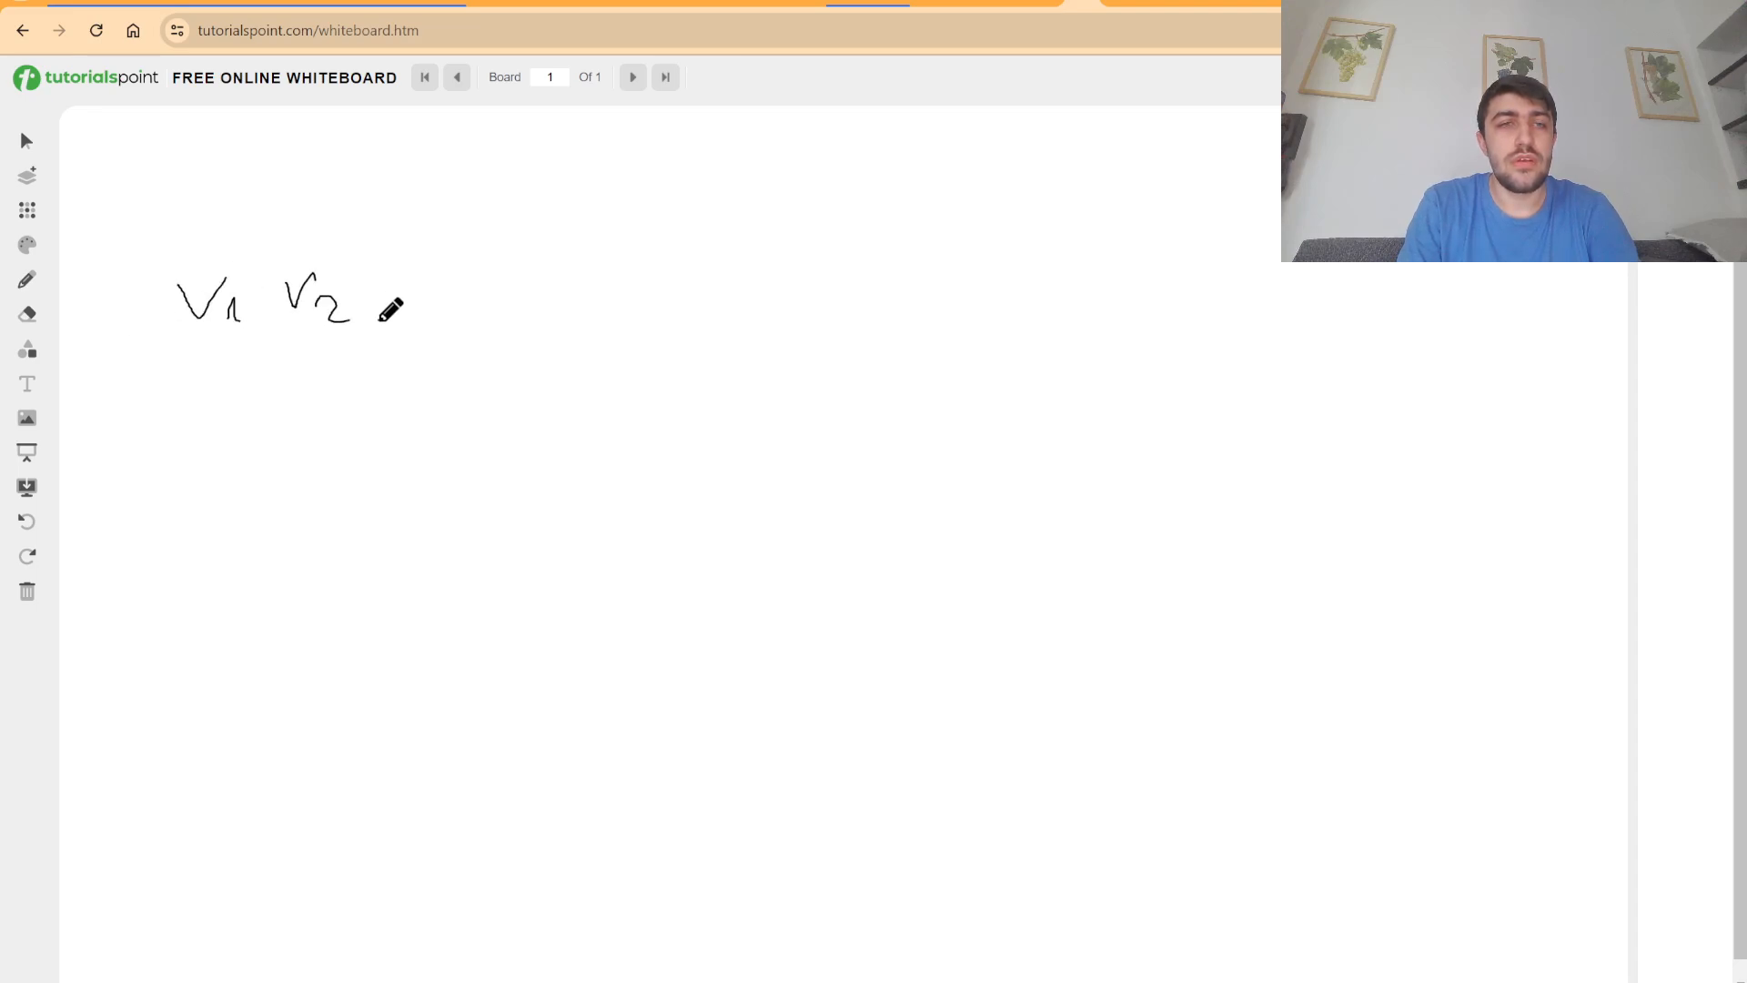
left_click_drag(390, 309, 603, 310)
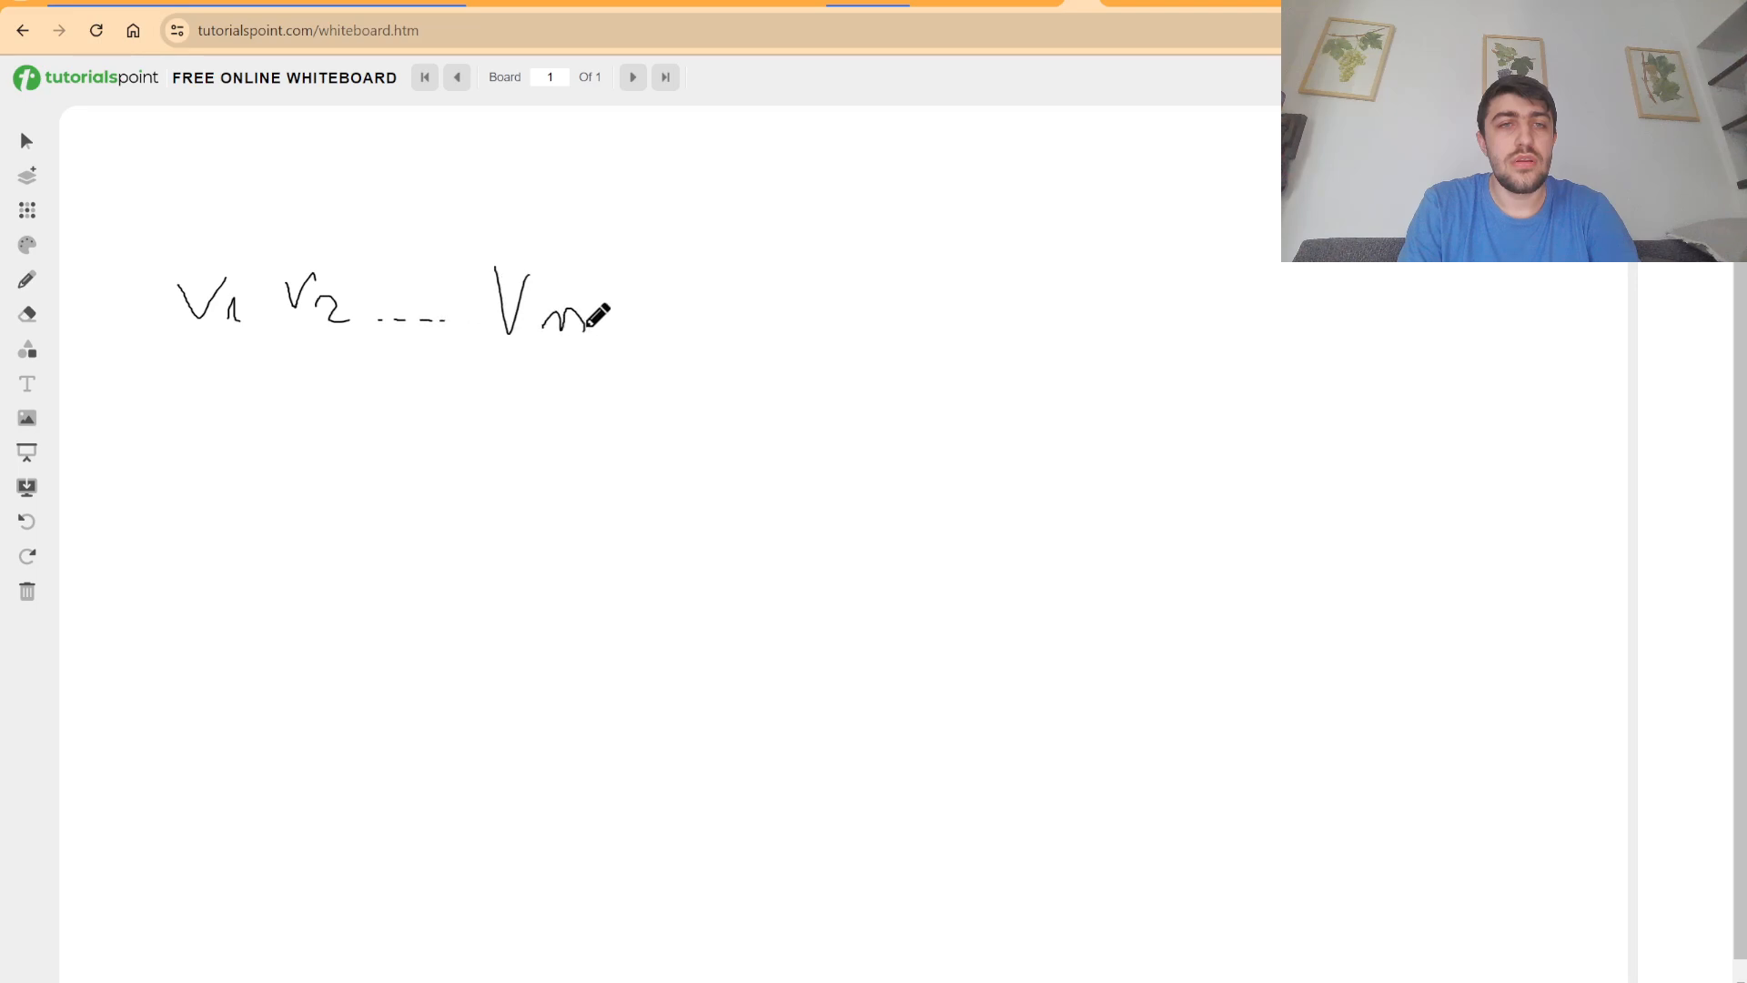
mouse_move(237, 369)
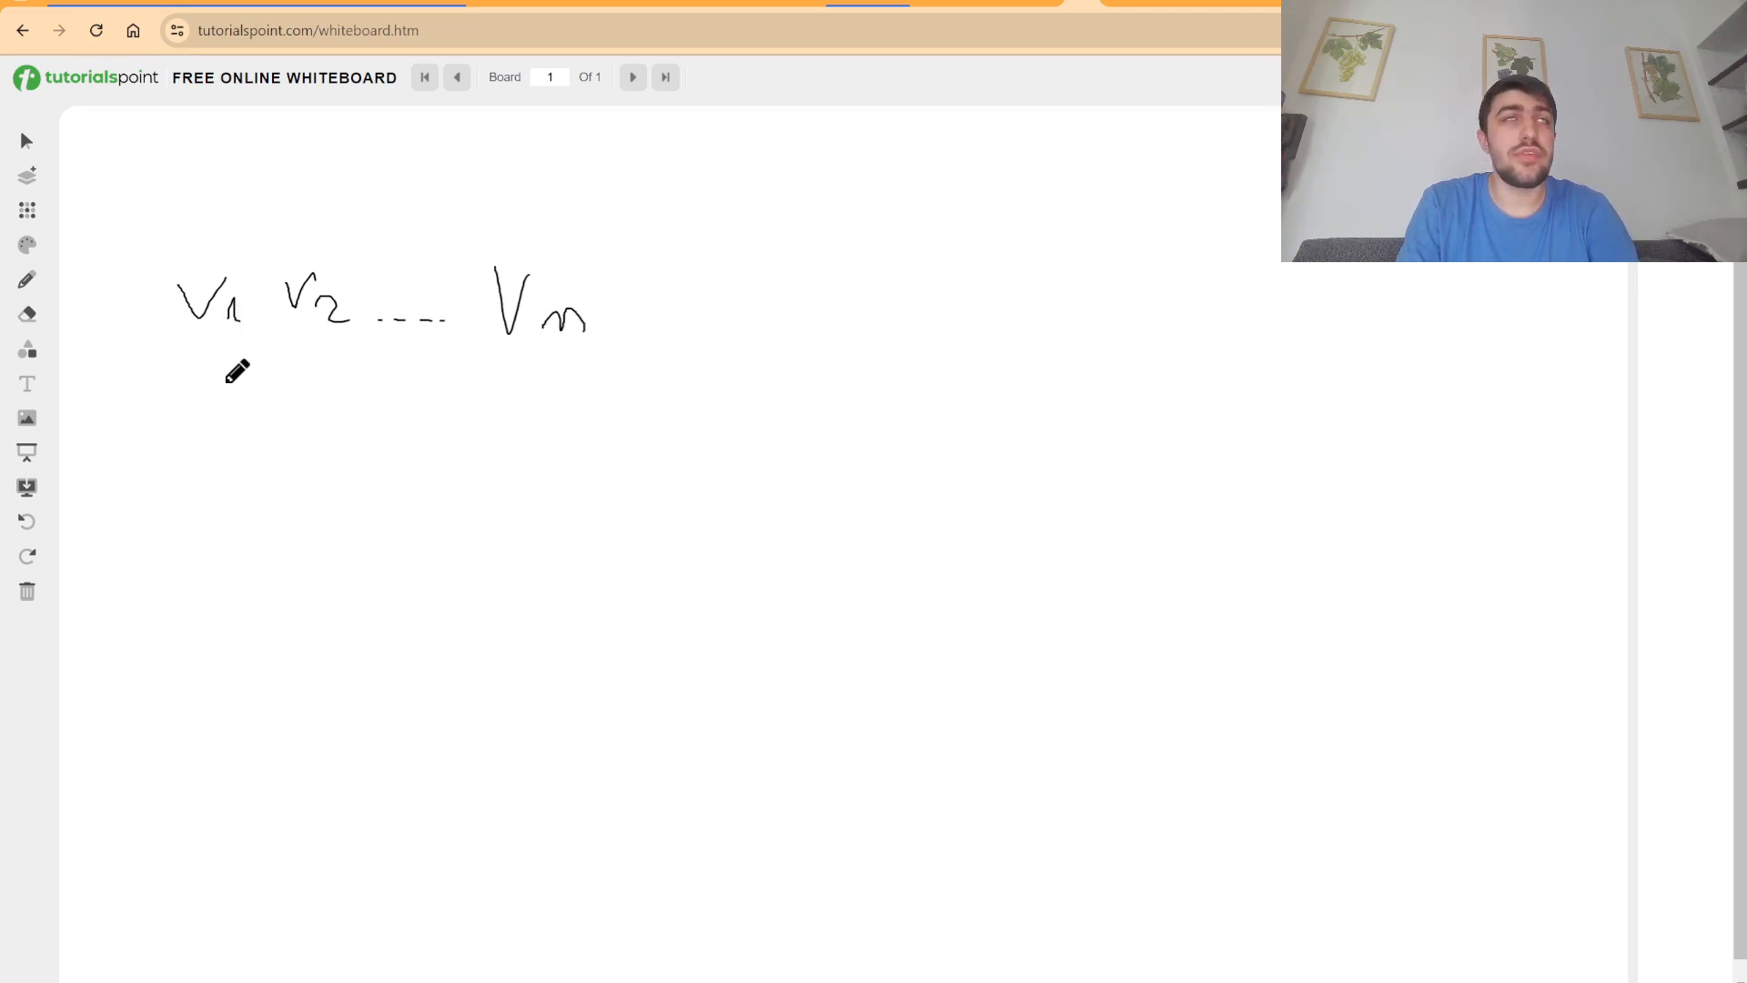
mouse_move(220, 371)
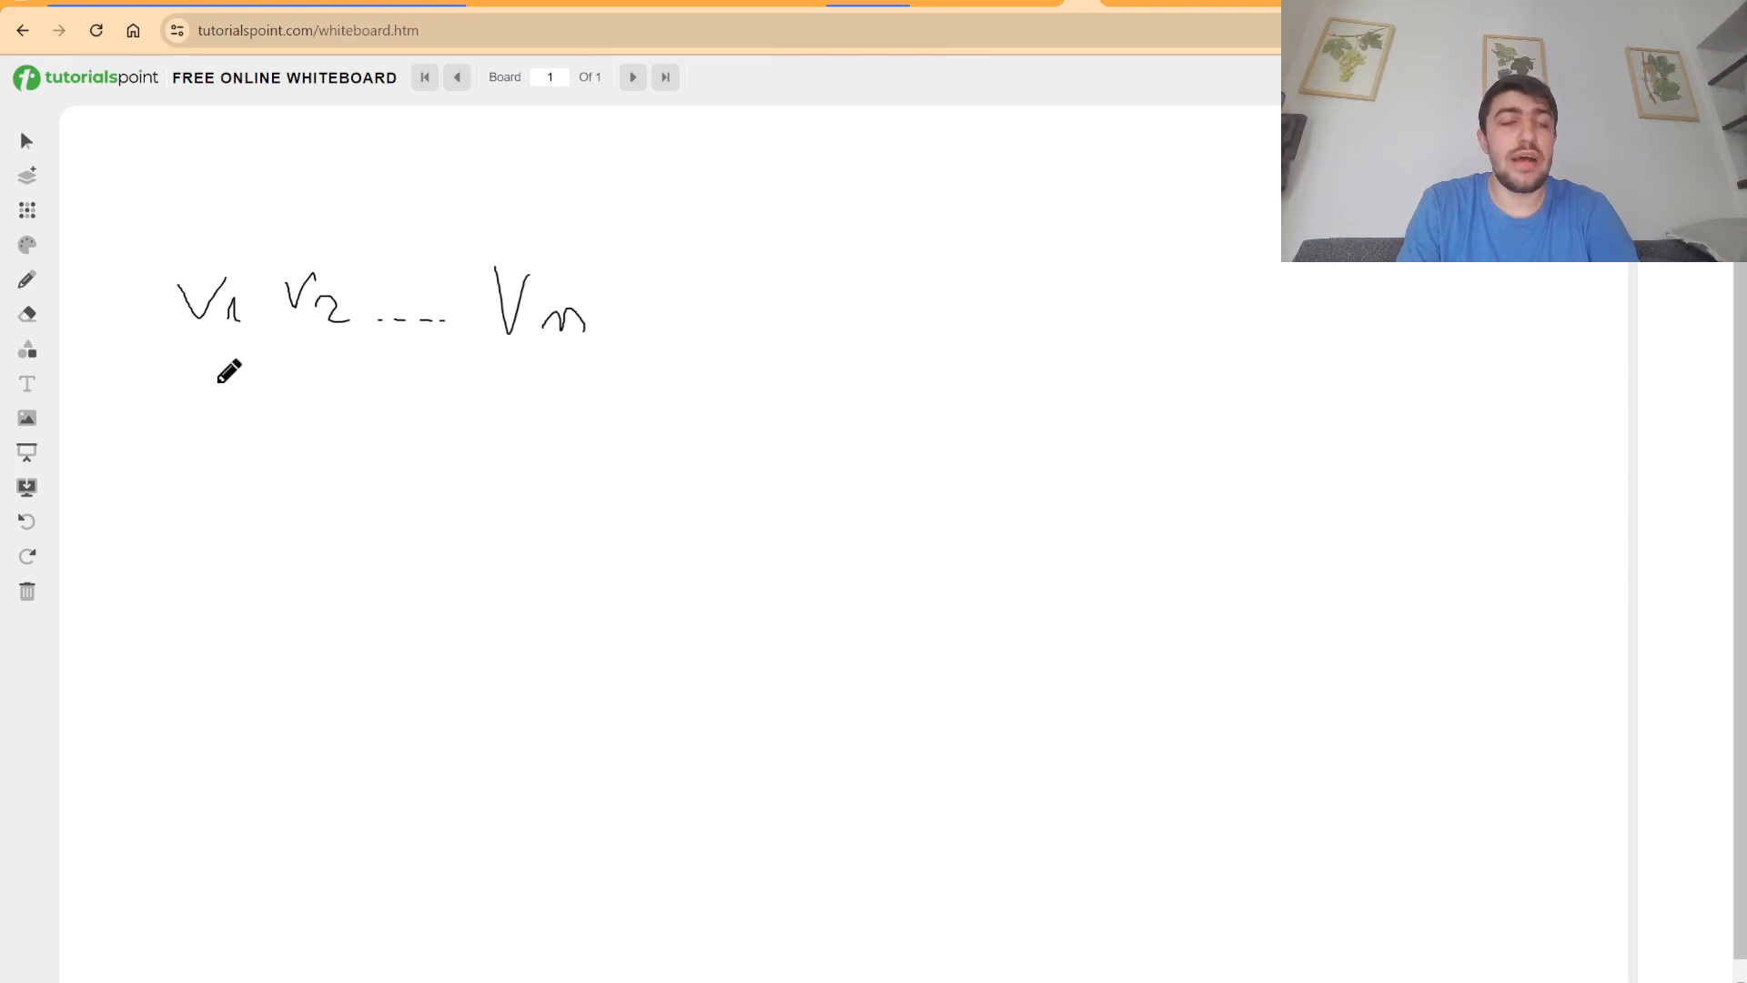
left_click_drag(220, 384, 278, 451)
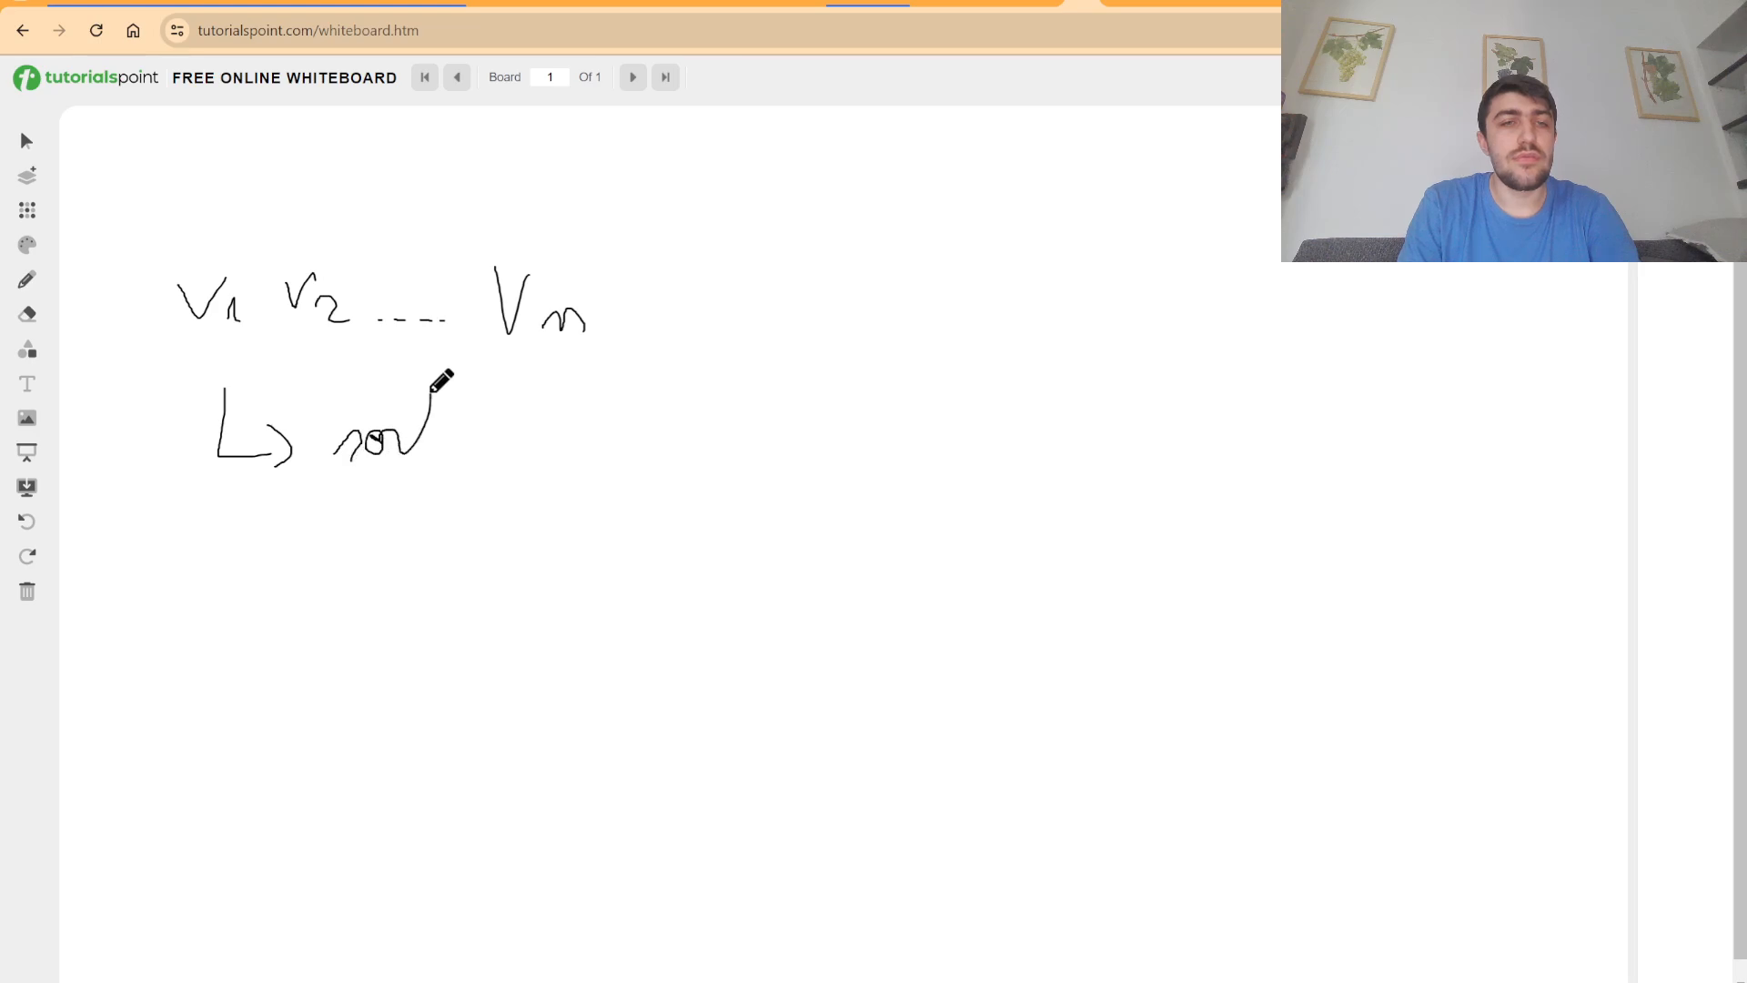
left_click_drag(429, 401, 546, 435)
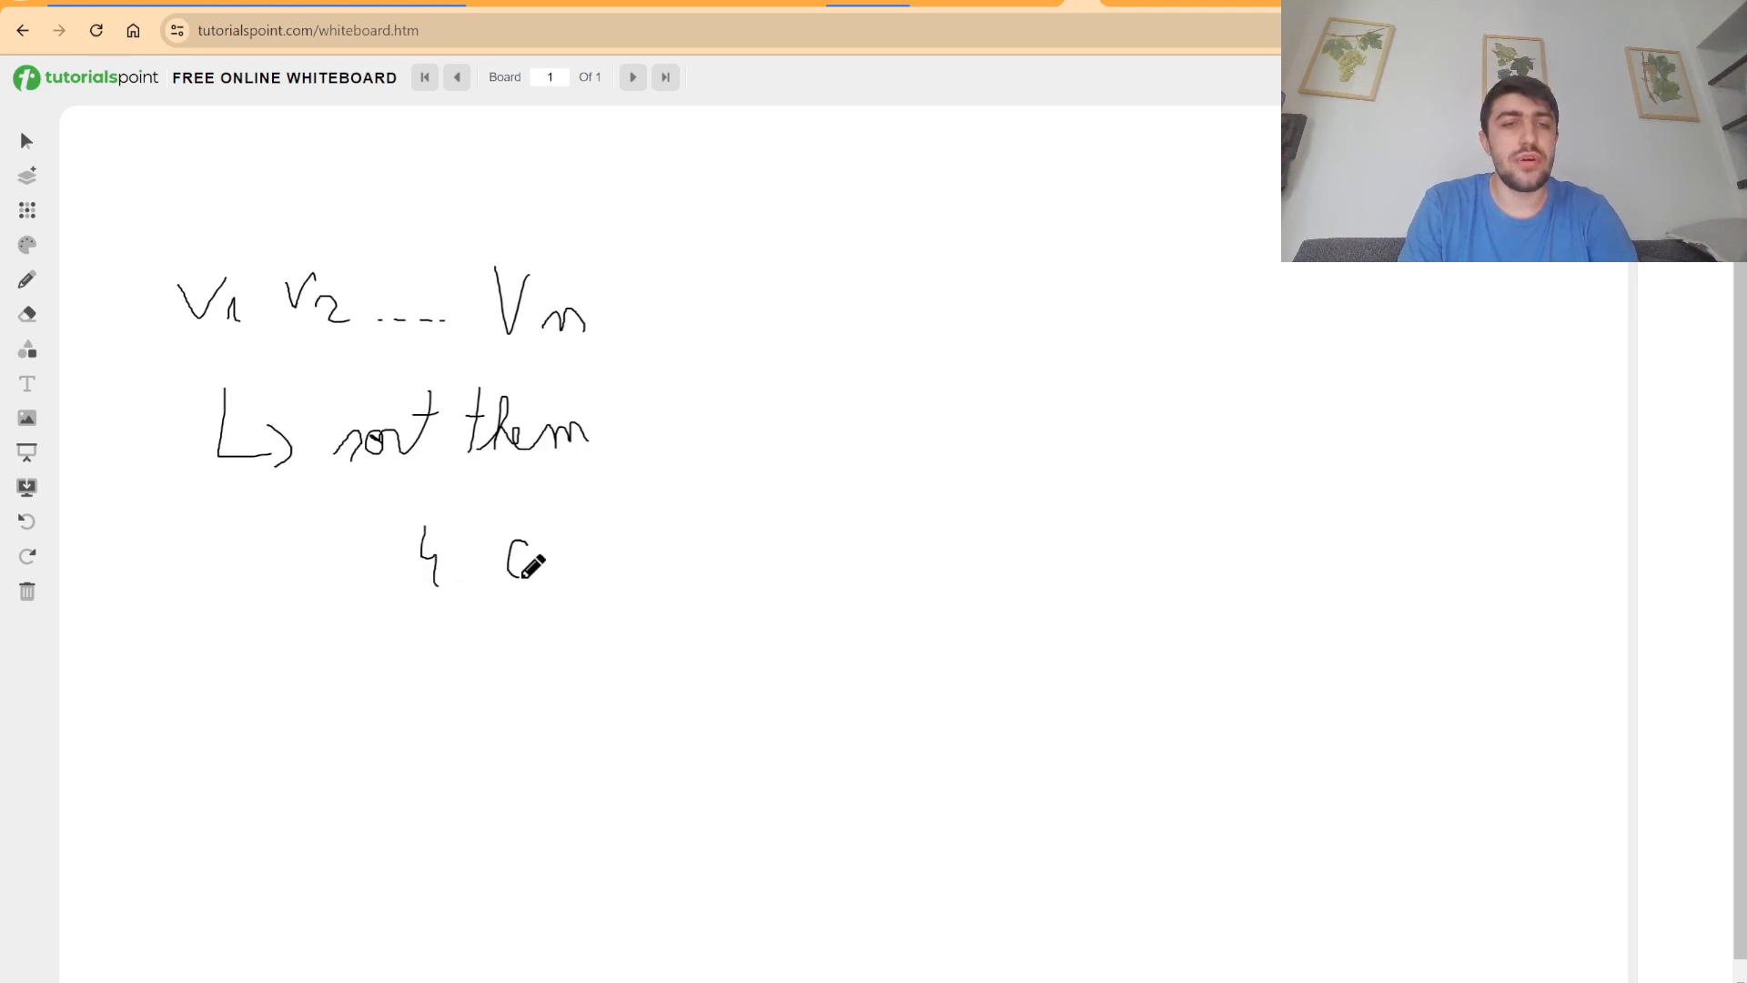
List the sorted example numbers 4 6 10 12 16 under the note.
left_click_drag(513, 563, 724, 546)
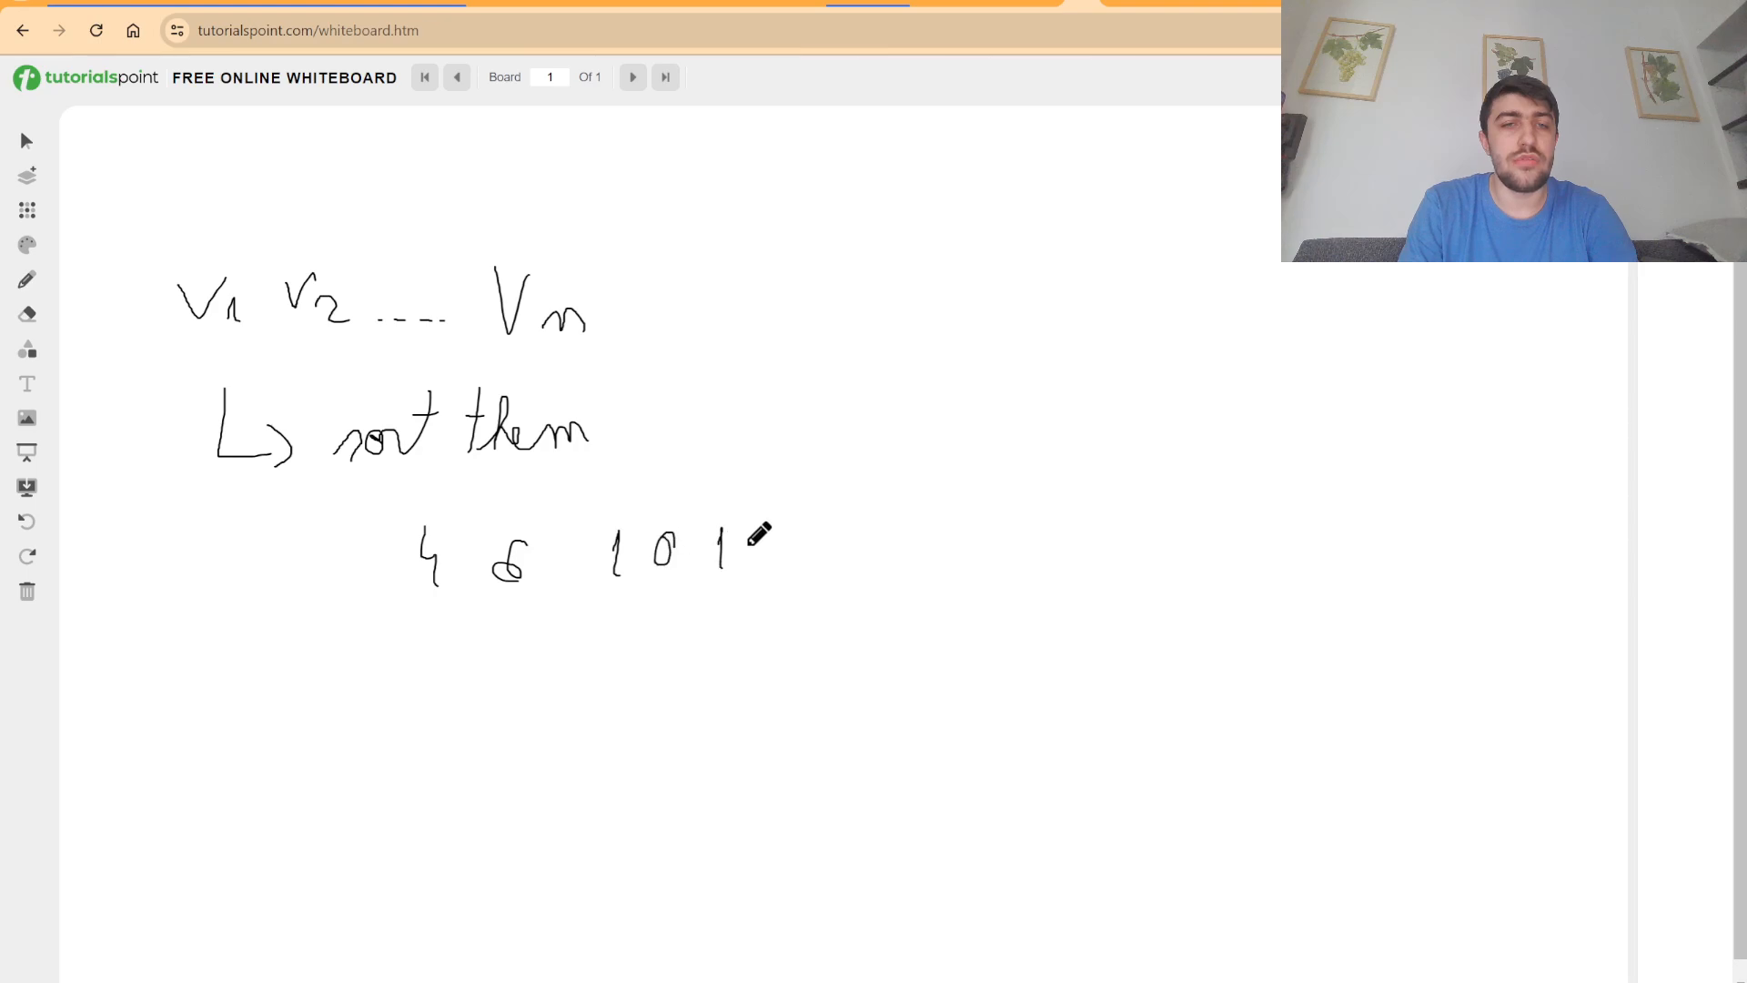
left_click_drag(713, 546, 881, 556)
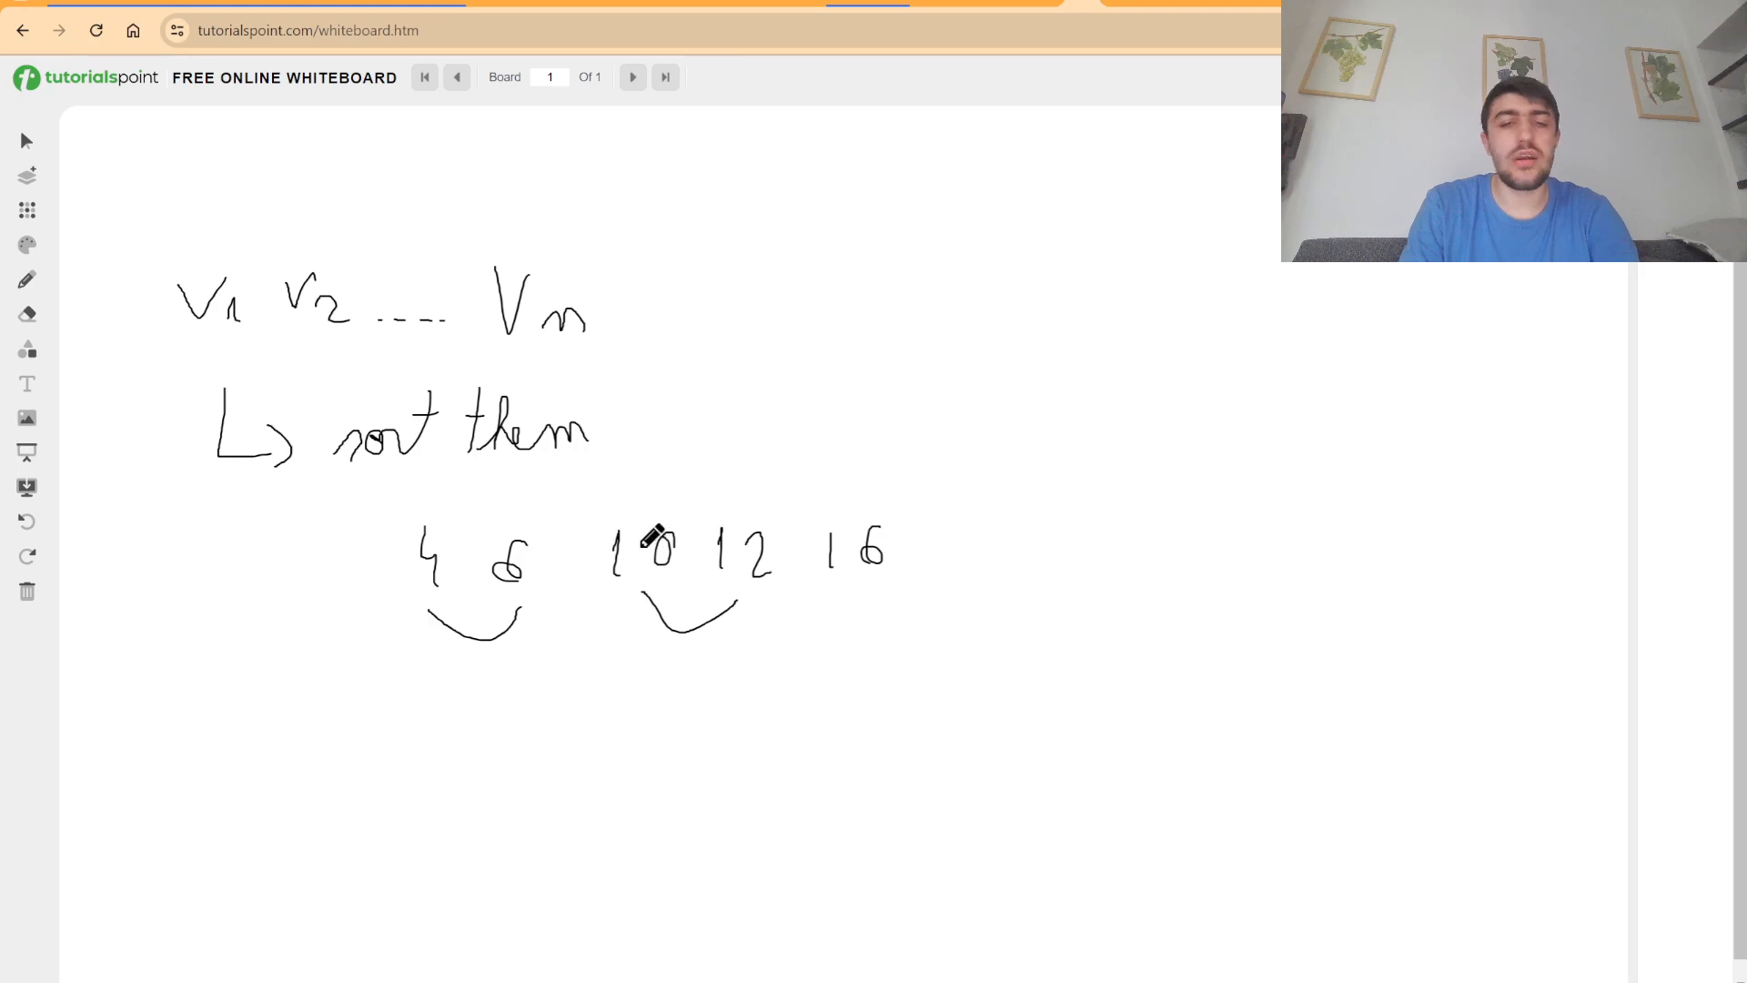
mouse_move(686, 492)
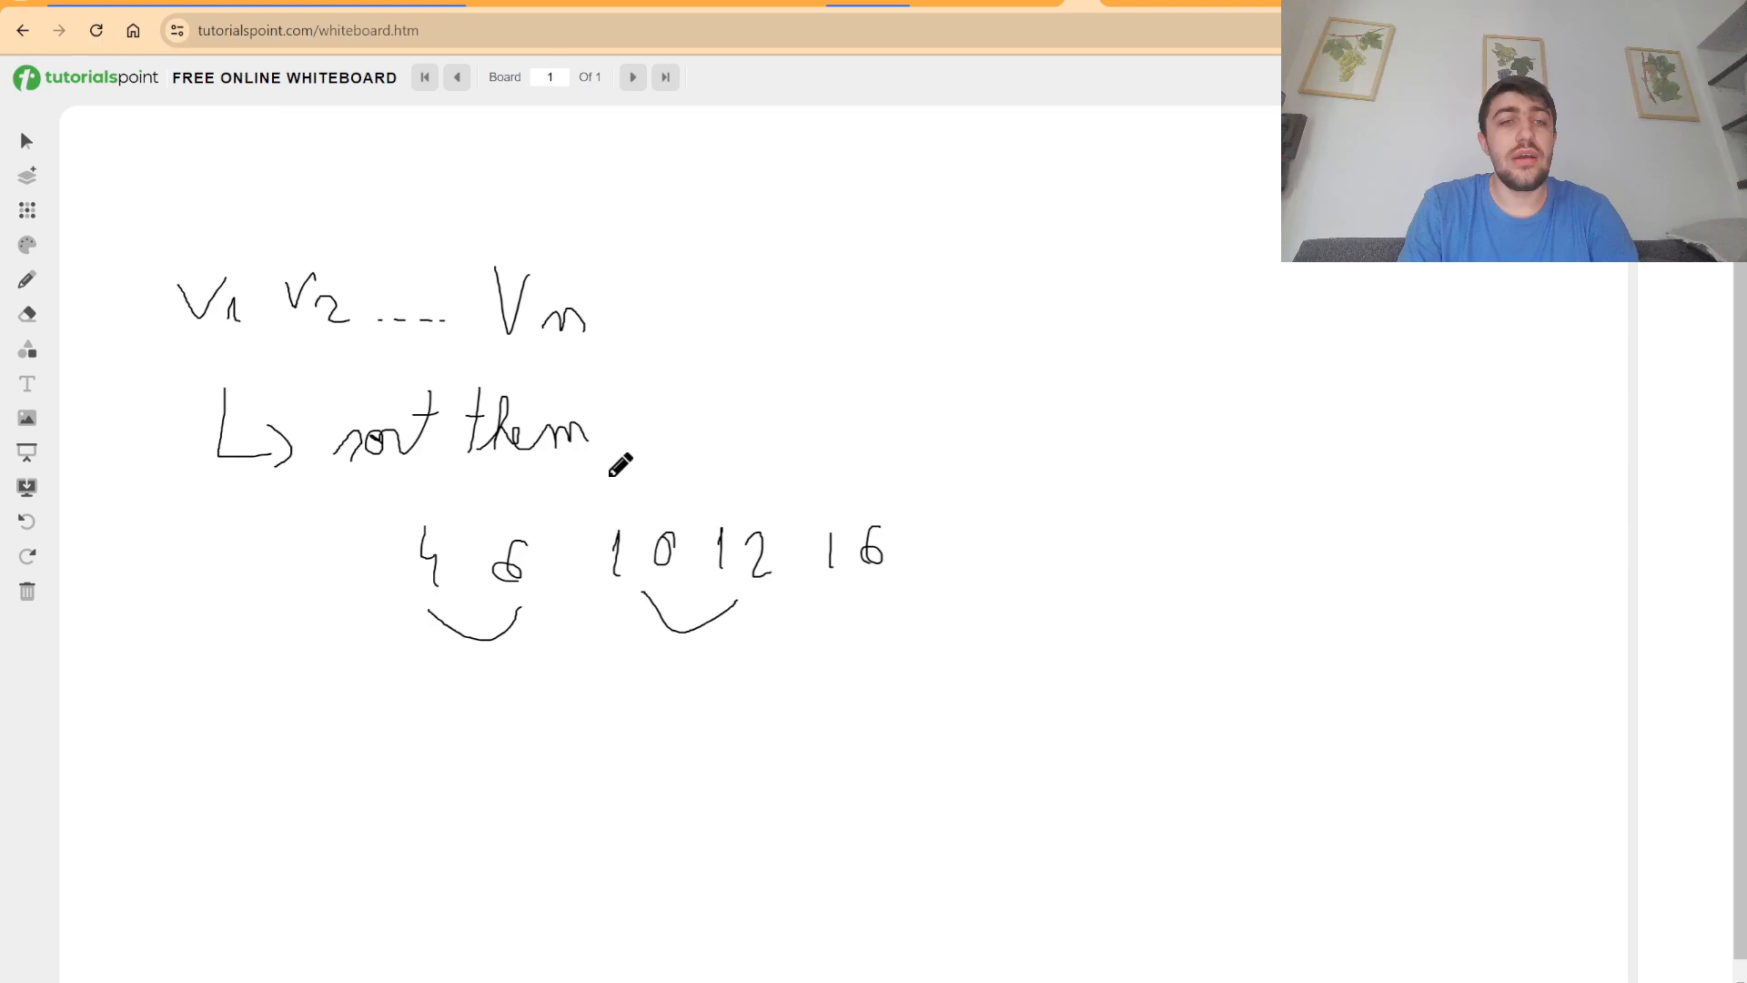
mouse_move(256, 517)
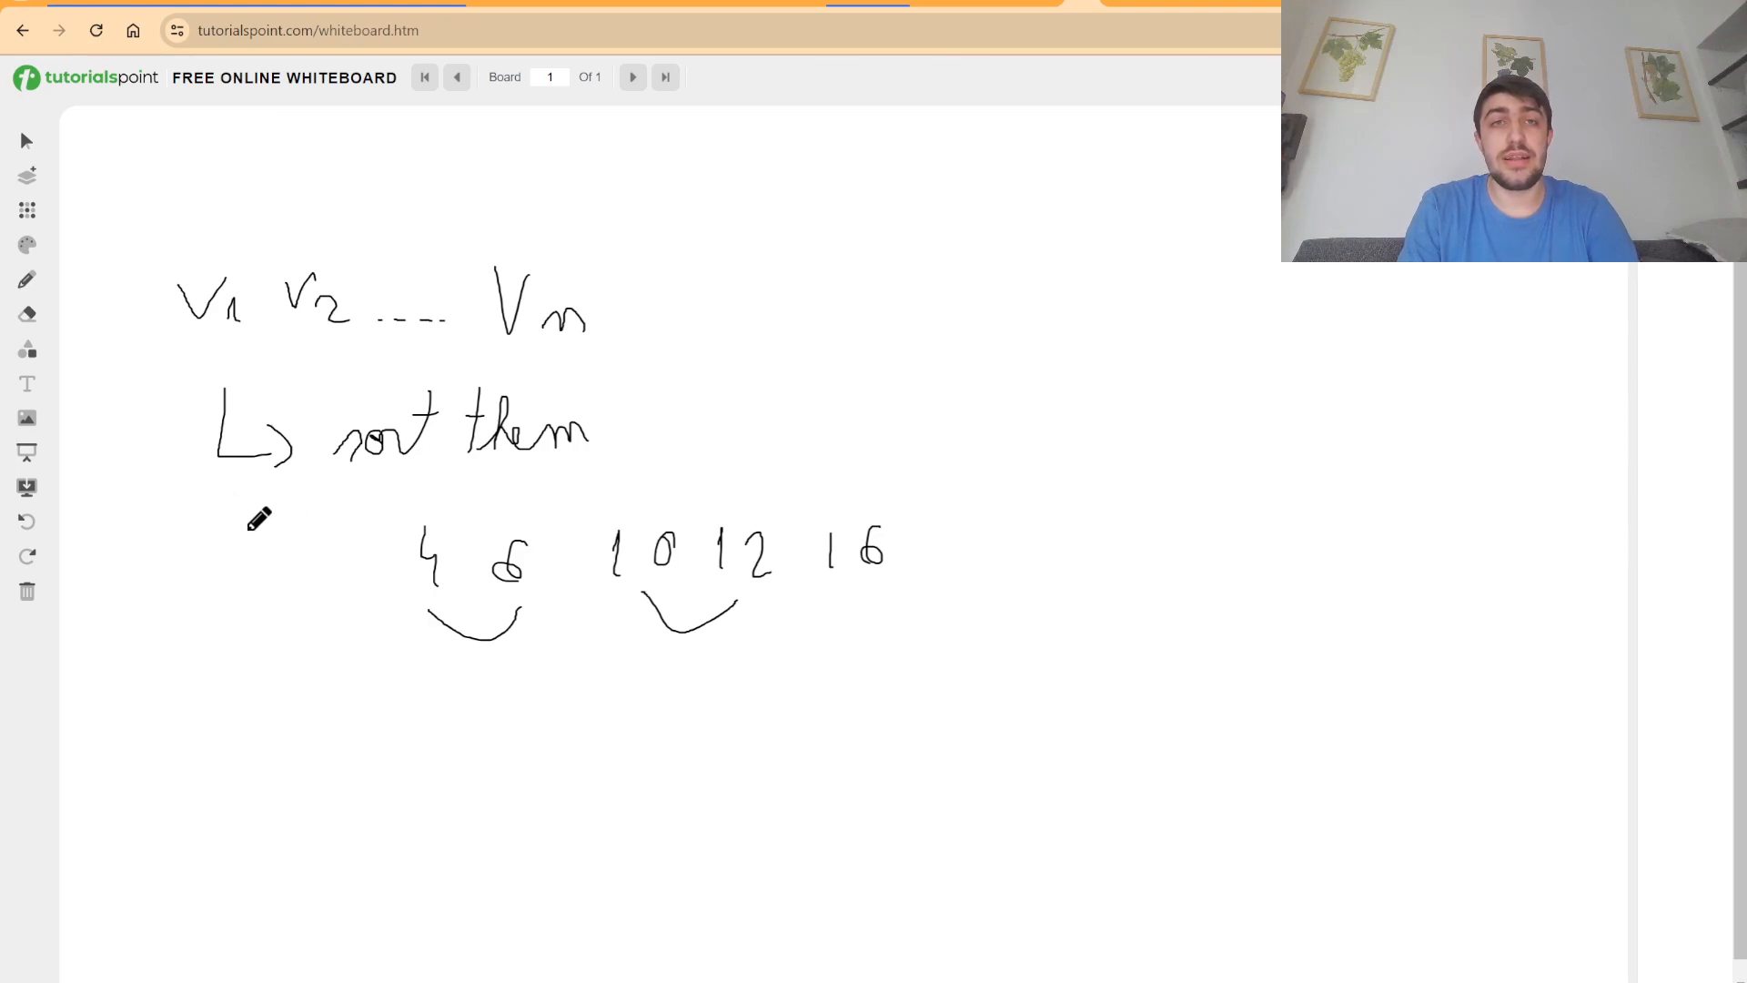
mouse_move(262, 539)
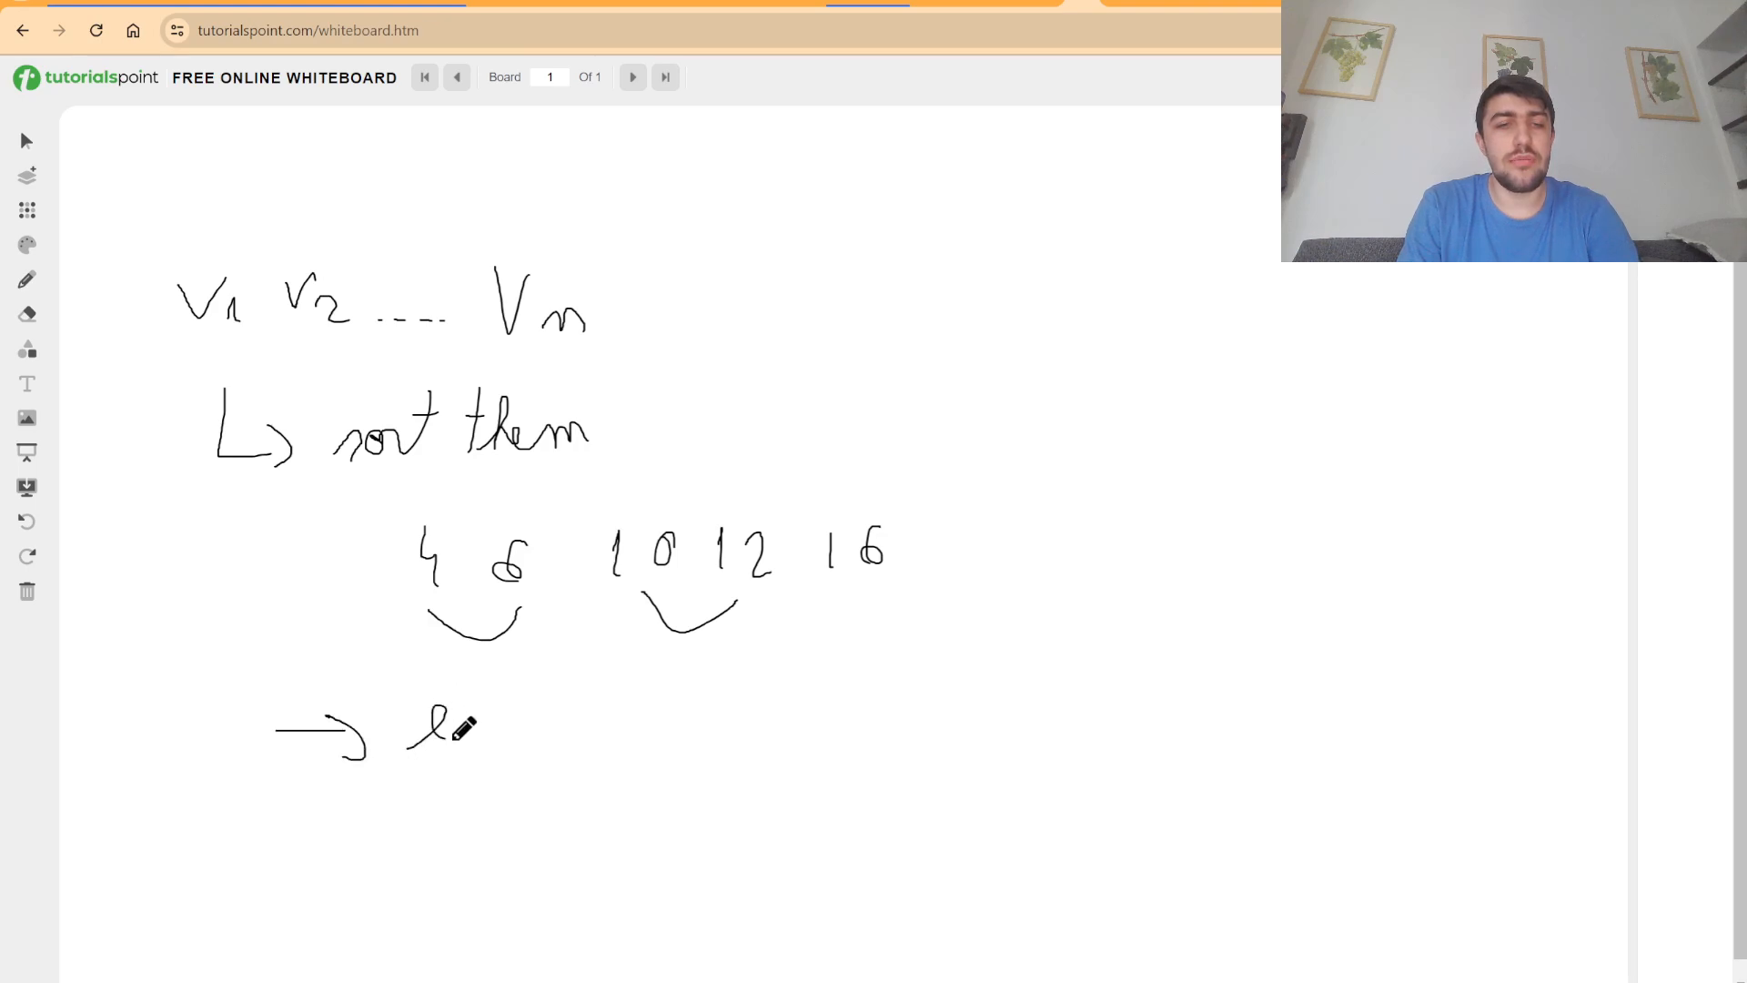
Write 'even : v1 − v0 ; v3 − v2 ; v5 − v4 ; …' after the arrow below the numbers.
left_click_drag(418, 724, 578, 724)
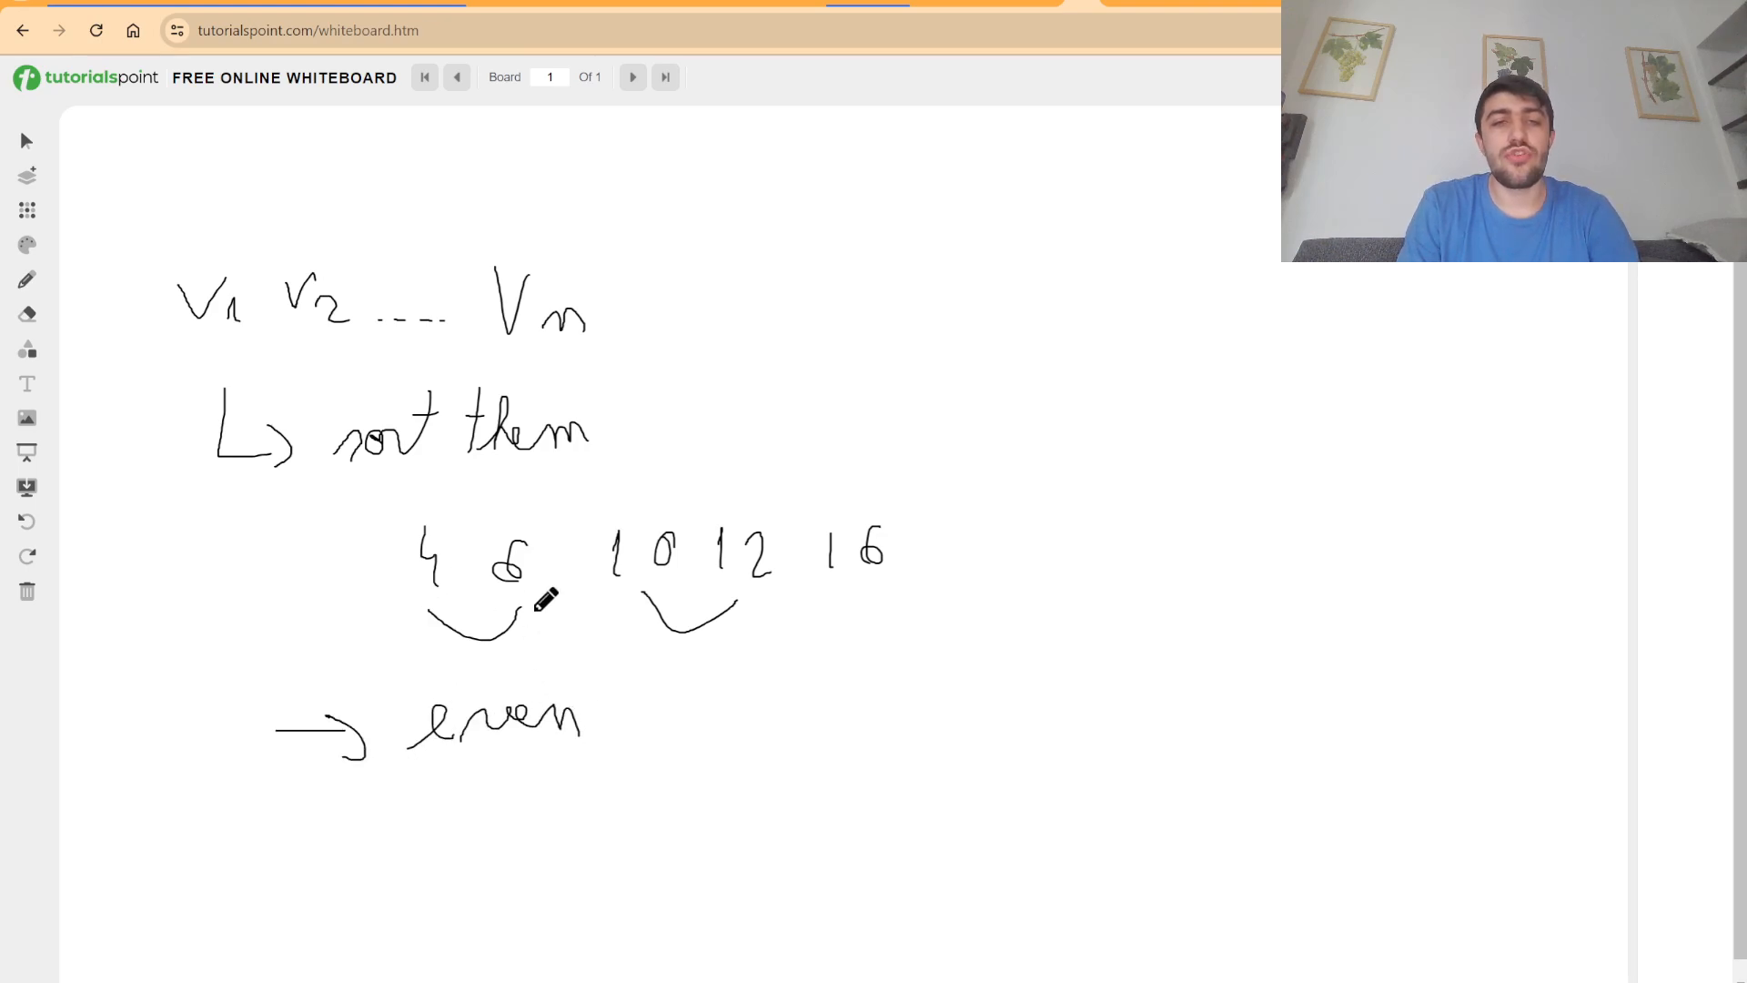
mouse_move(657, 702)
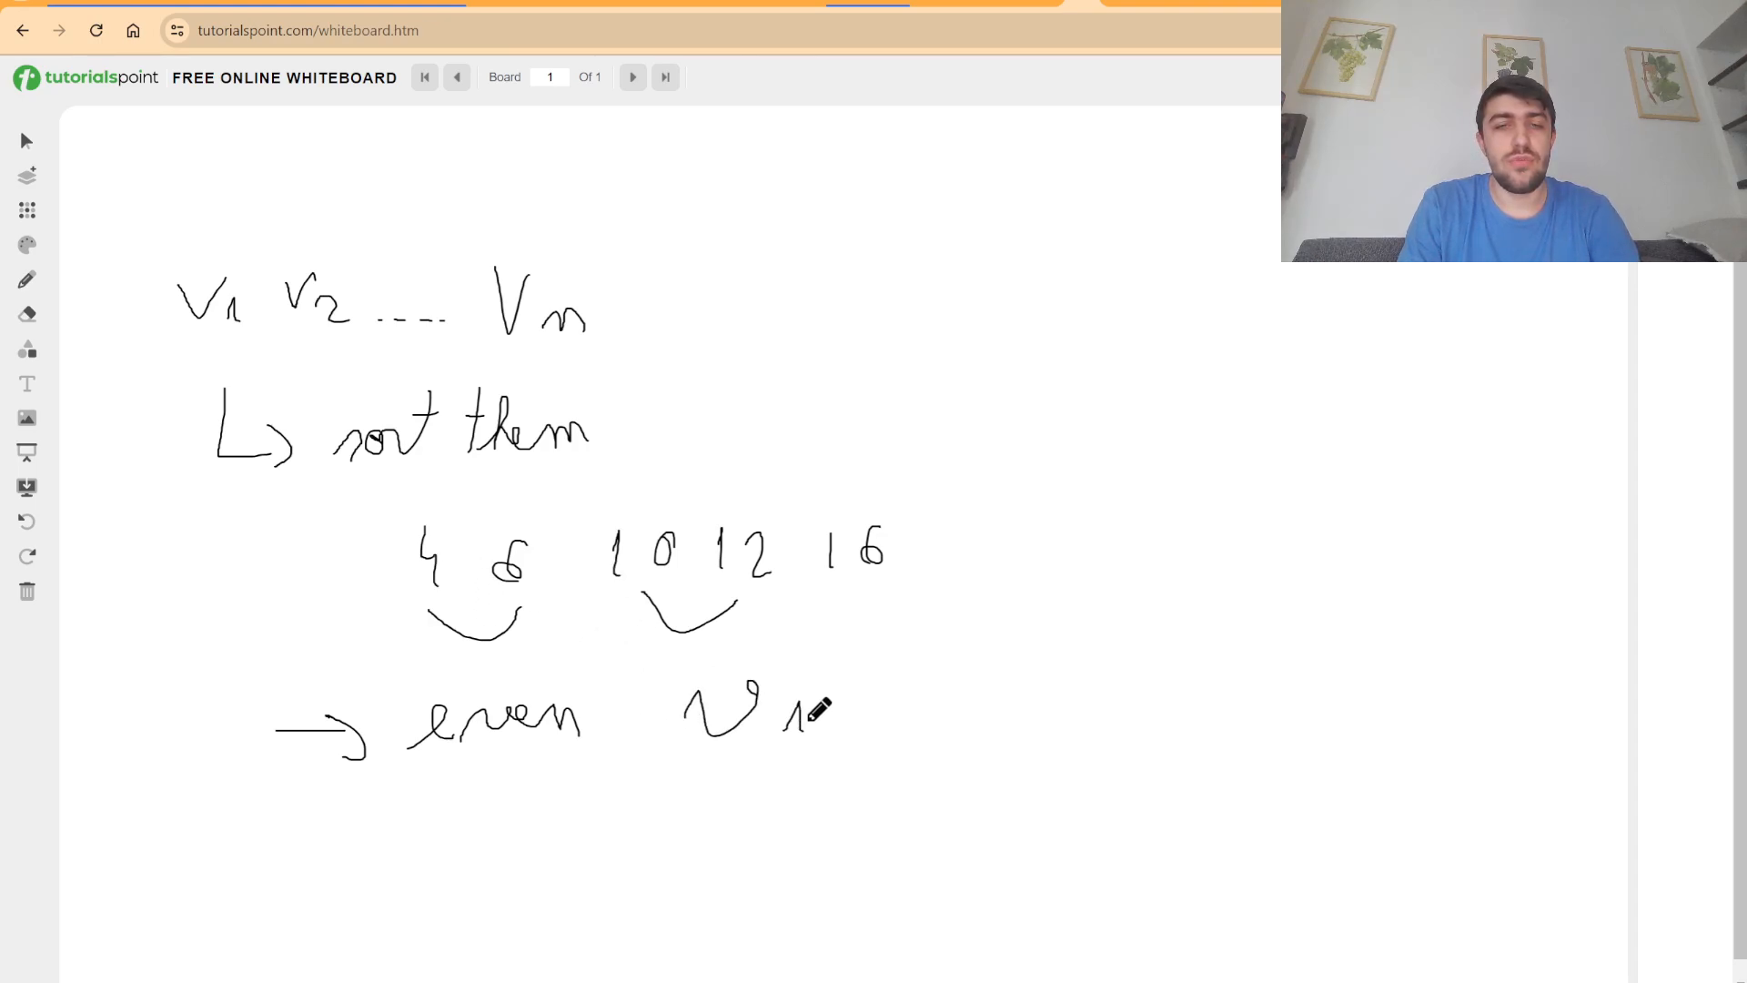
left_click_drag(846, 703, 1003, 725)
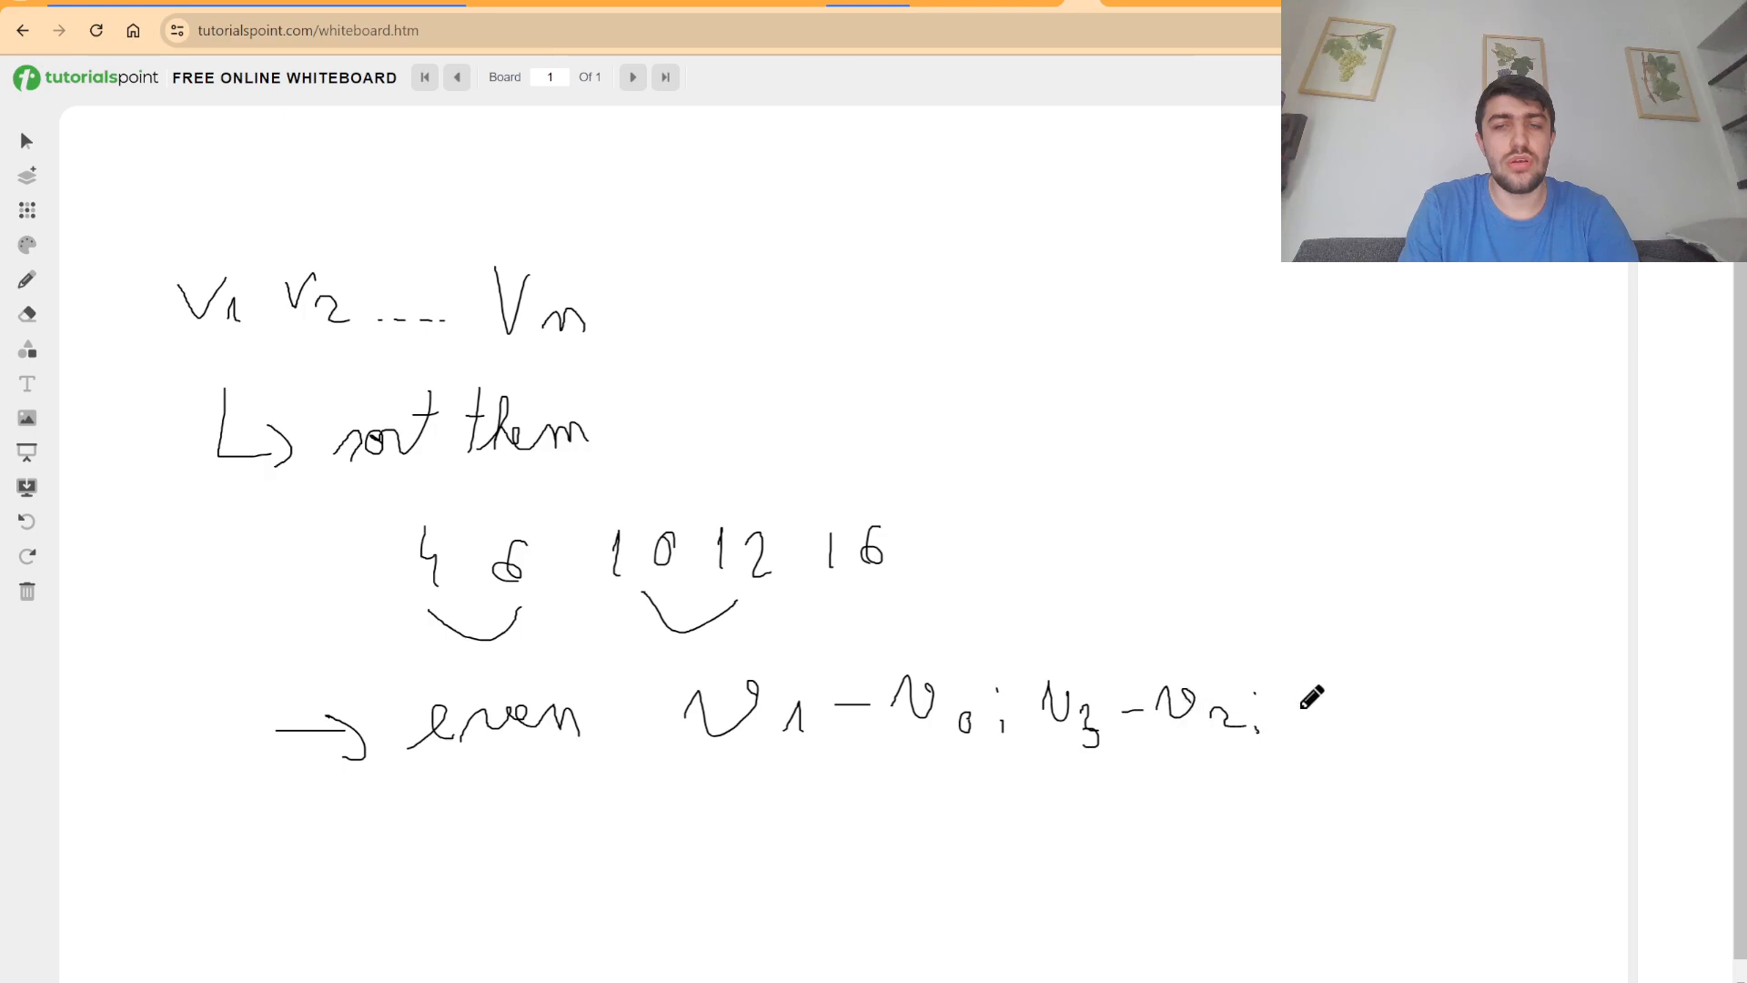
left_click_drag(1309, 708, 1459, 713)
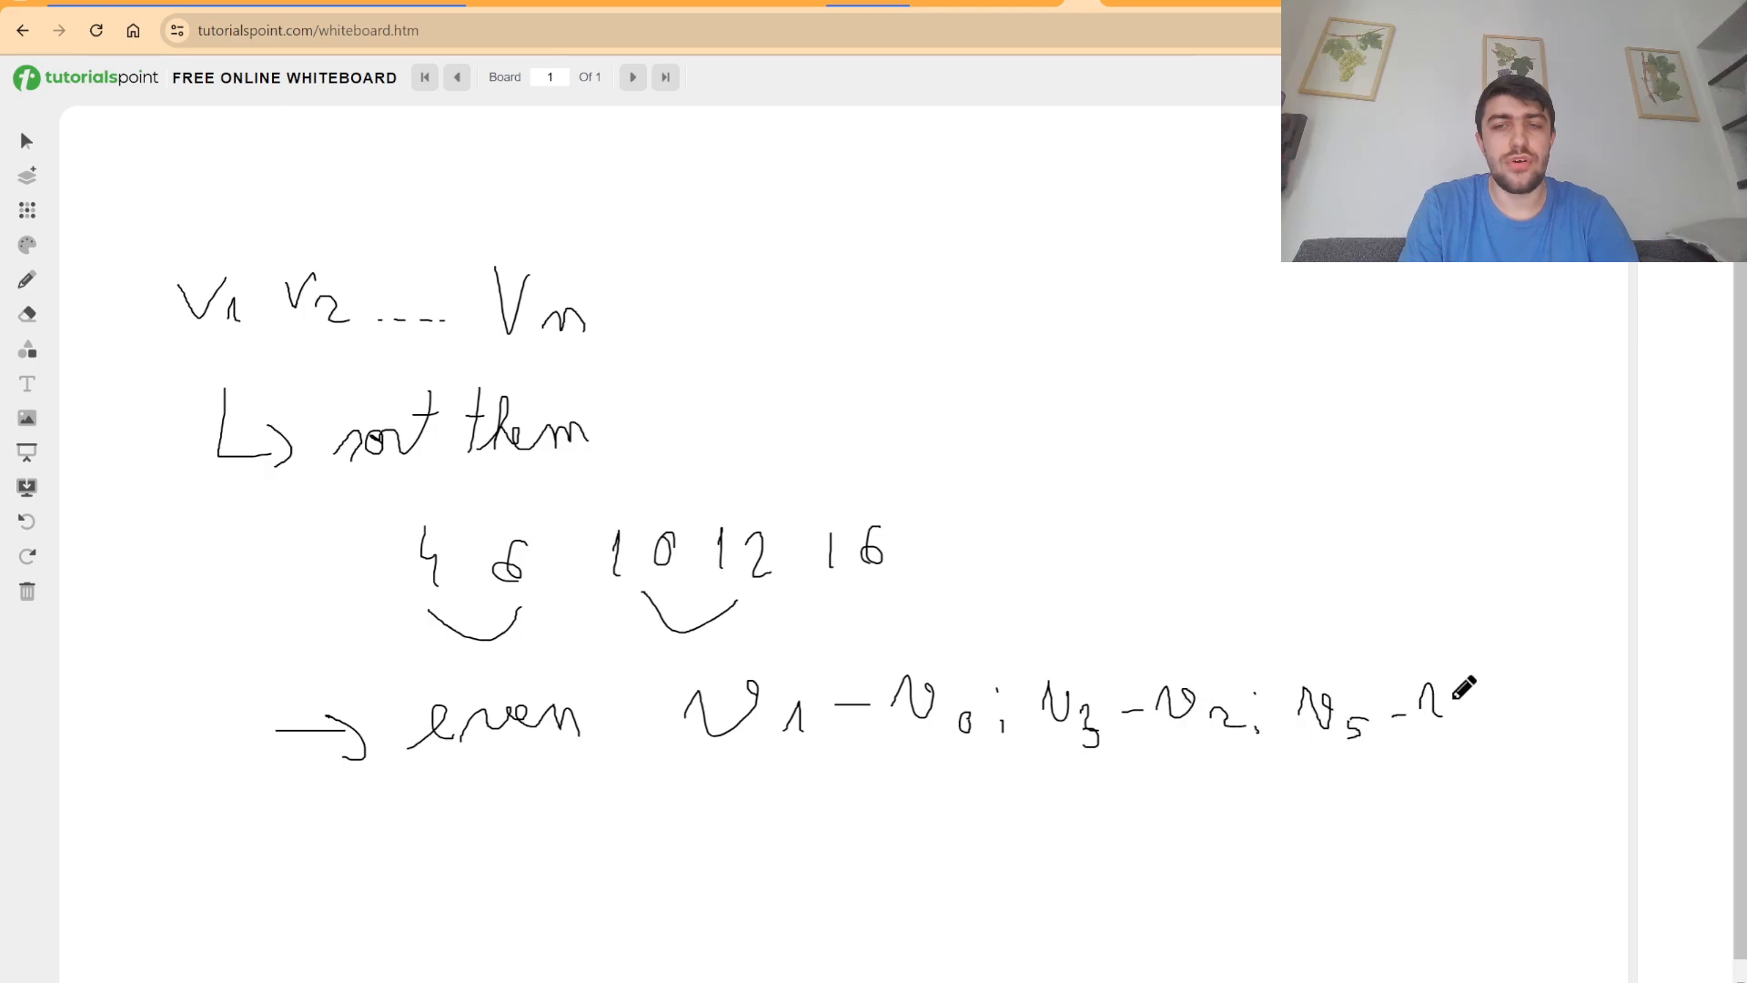
left_click_drag(1449, 697, 1532, 724)
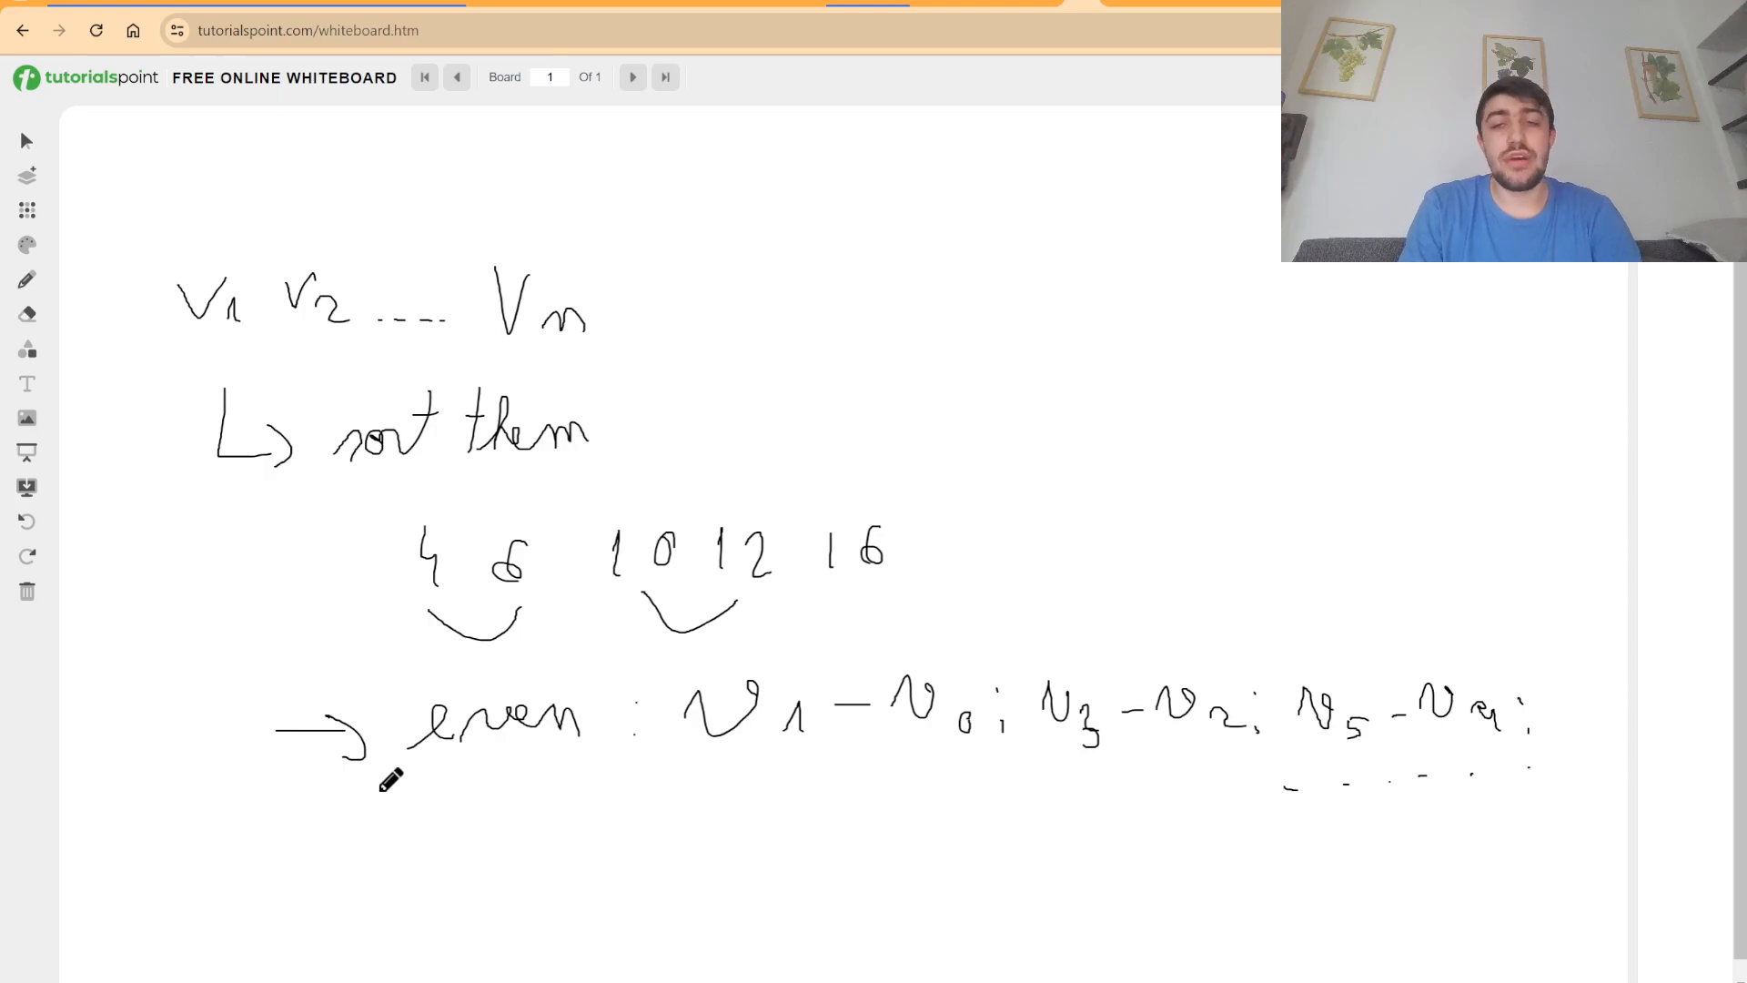
mouse_move(413, 775)
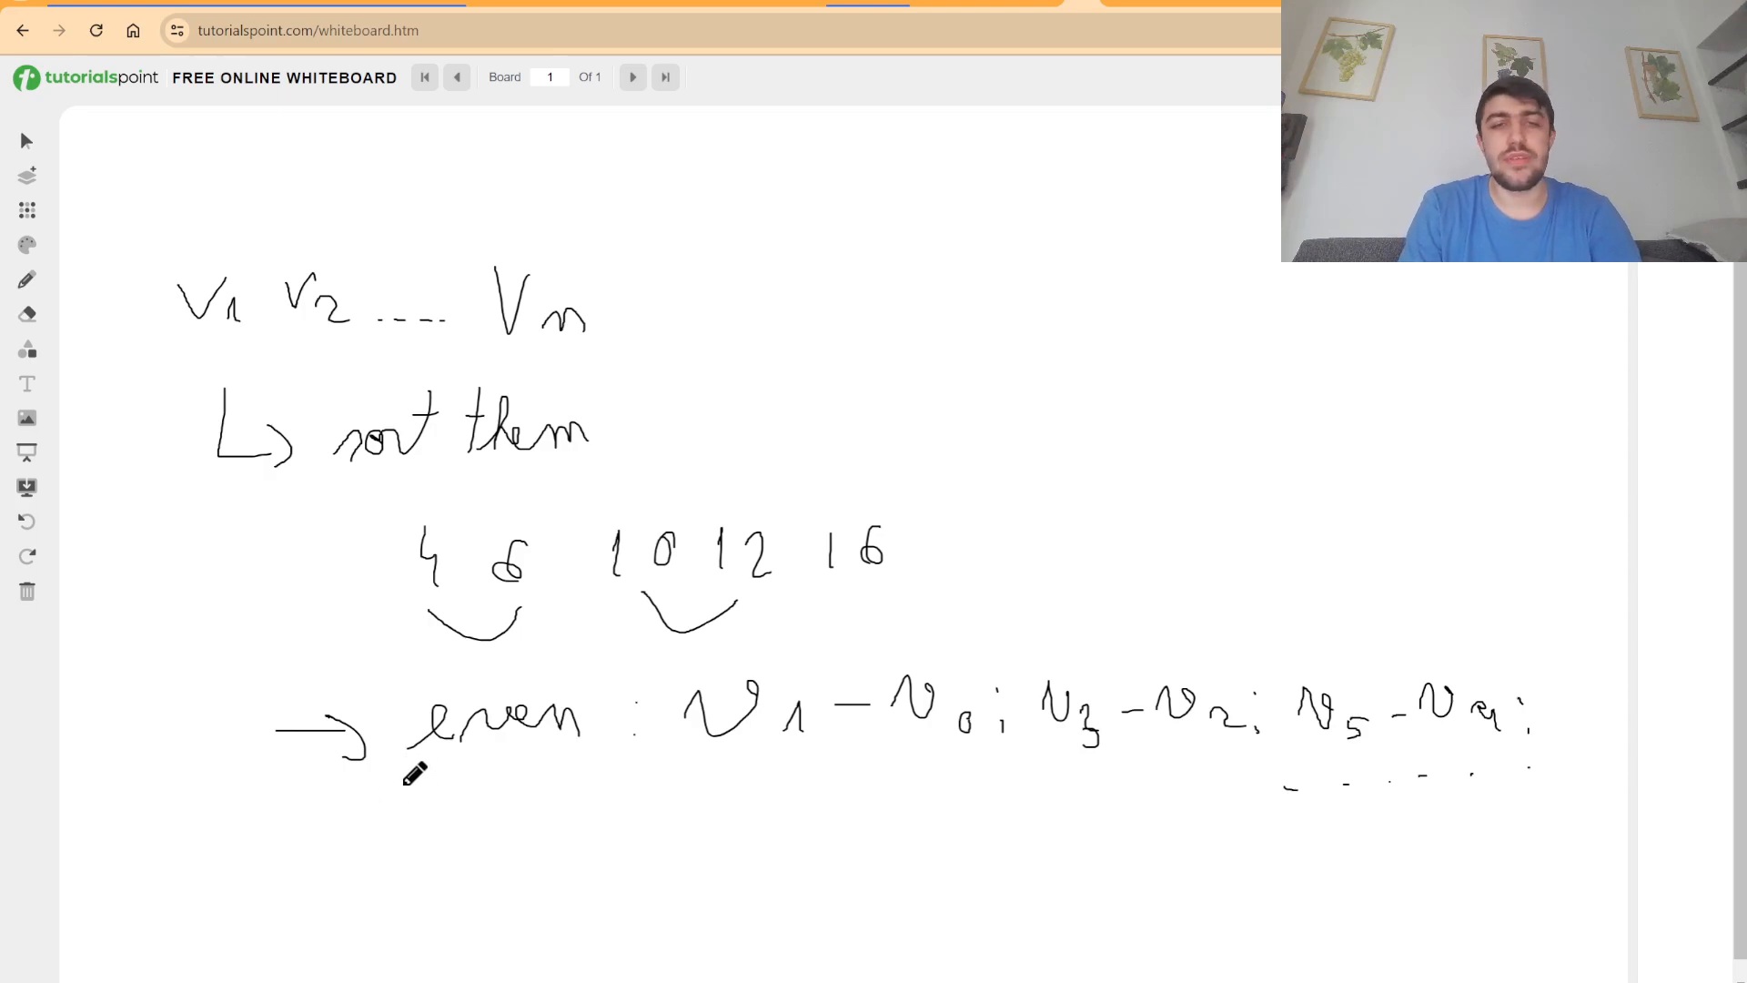
mouse_move(677, 766)
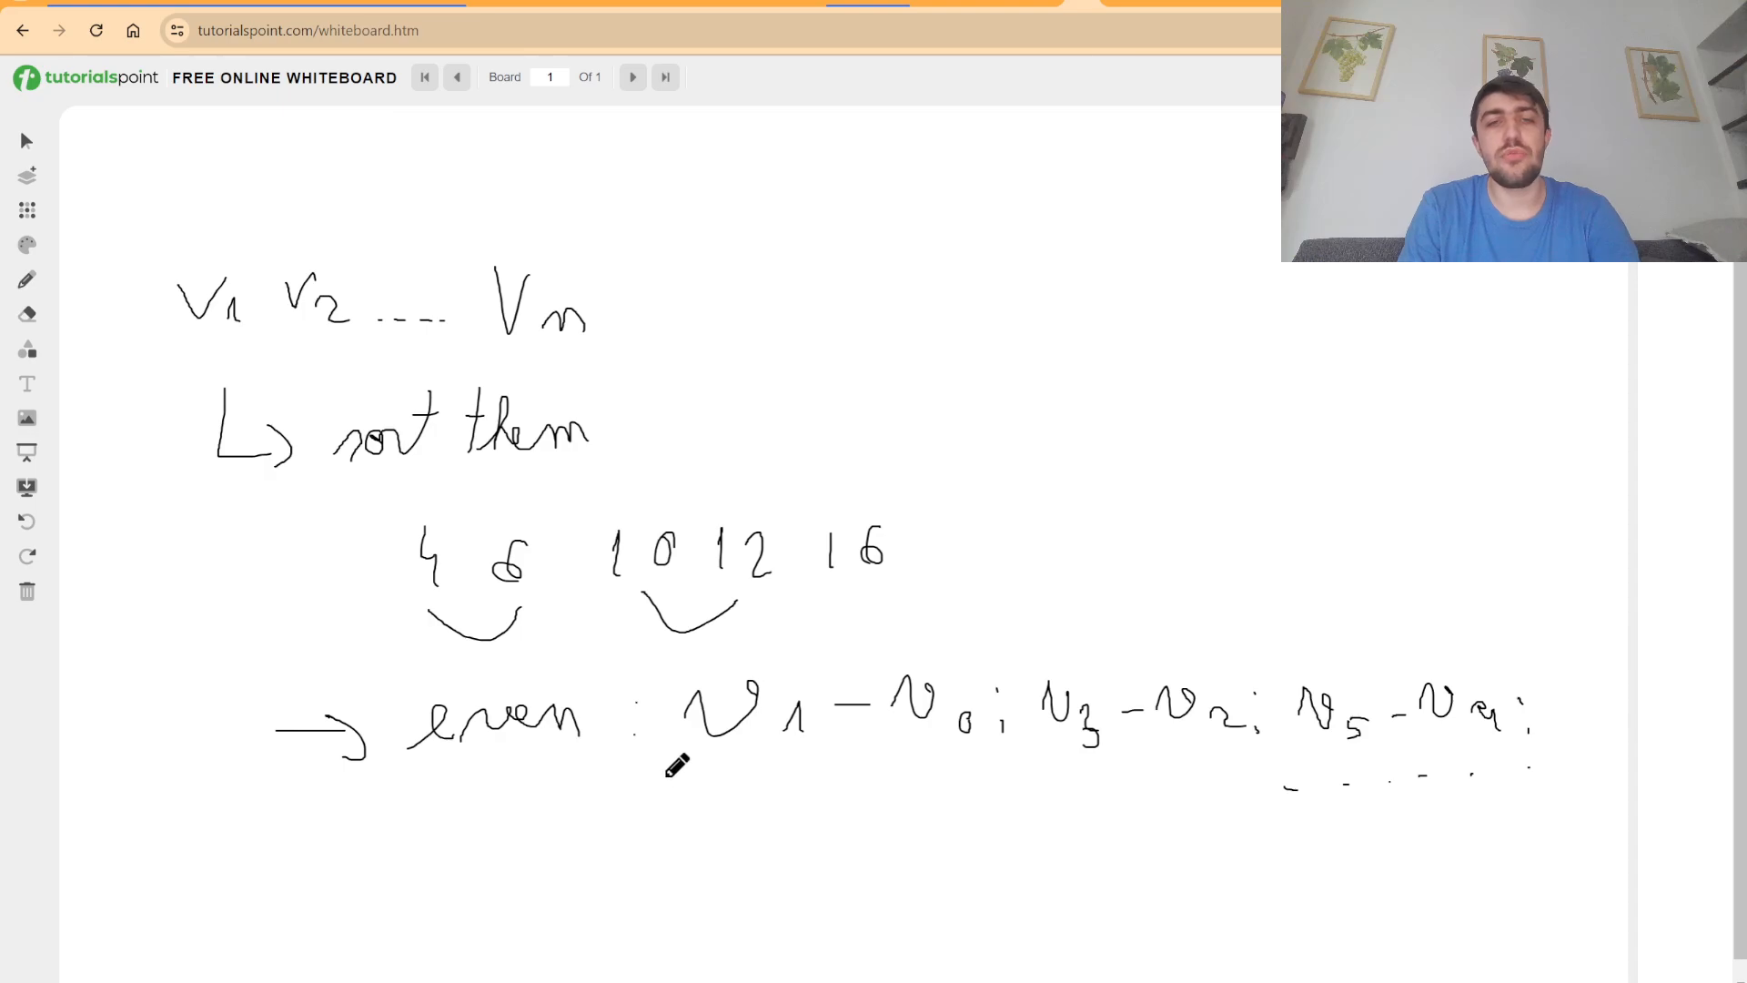
mouse_move(546, 505)
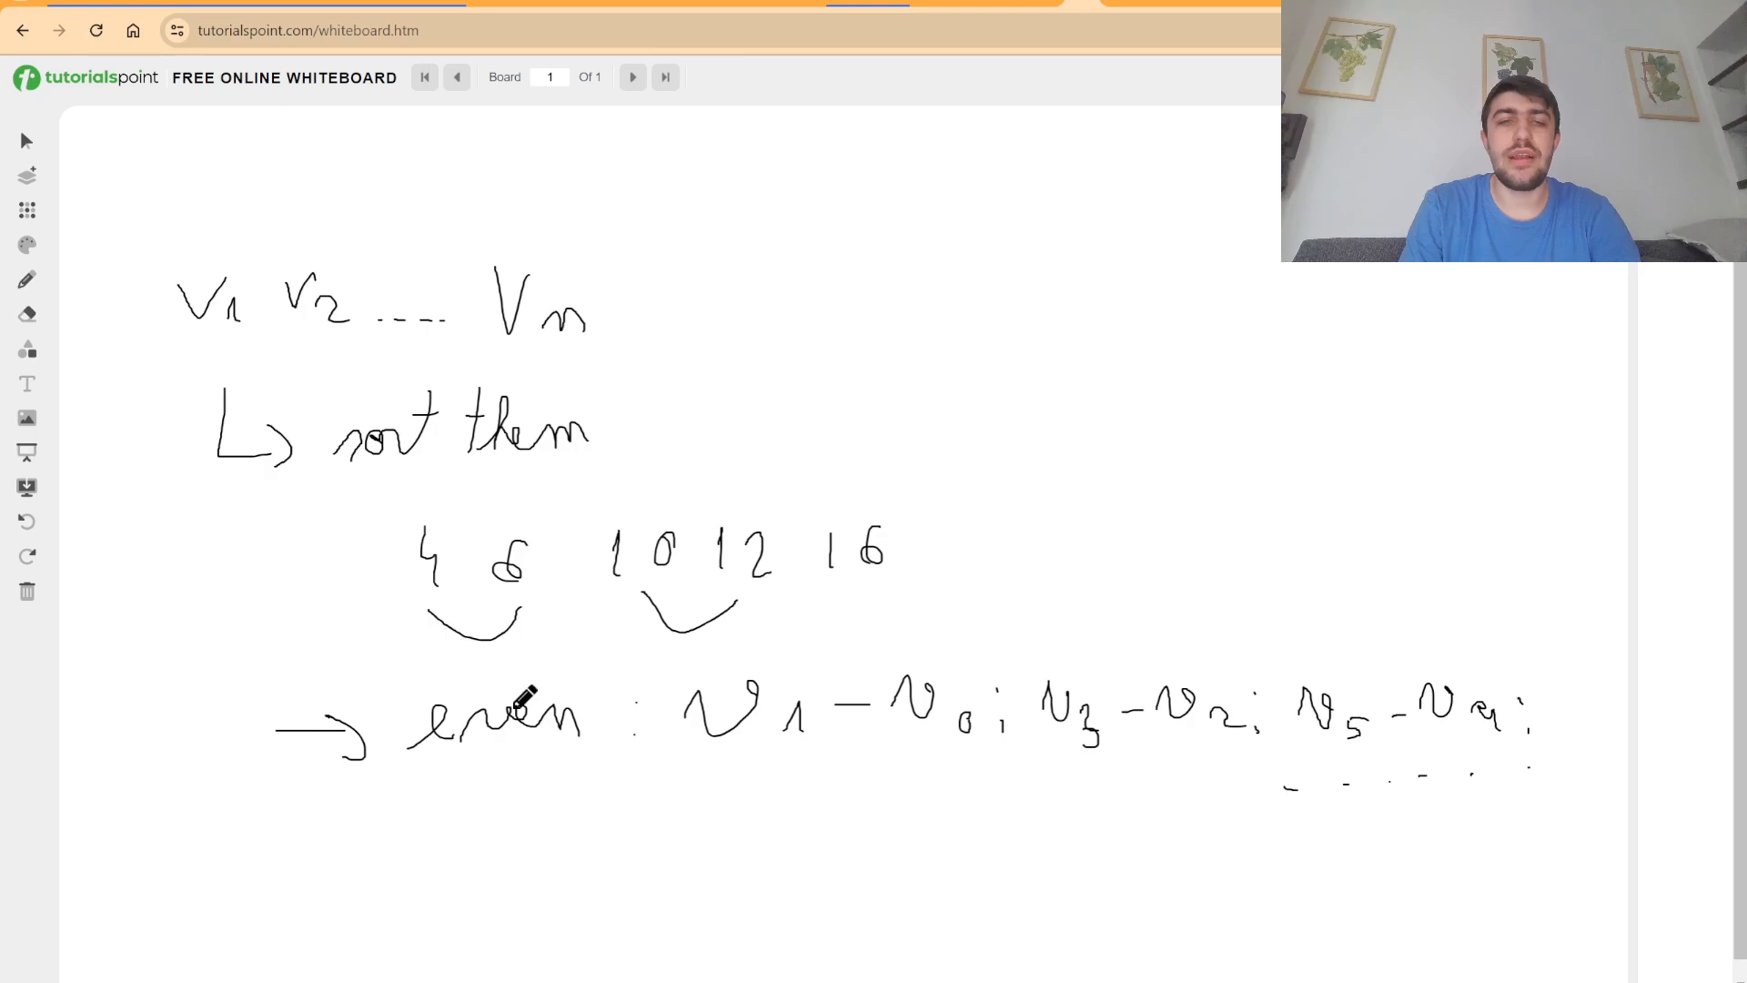
mouse_move(535, 801)
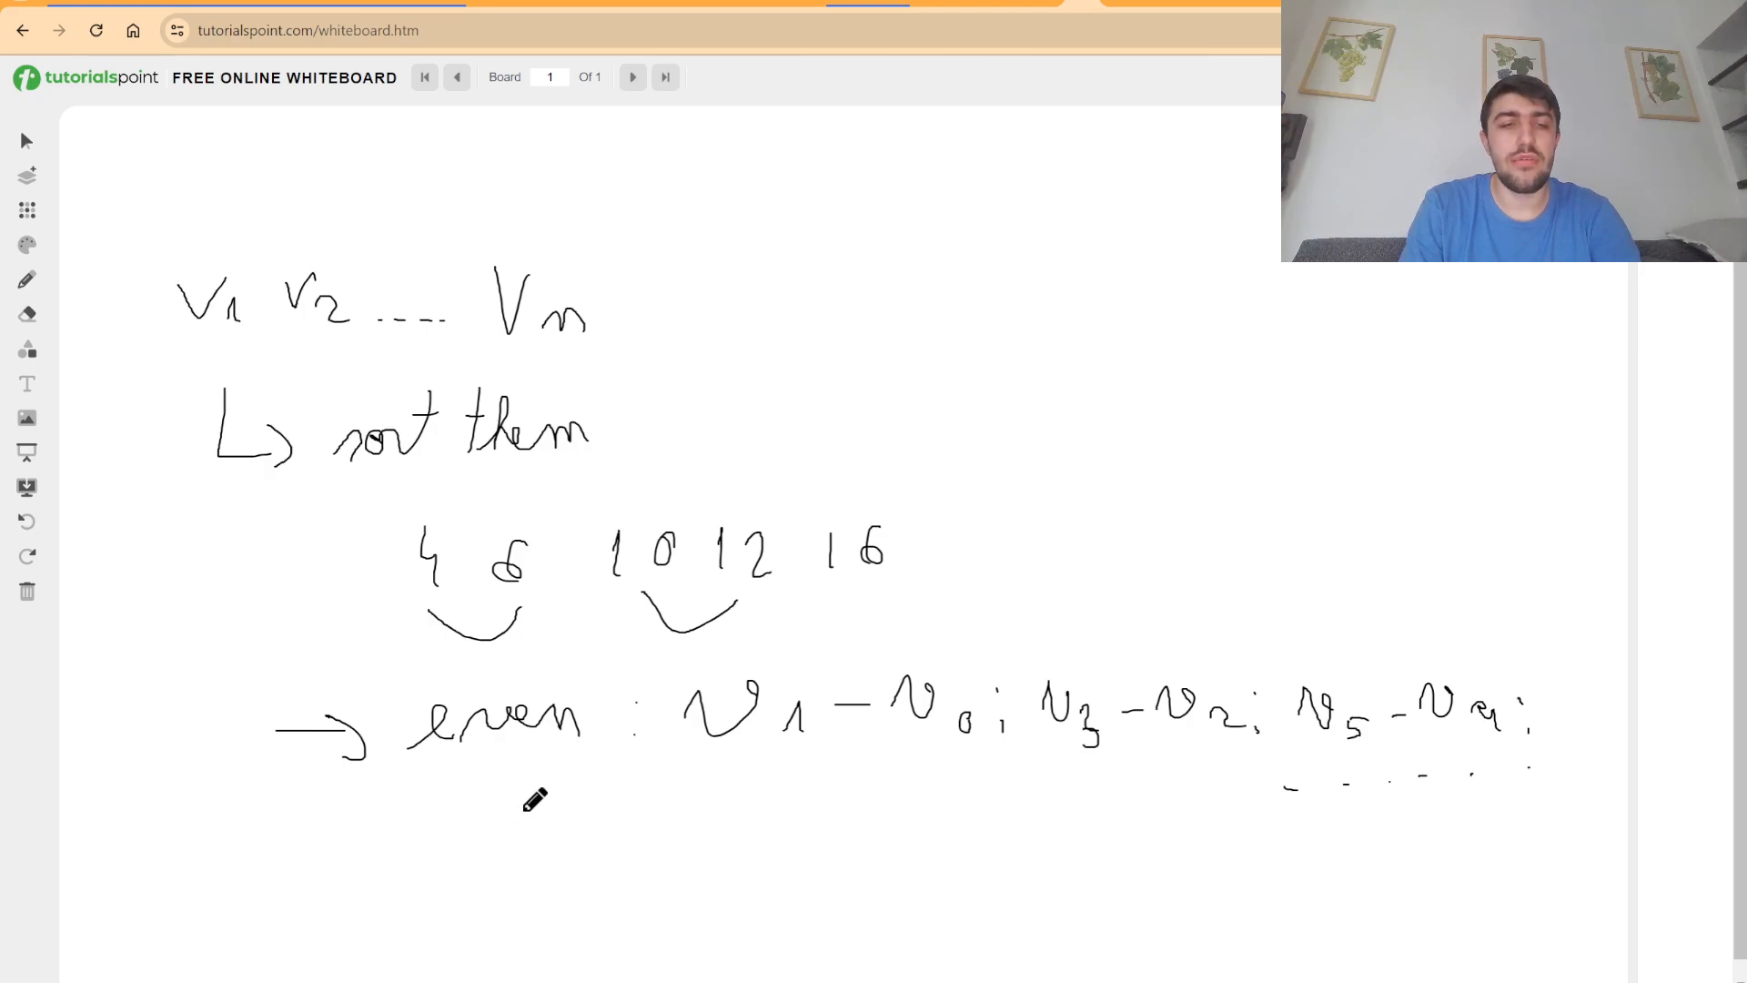
Write the row V0 through V6 under the even line and undo the mistaken strike on V3.
left_click_drag(502, 803, 624, 824)
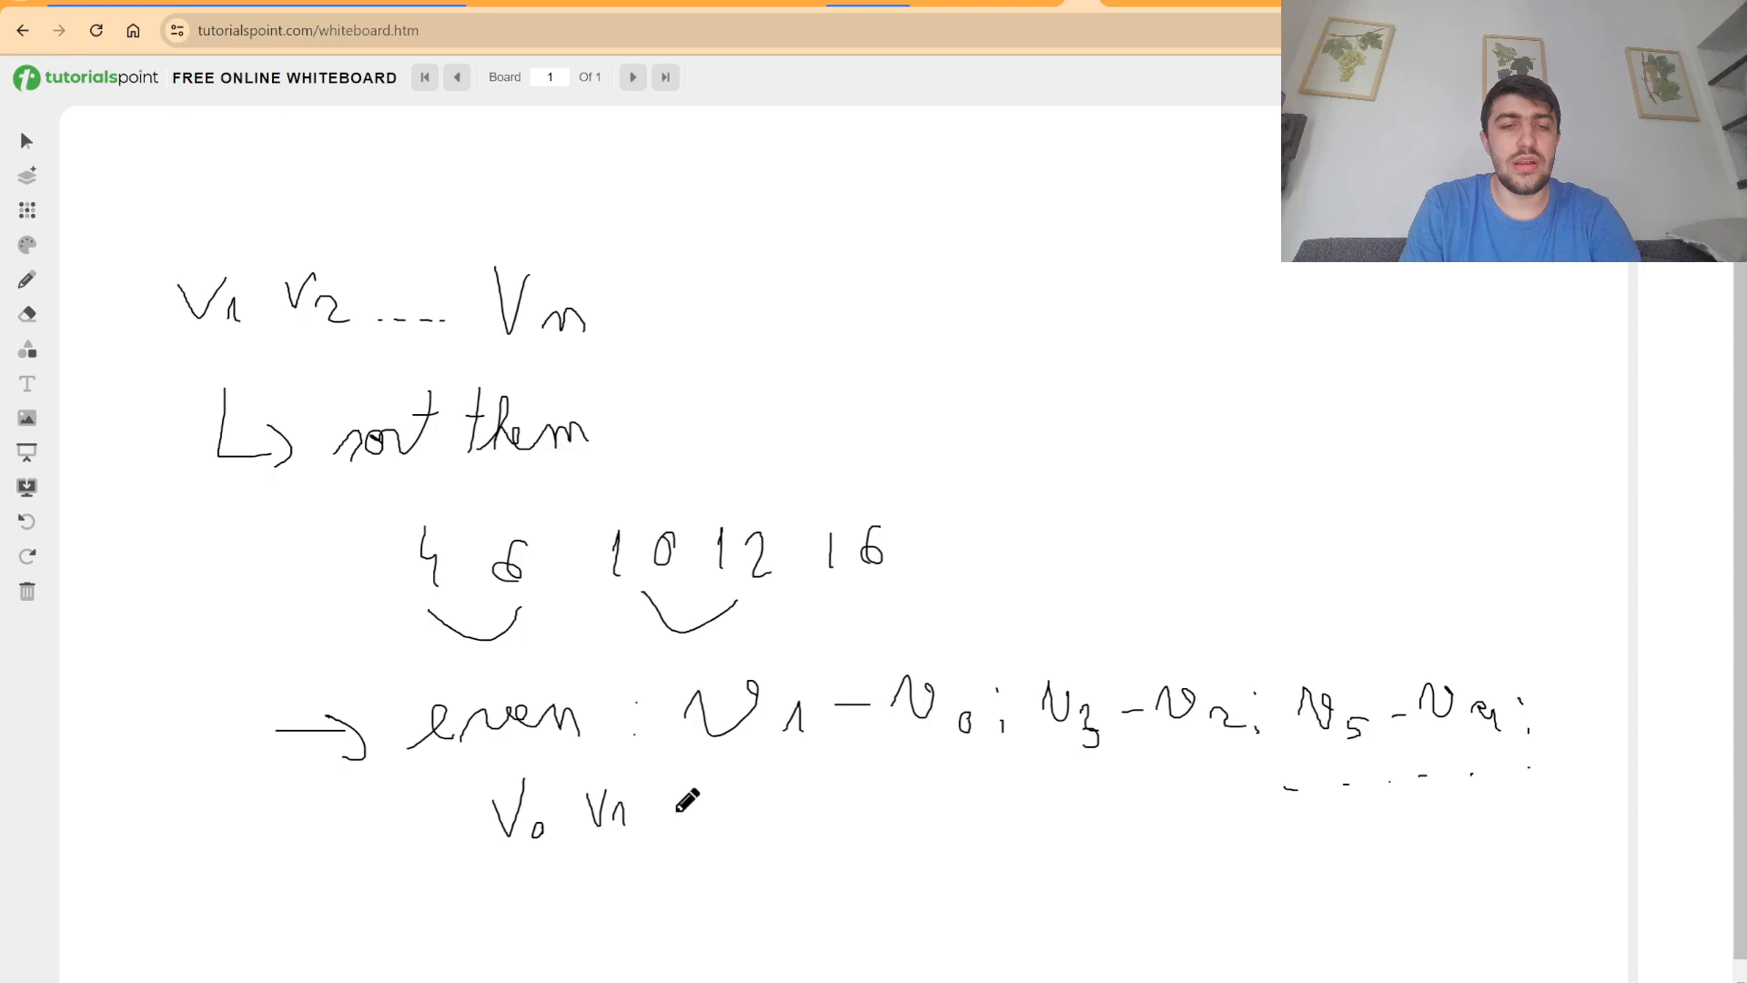
left_click_drag(691, 802, 814, 803)
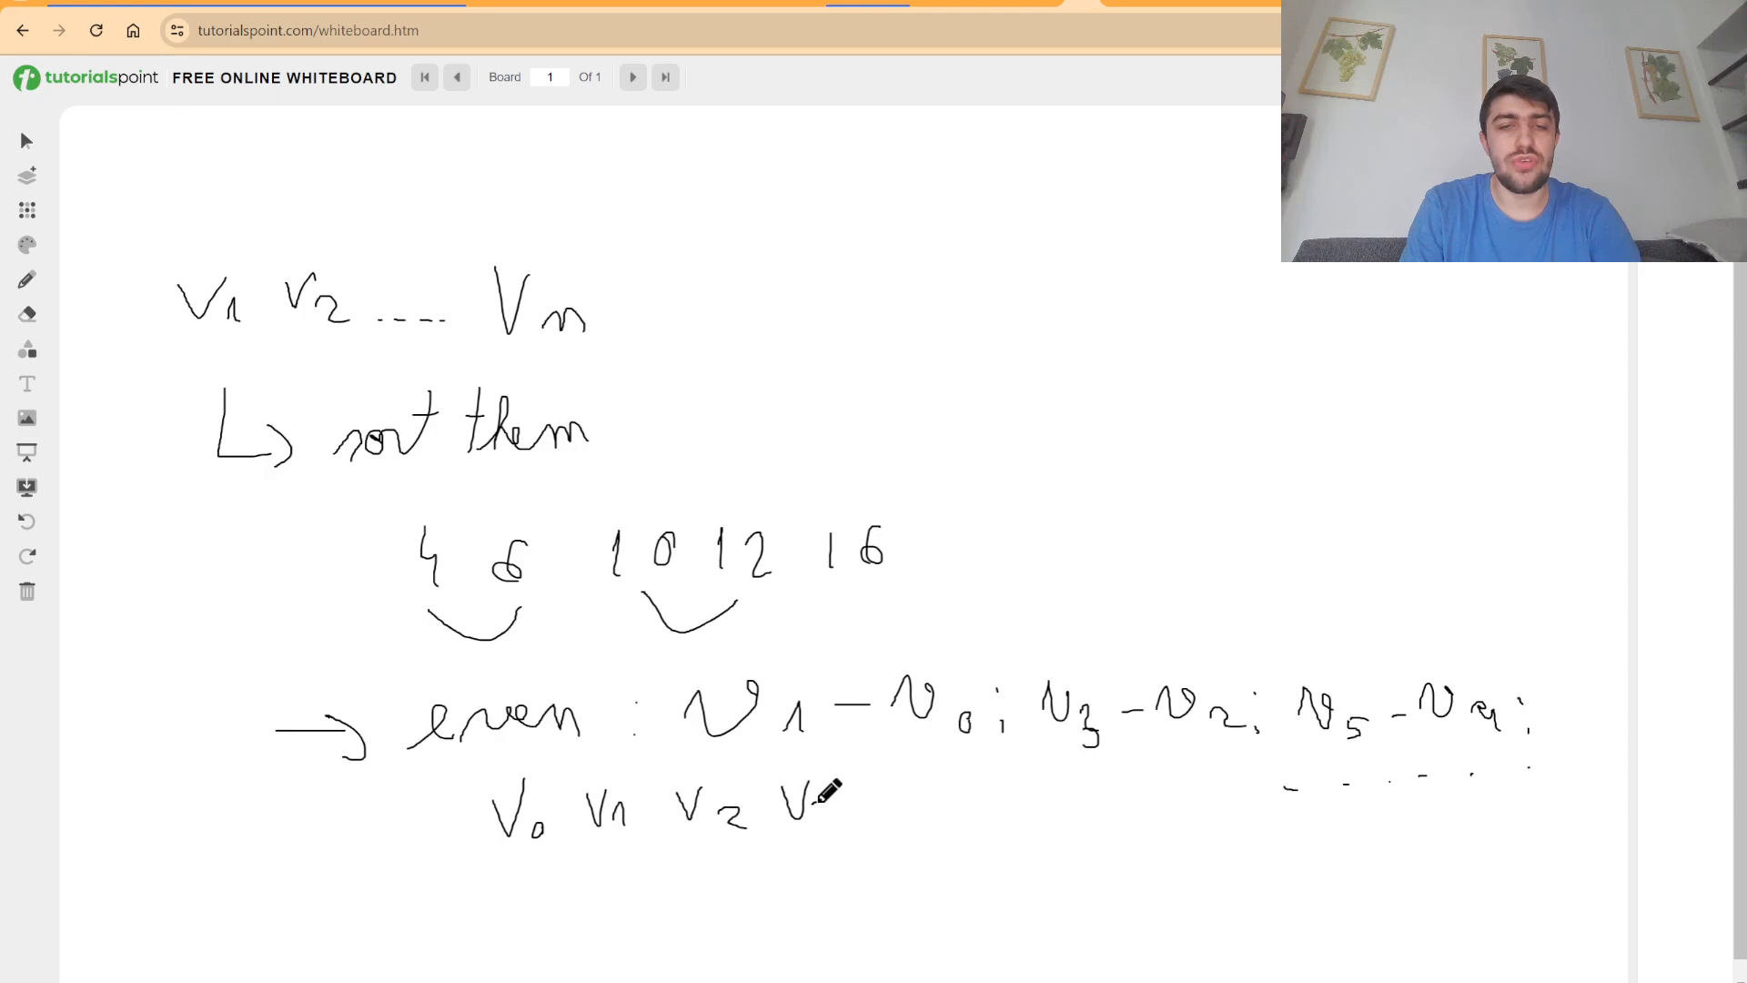
left_click_drag(780, 803, 981, 803)
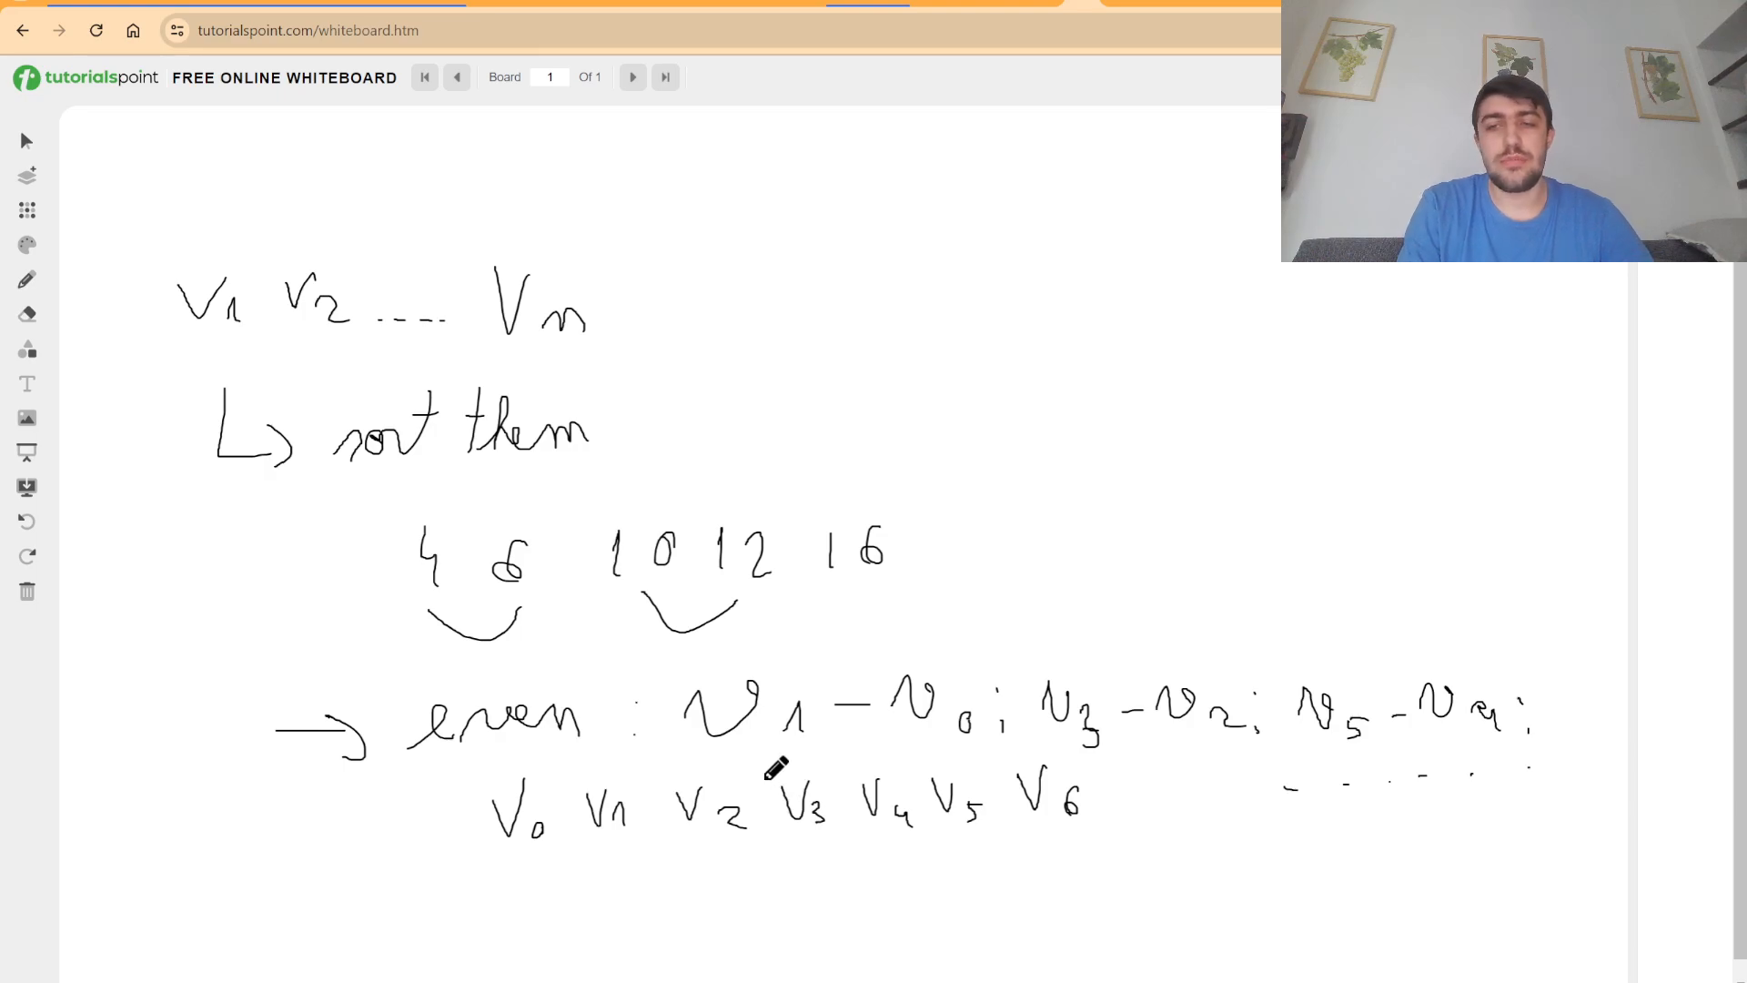
mouse_move(817, 802)
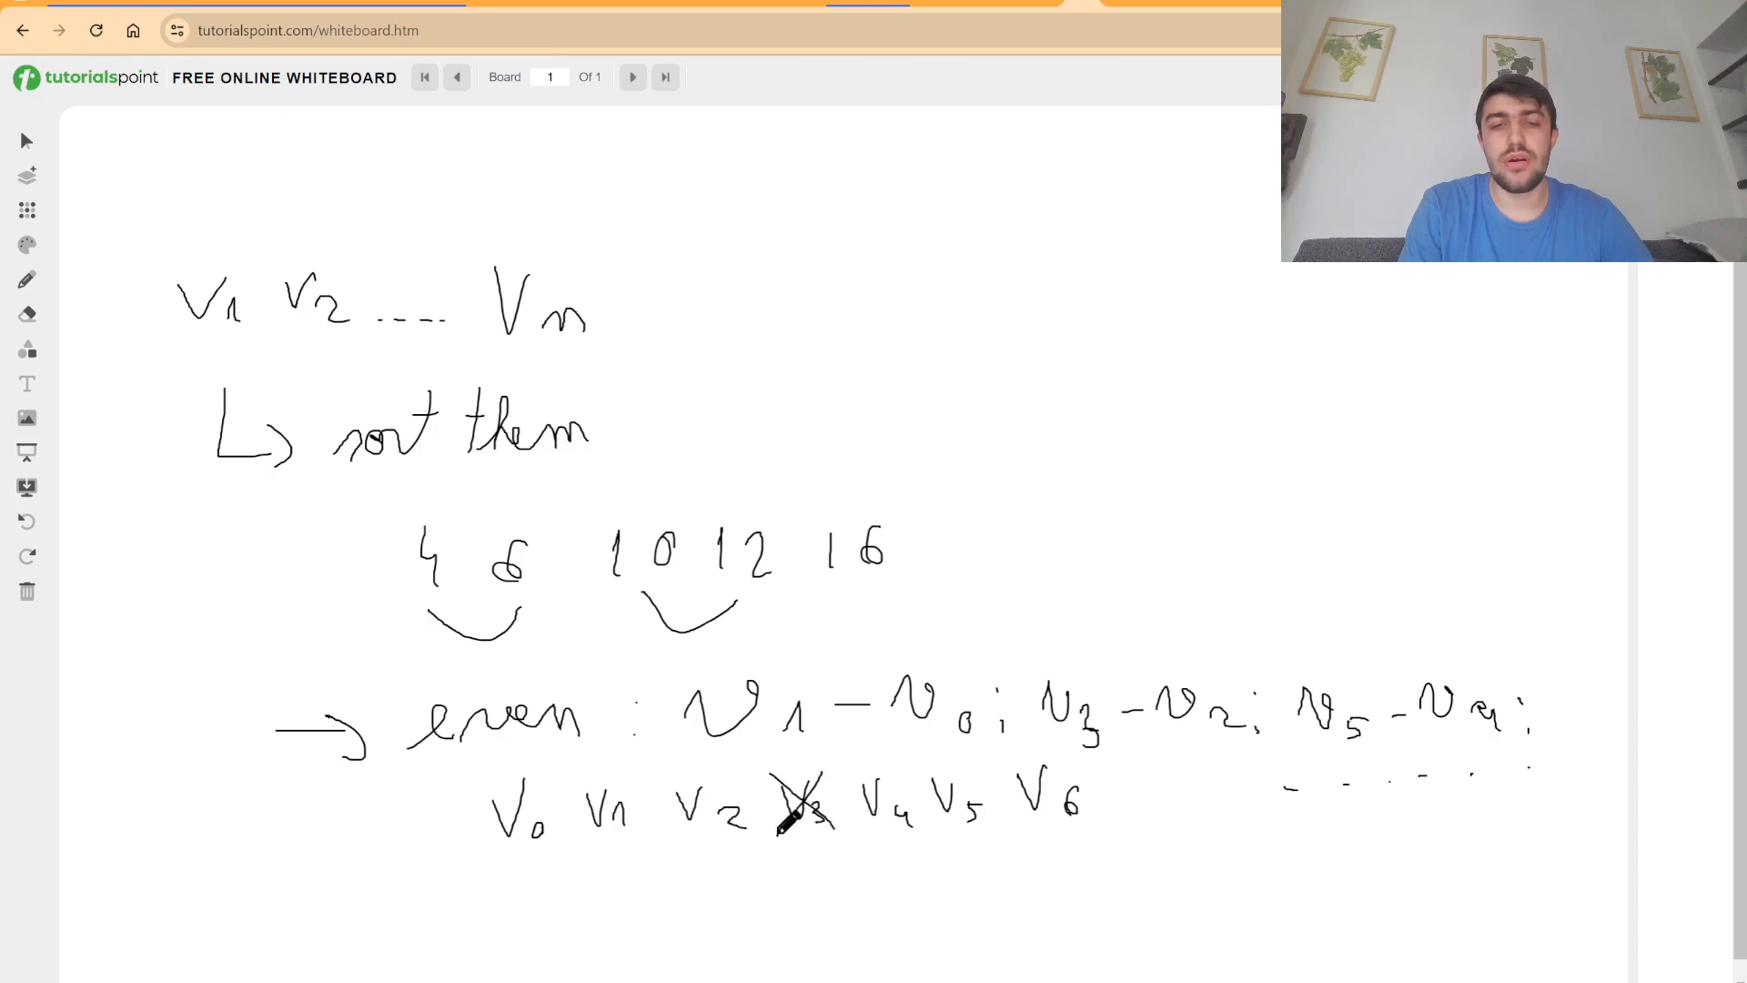
left_click(27, 522)
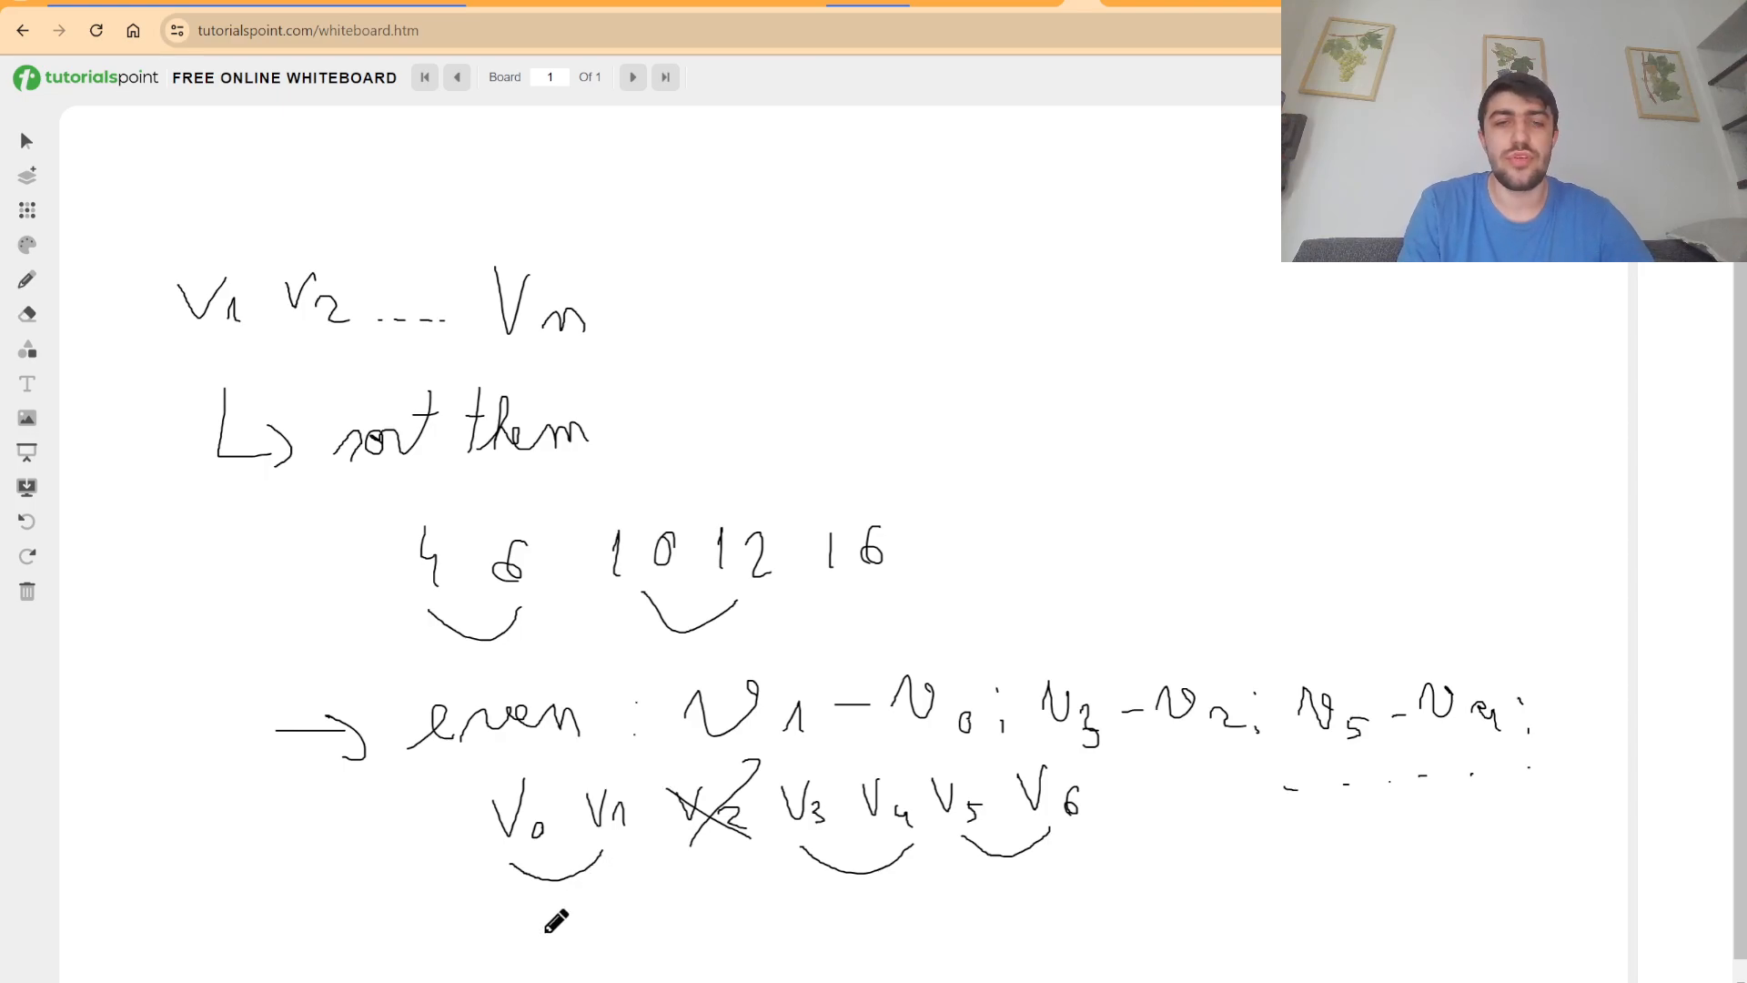
Write a second row of labels V0 through V6 below the first.
left_click_drag(519, 936, 657, 913)
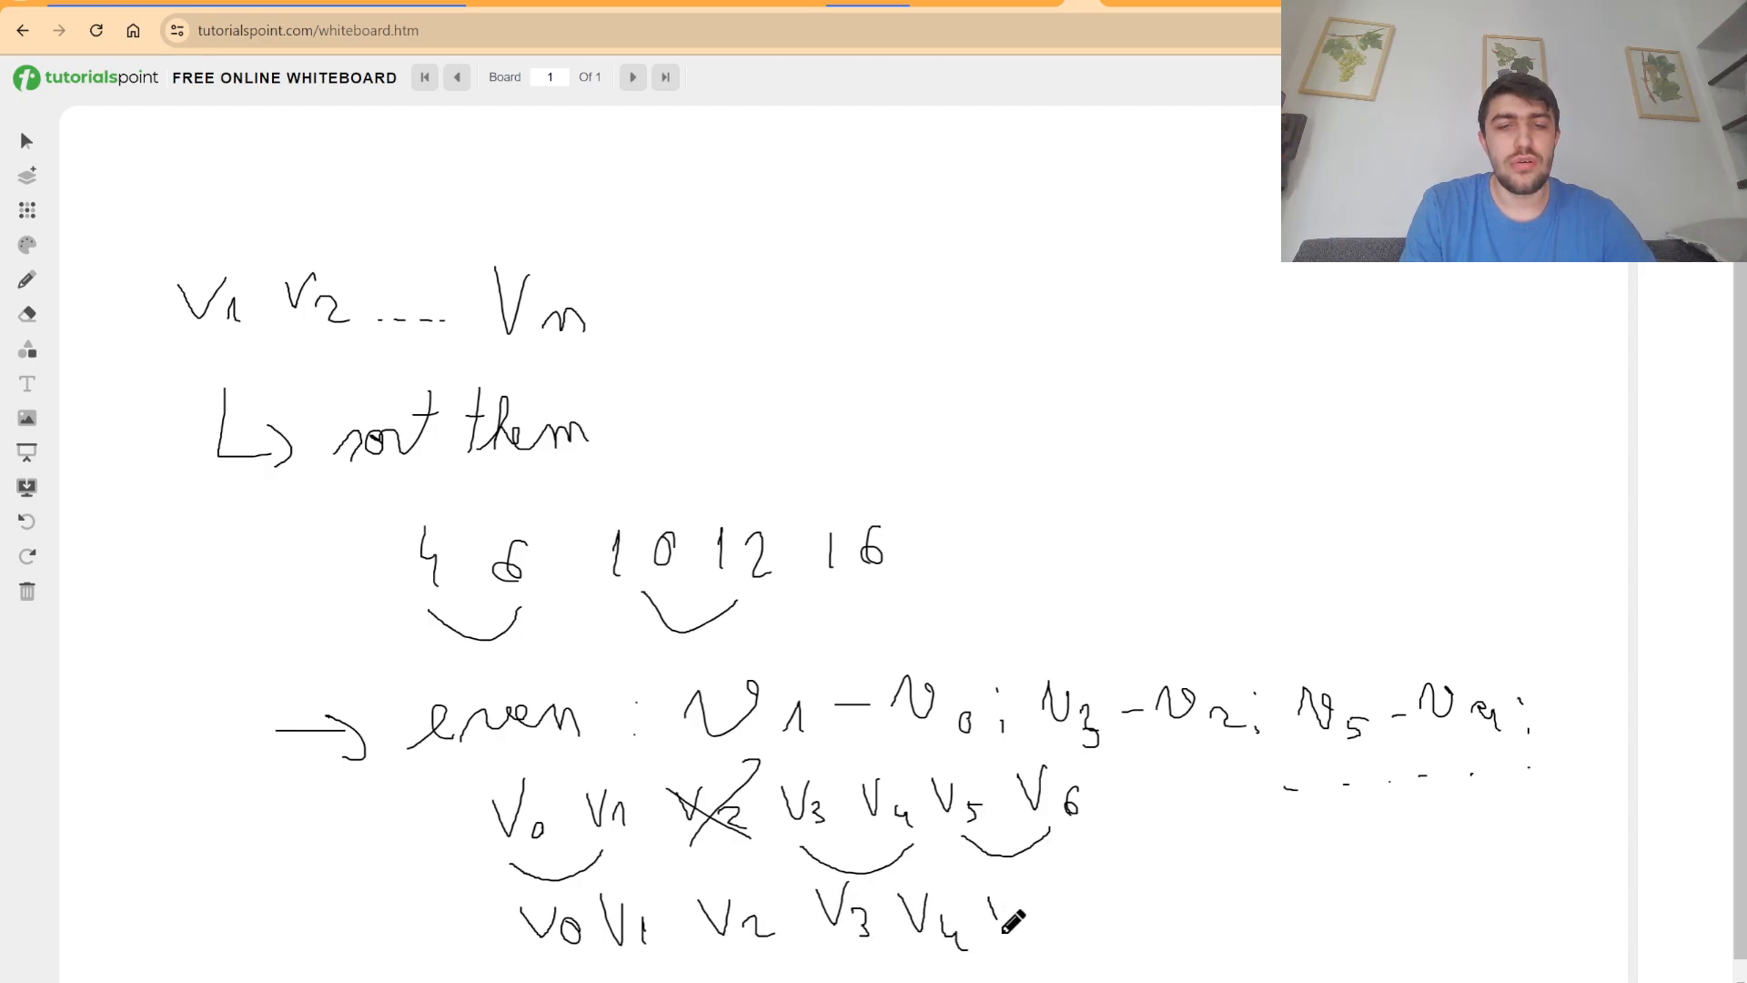
left_click_drag(992, 919, 1125, 903)
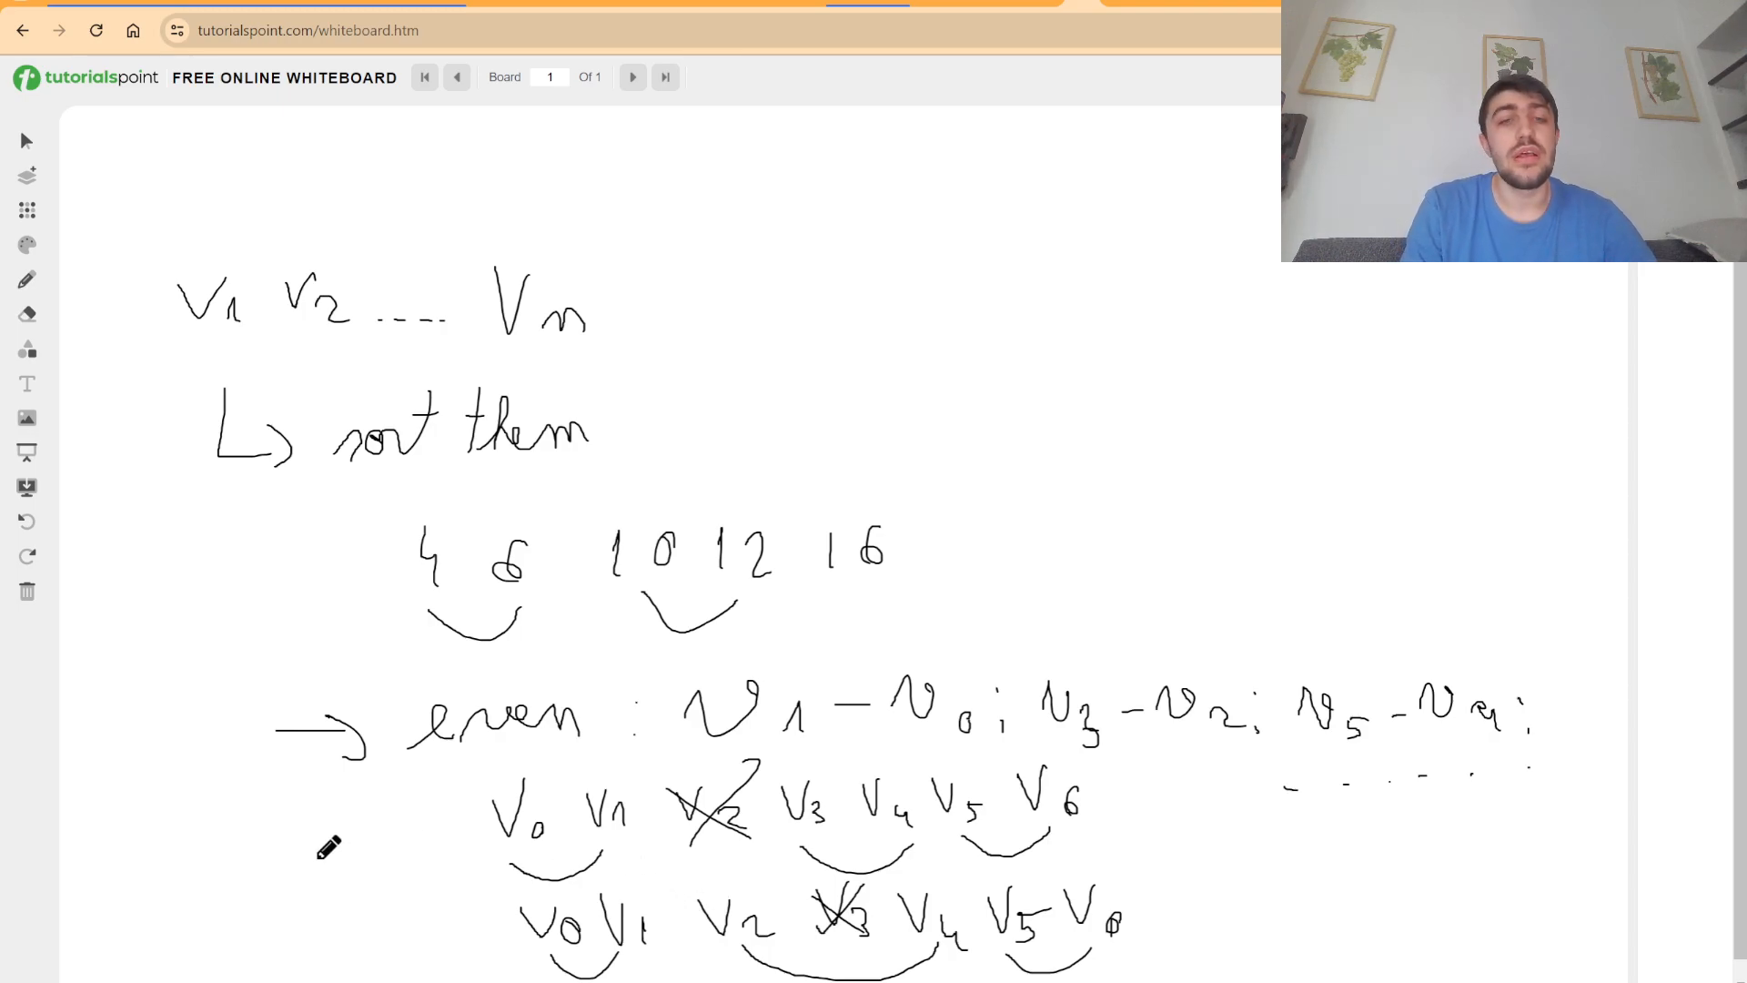
mouse_move(388, 544)
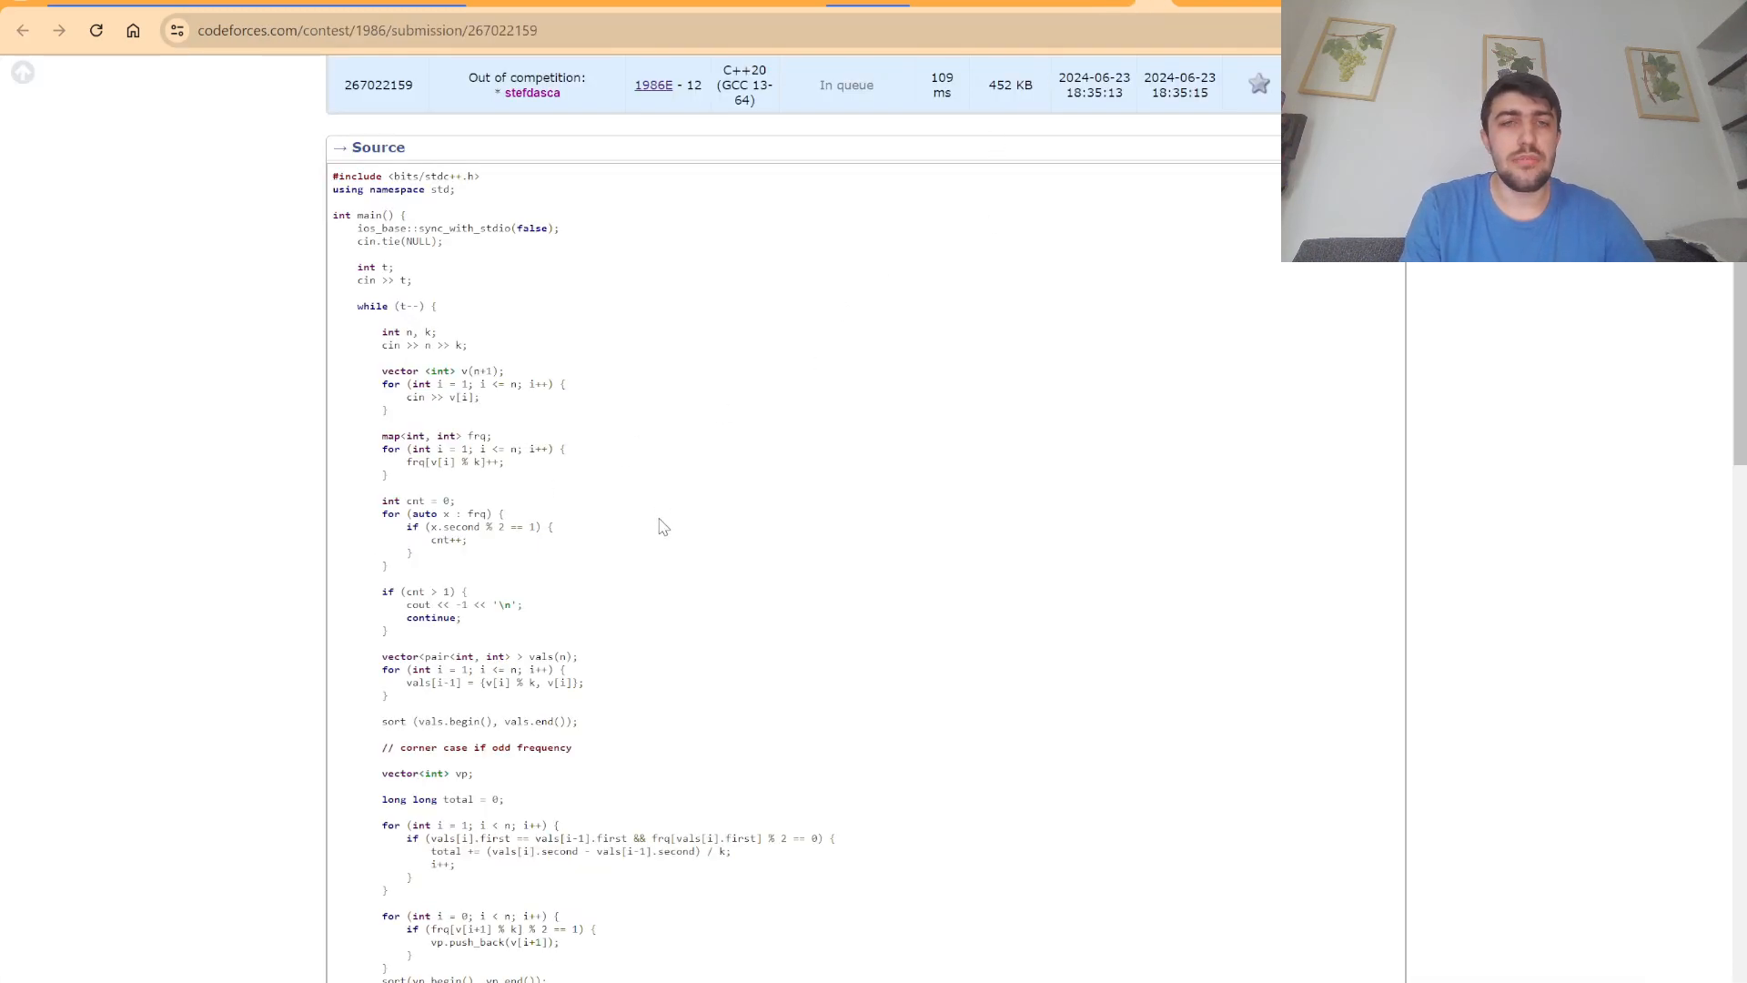
scroll("down", 3)
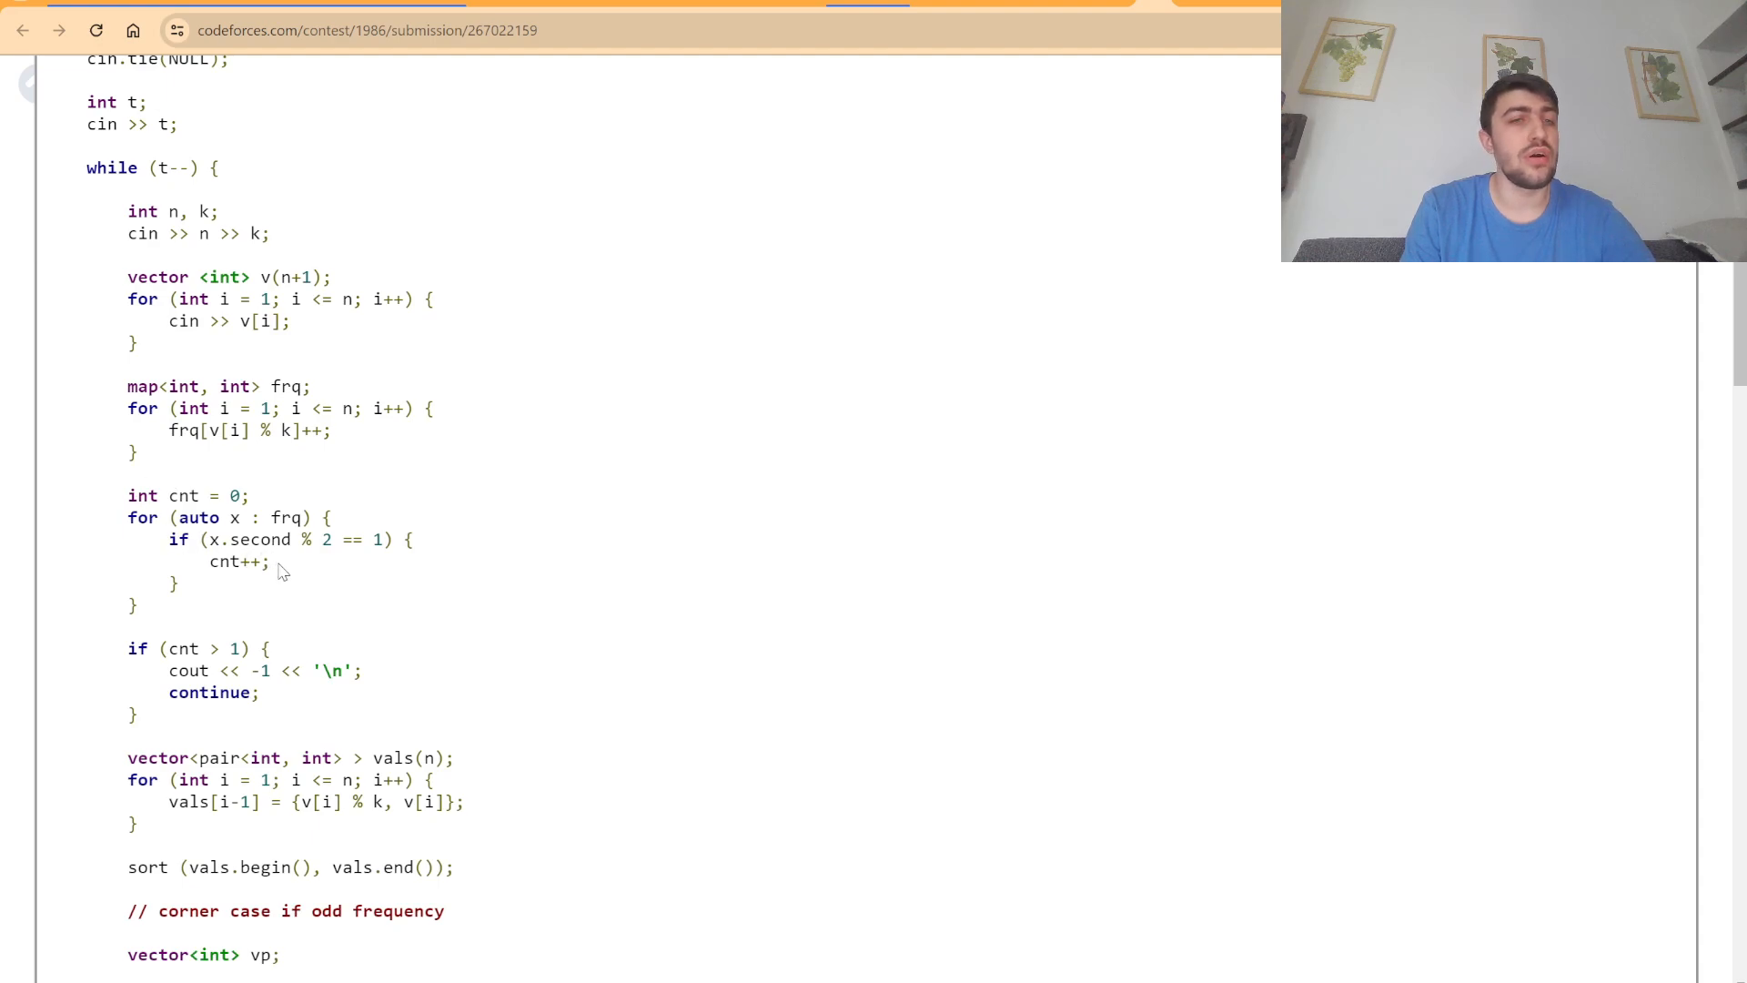
scroll("down", 3)
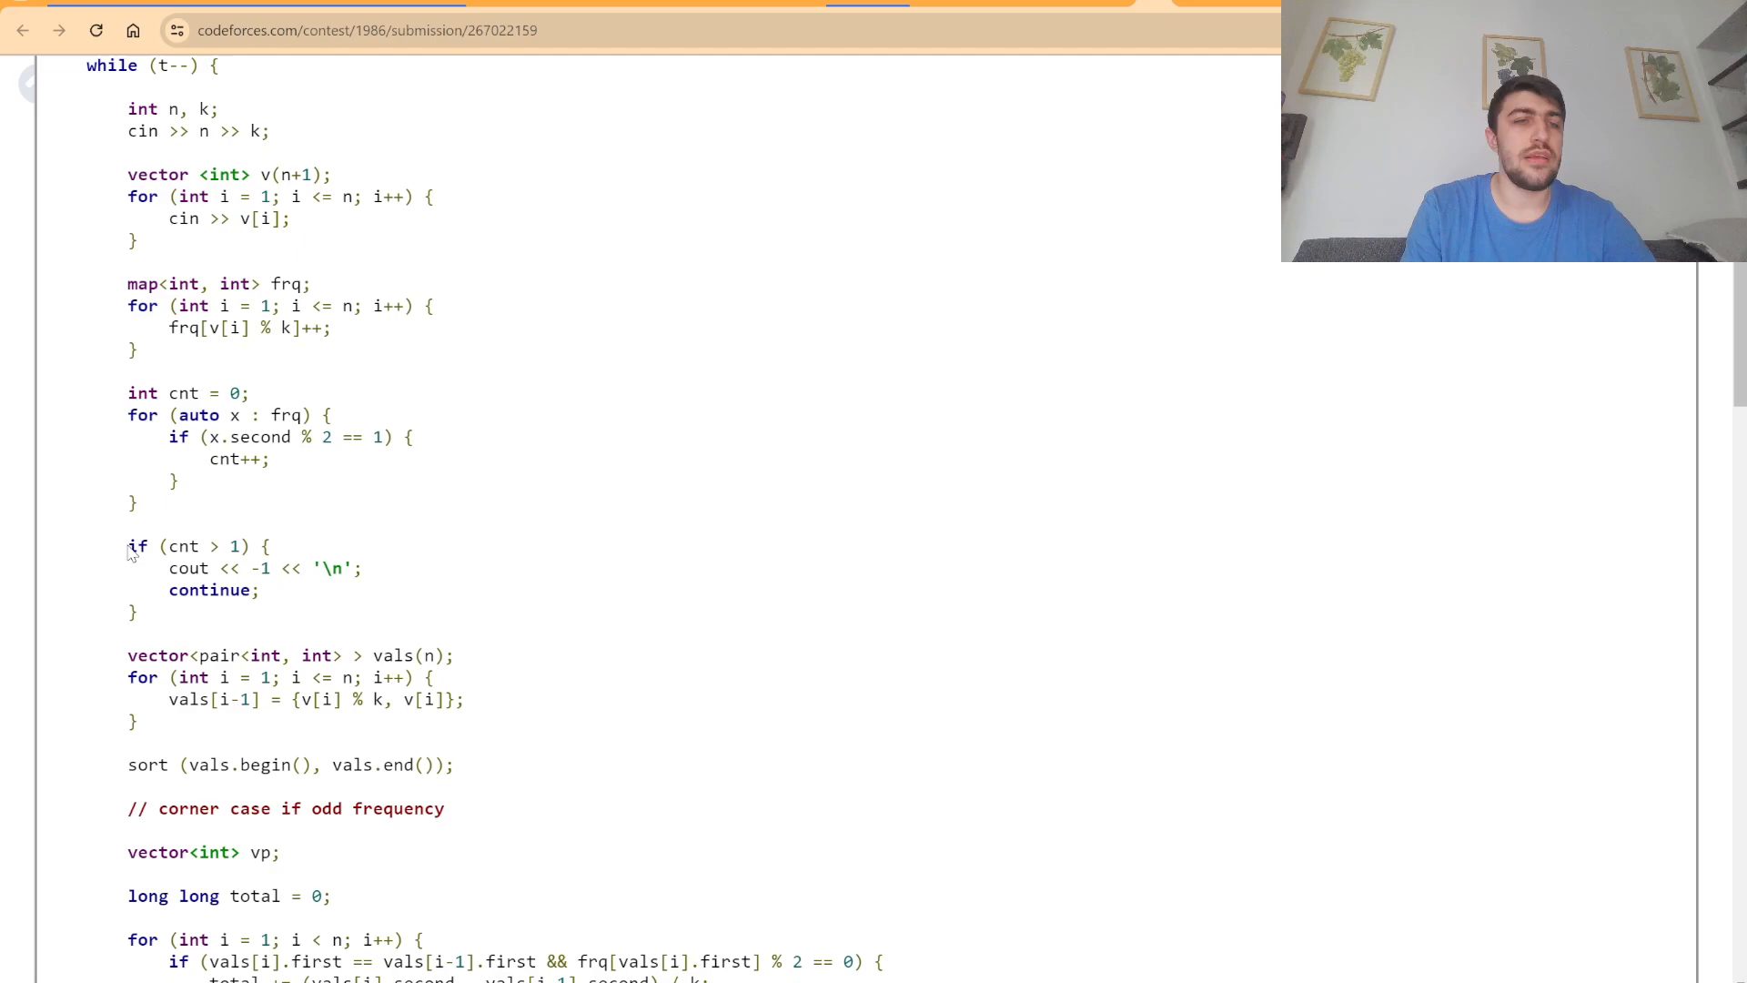
mouse_move(122, 534)
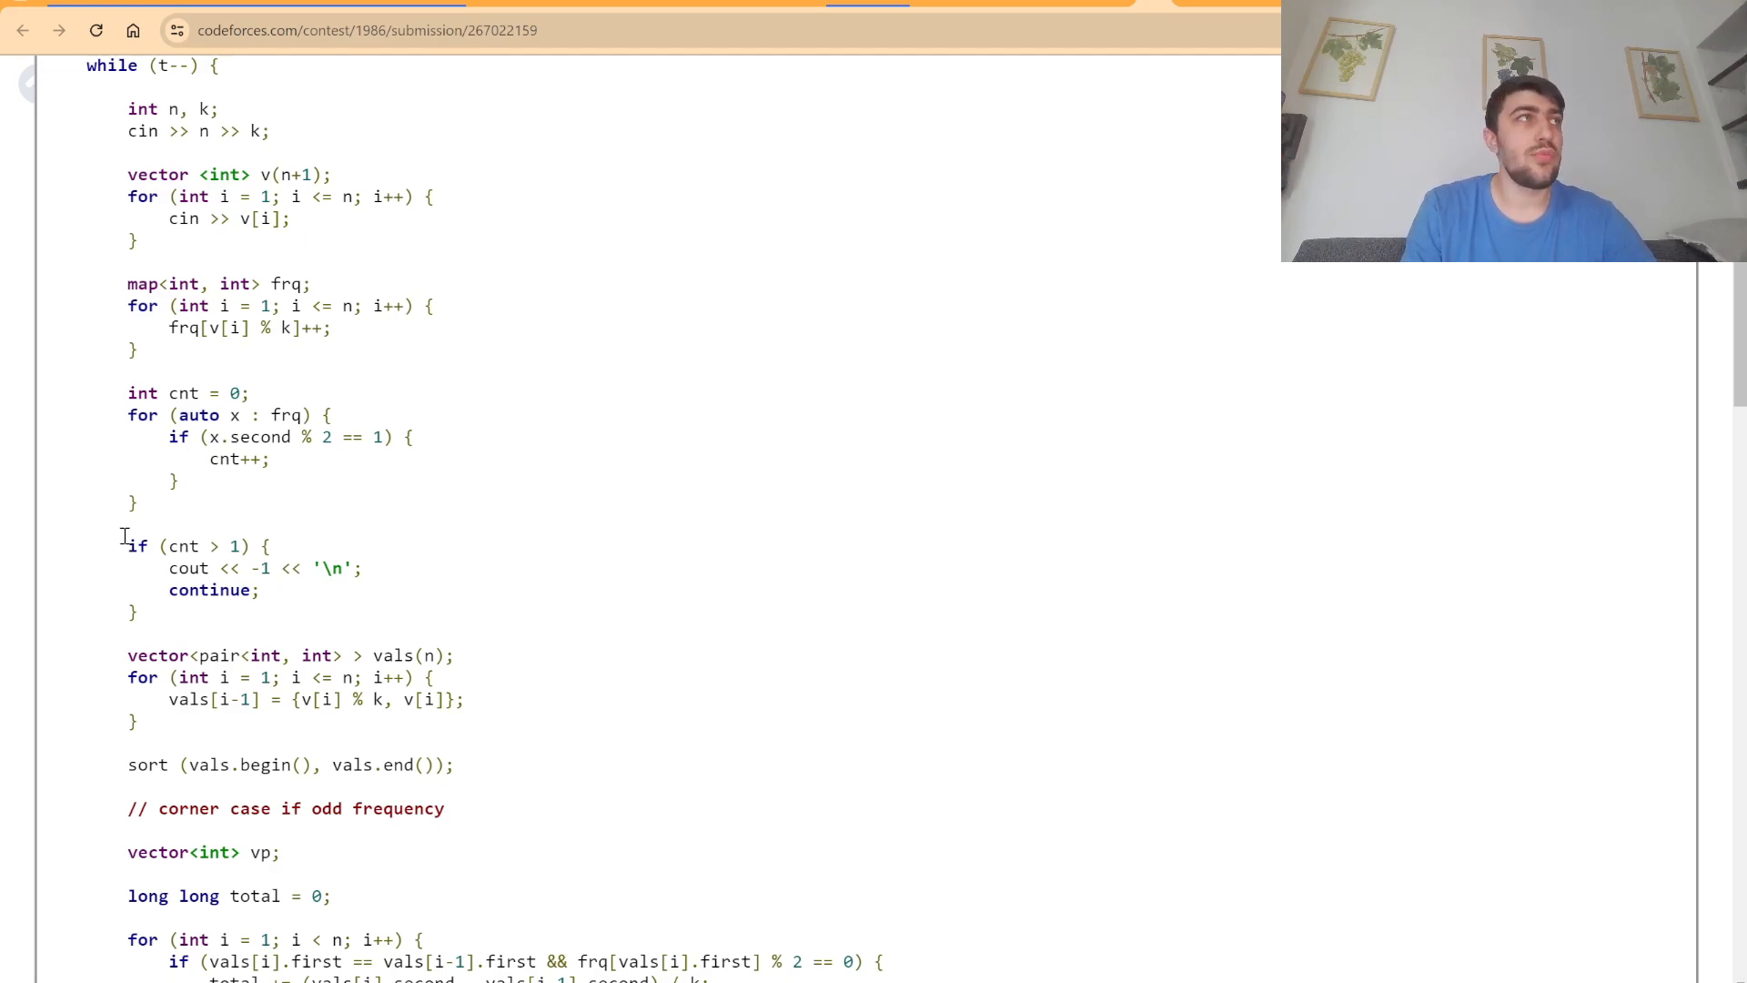
scroll("down", 3)
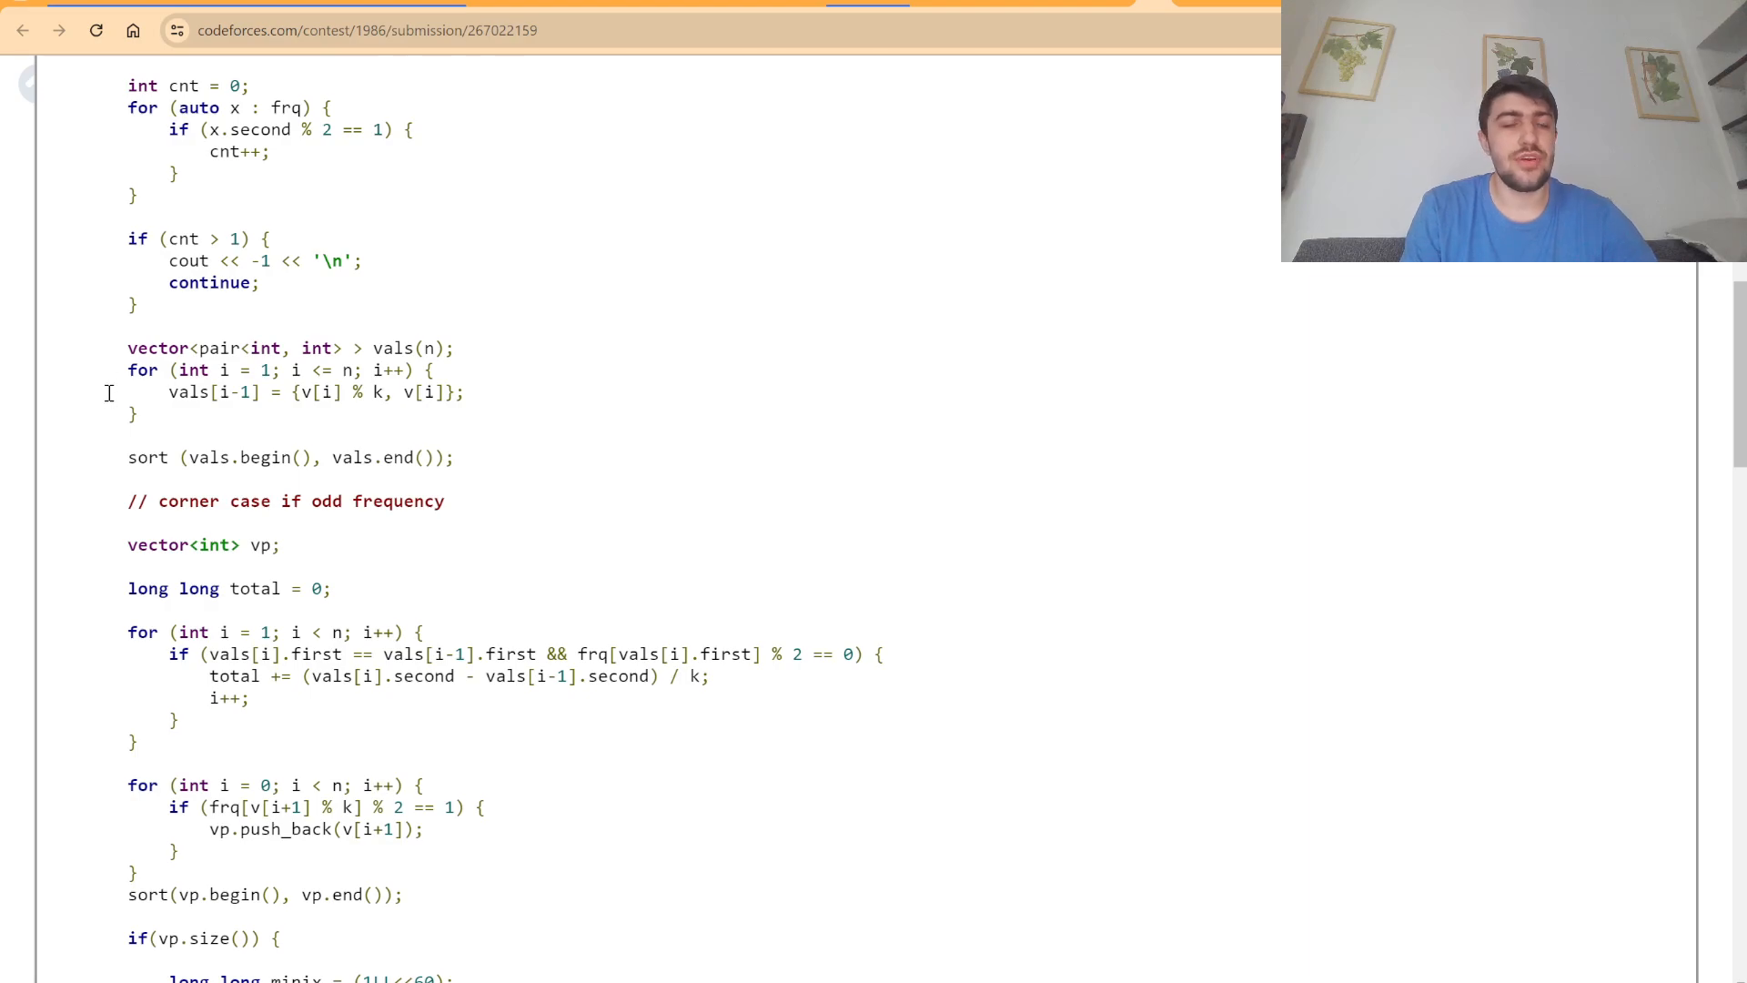
scroll("down", 3)
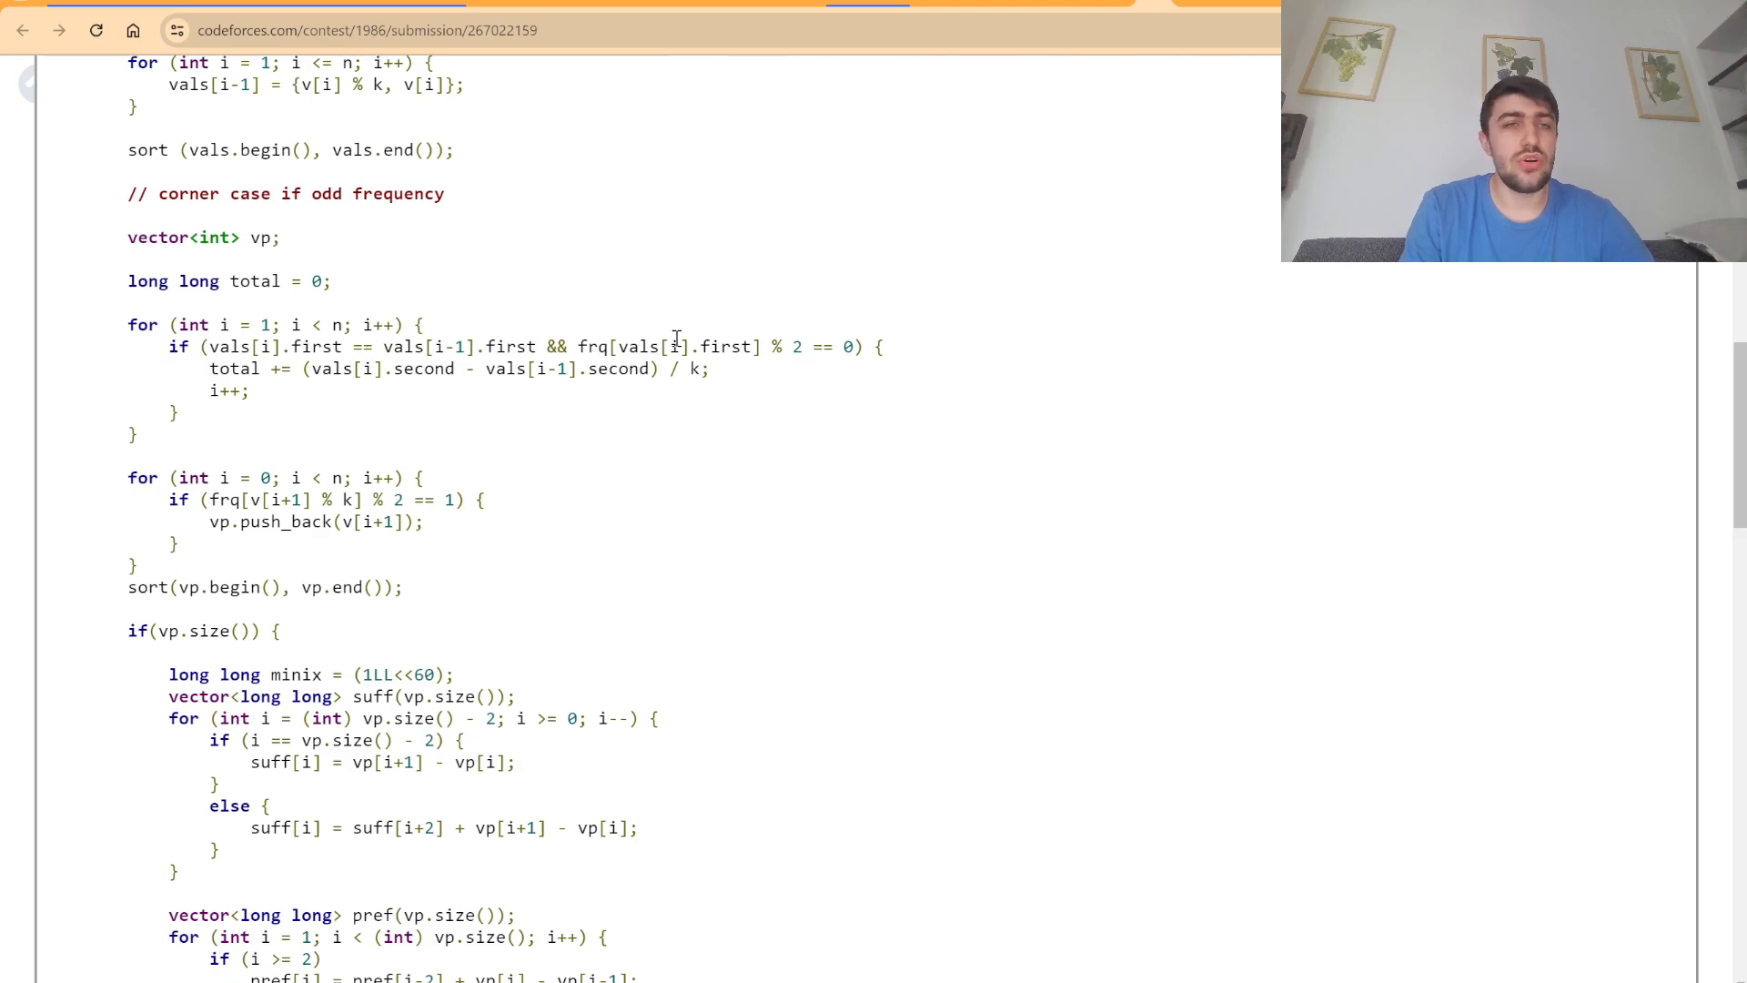
mouse_move(198, 457)
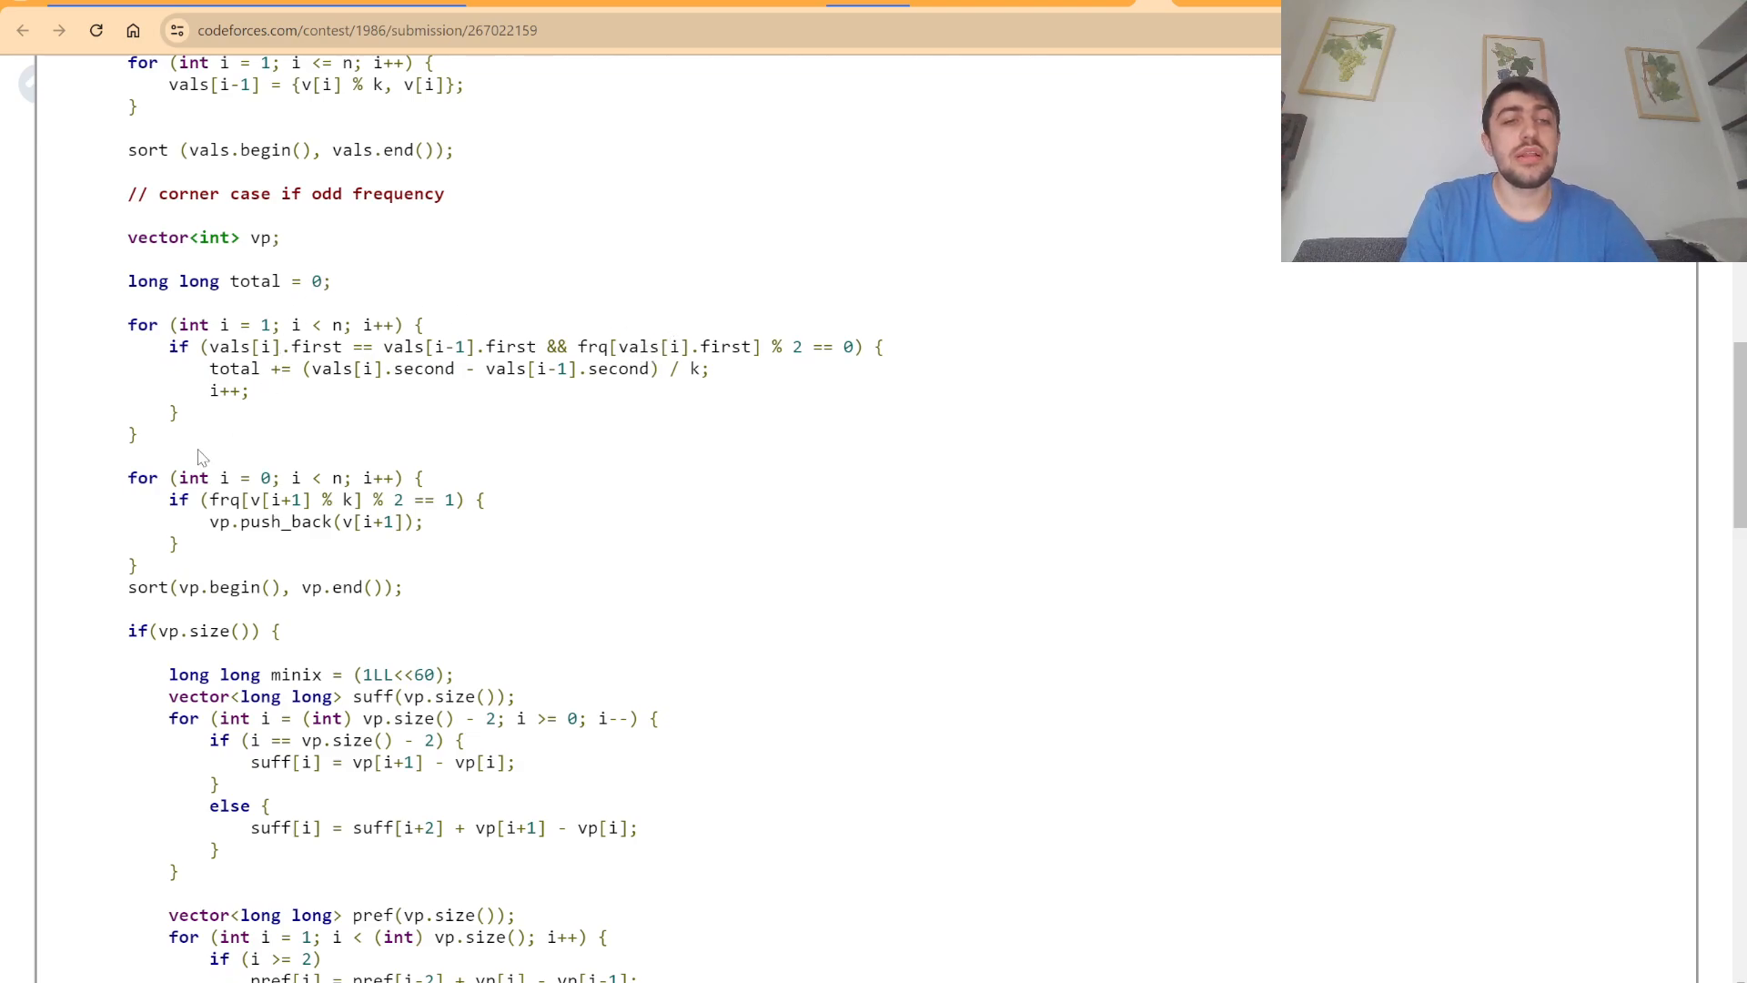
Scroll the submission source down and highlight the line total += minix/k;.
scroll("down", 3)
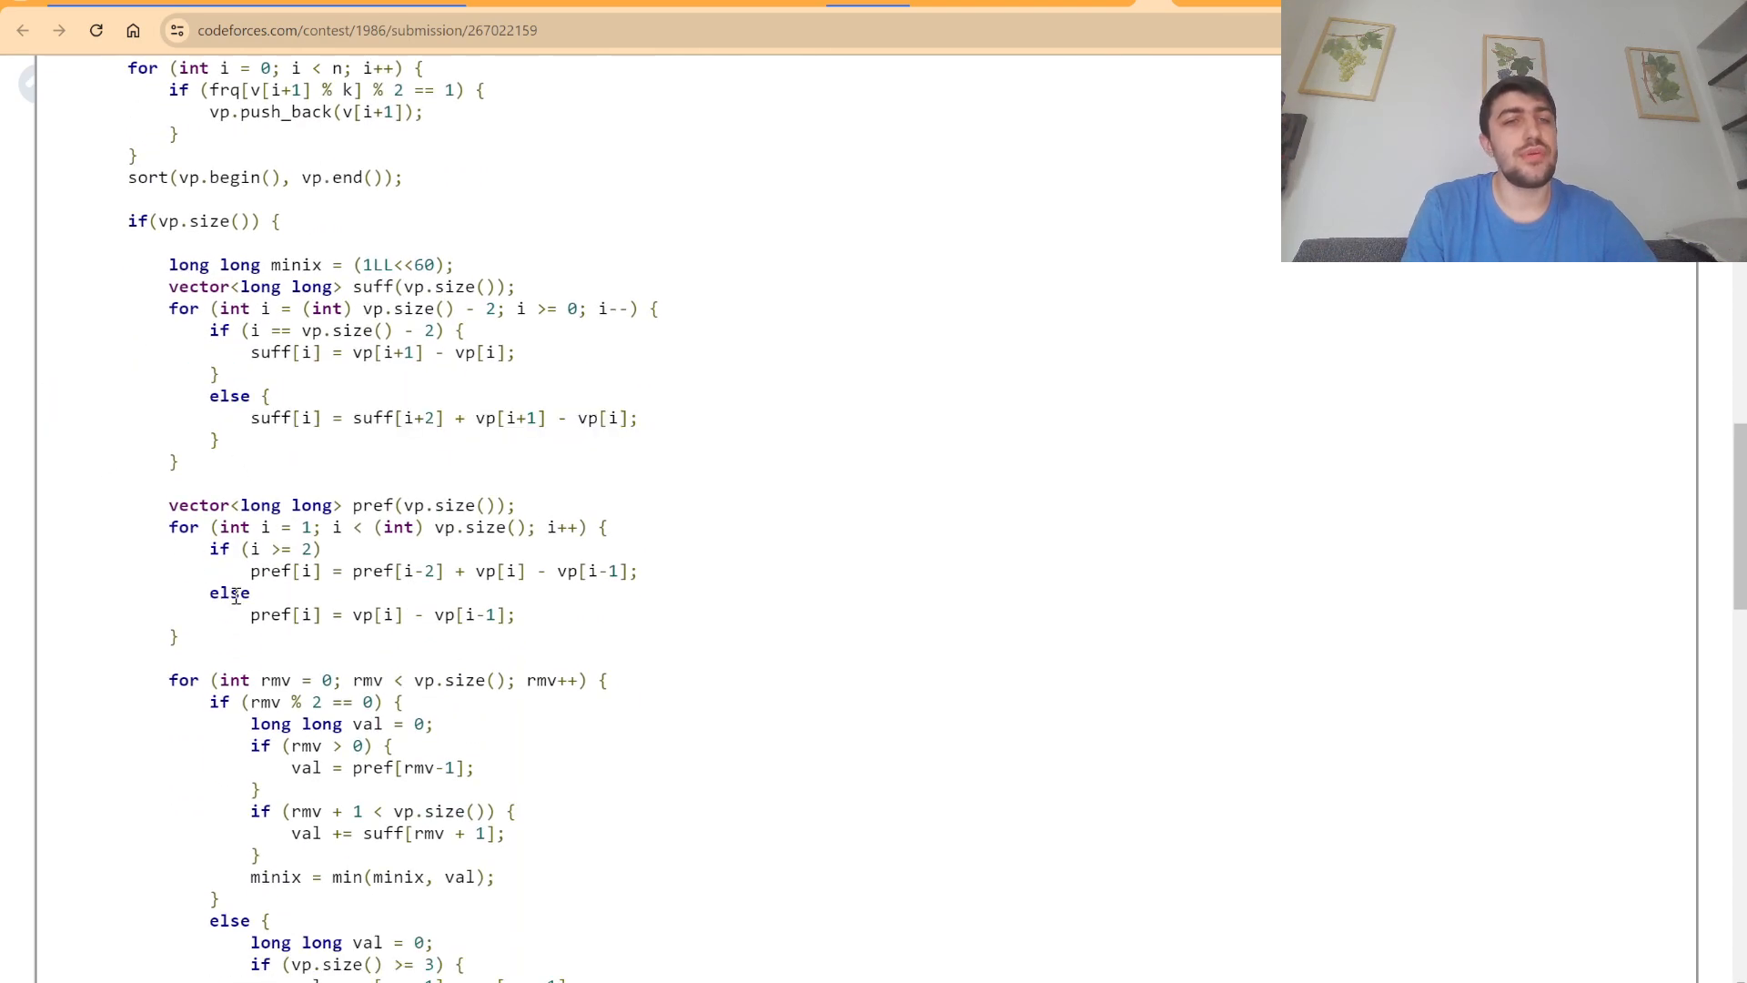
scroll("down", 3)
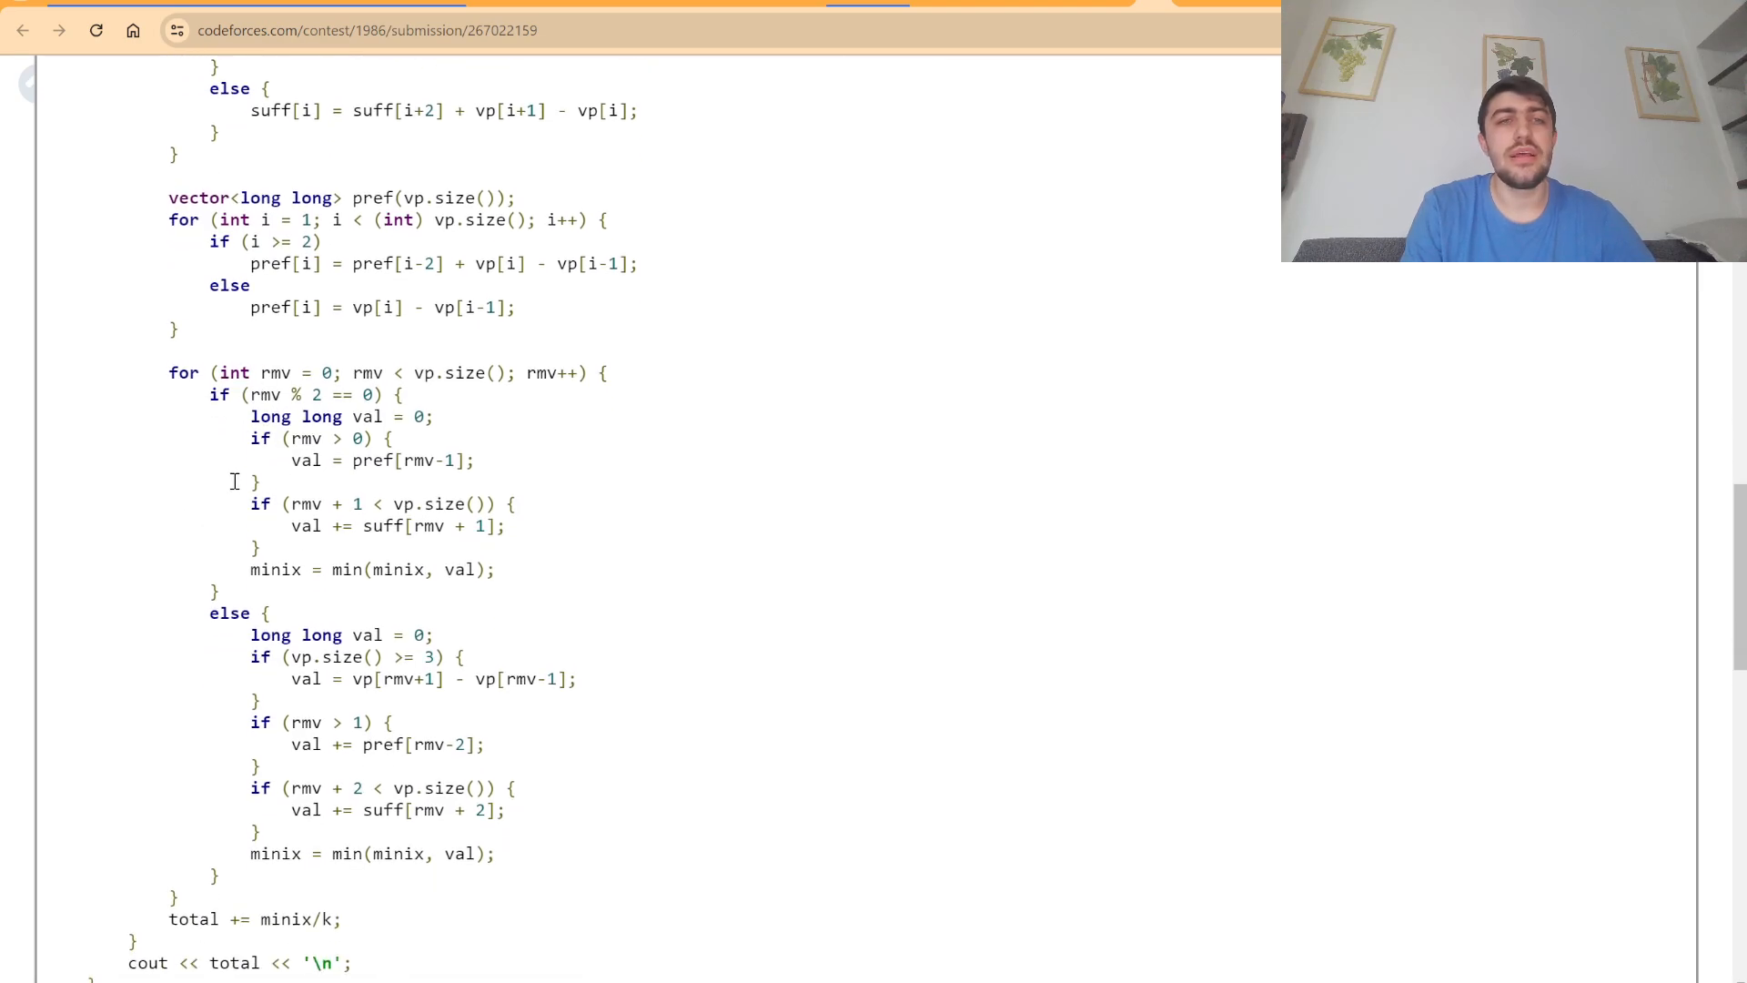
mouse_move(424, 395)
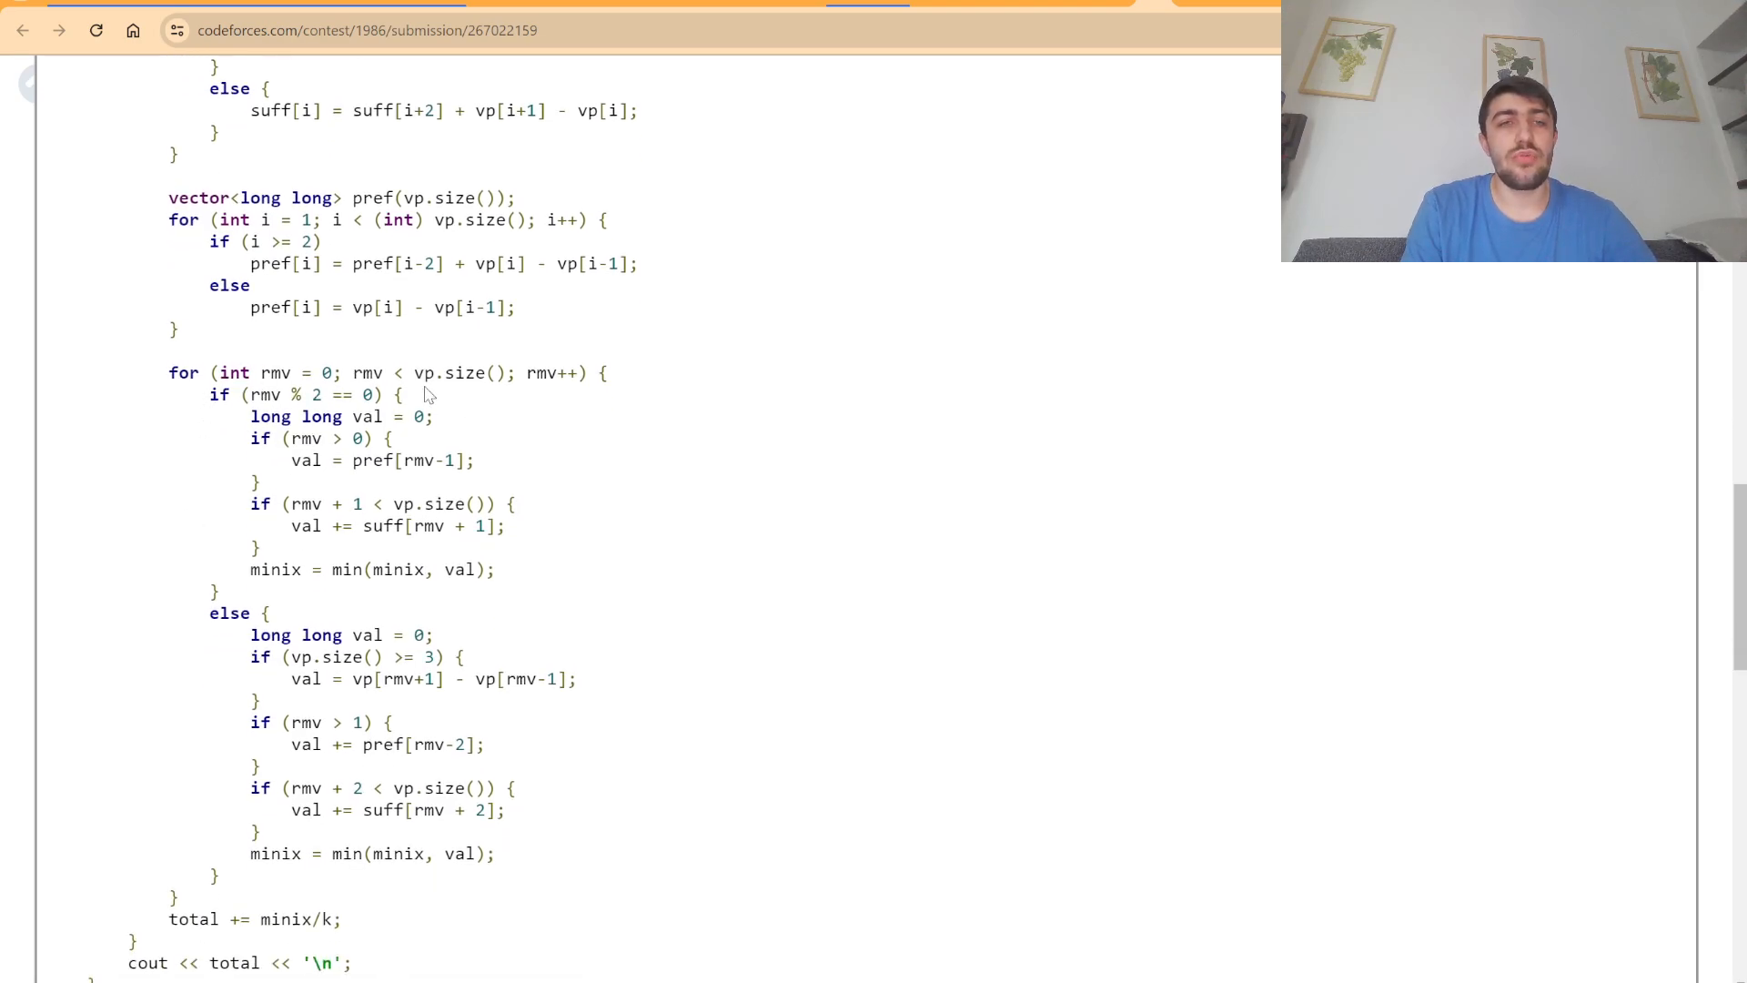
mouse_move(310, 599)
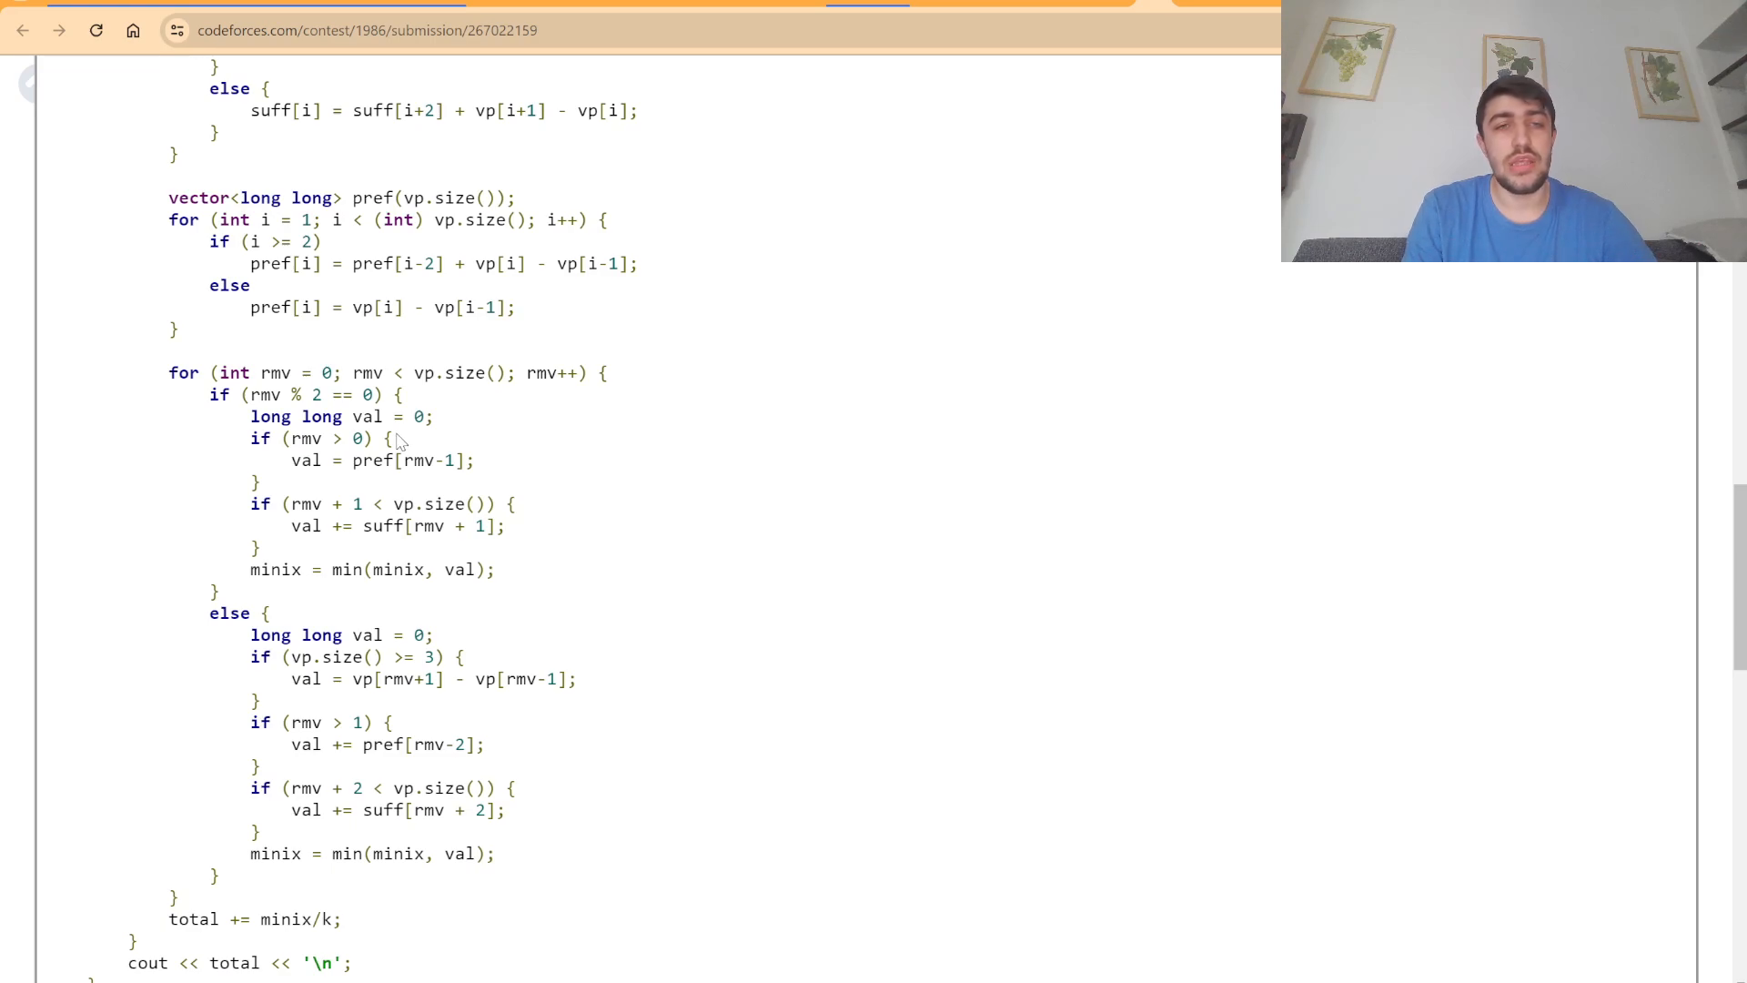
mouse_move(398, 483)
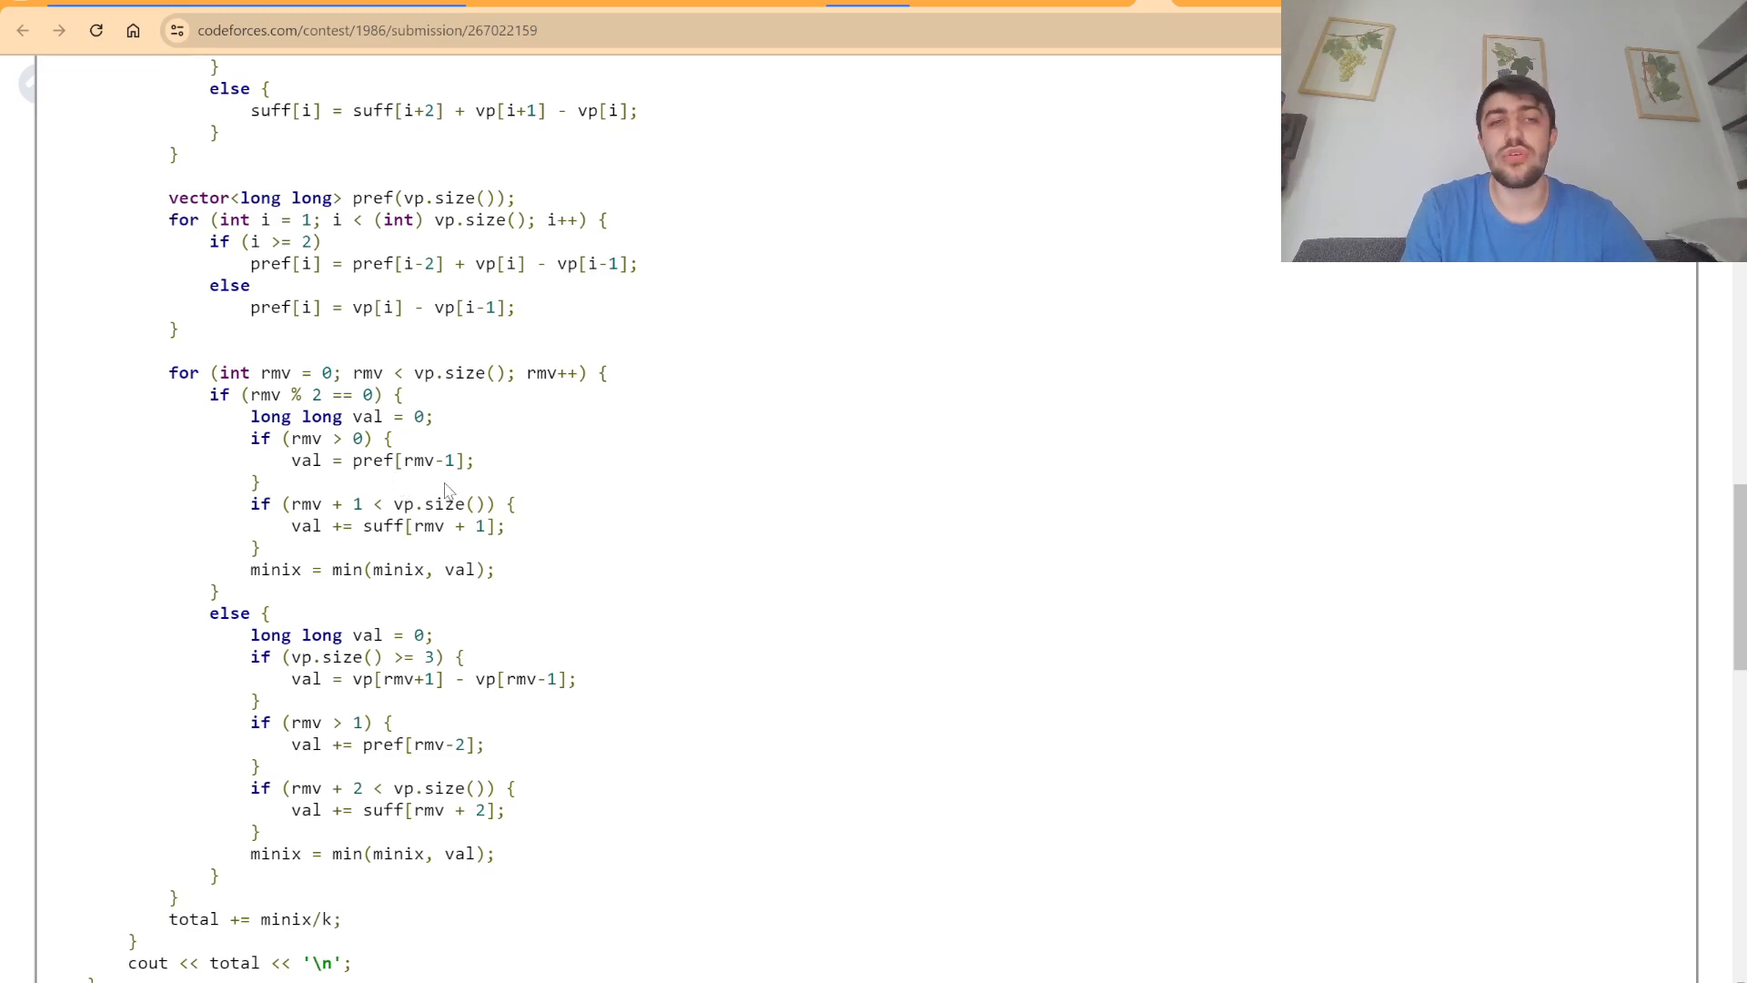
mouse_move(362, 919)
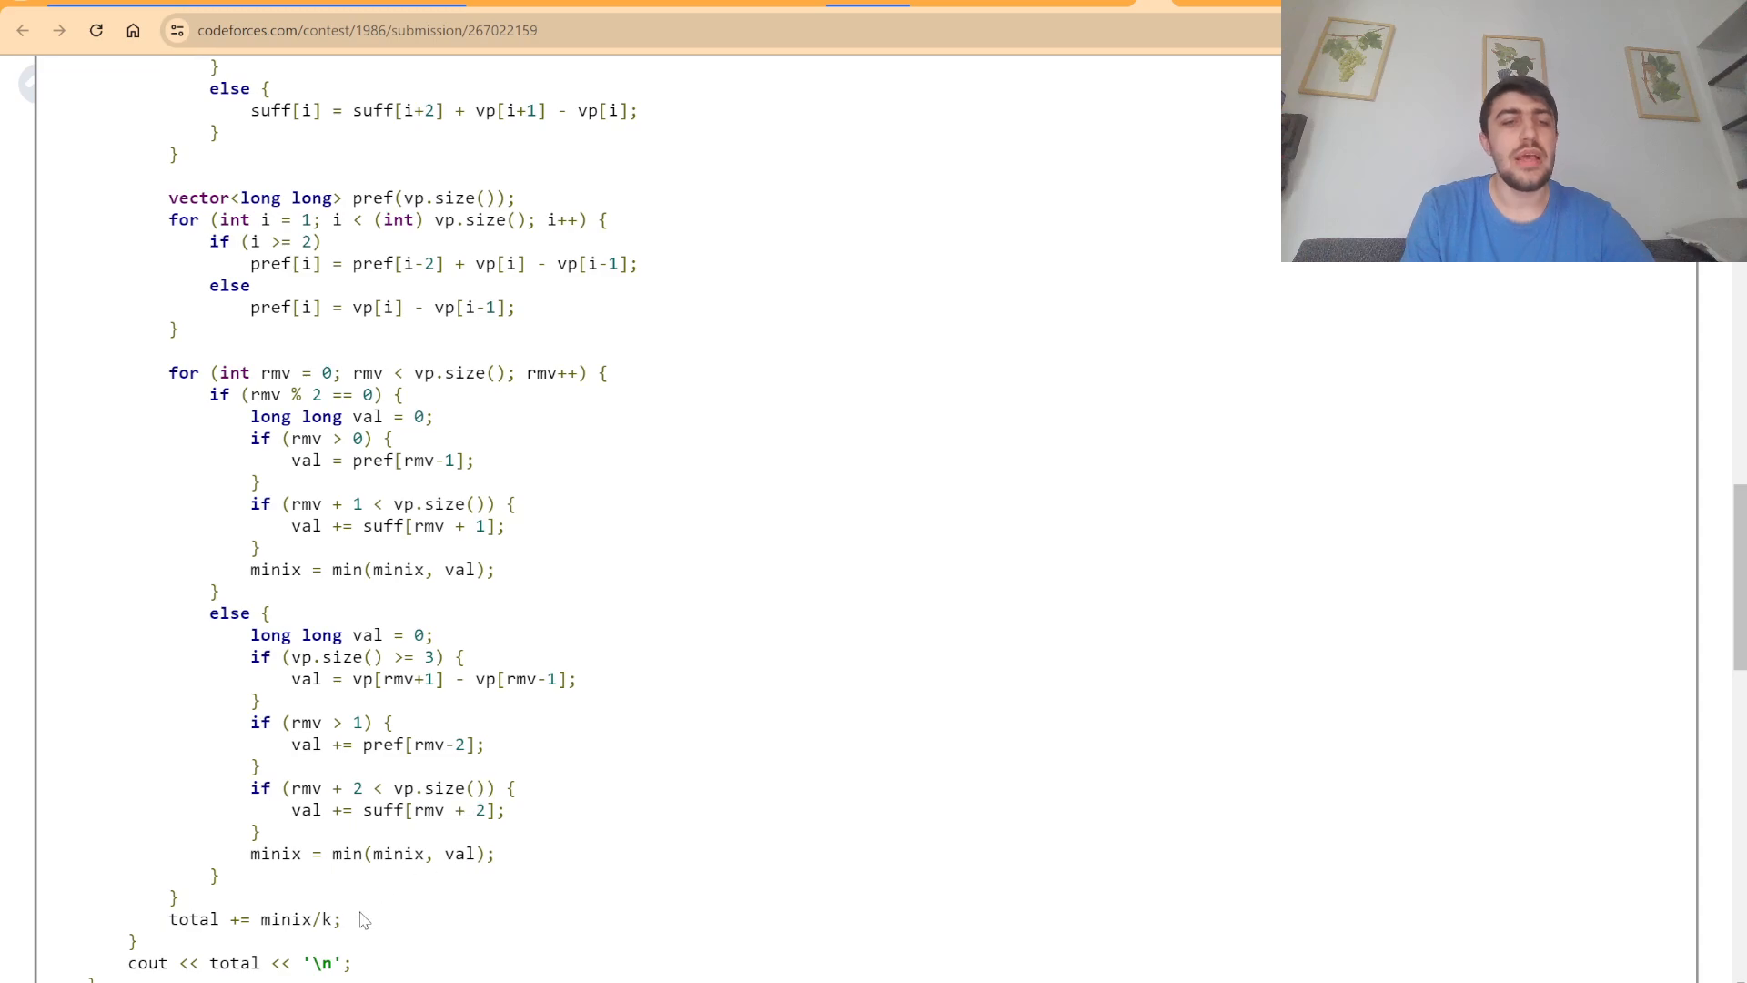
triple_click(253, 918)
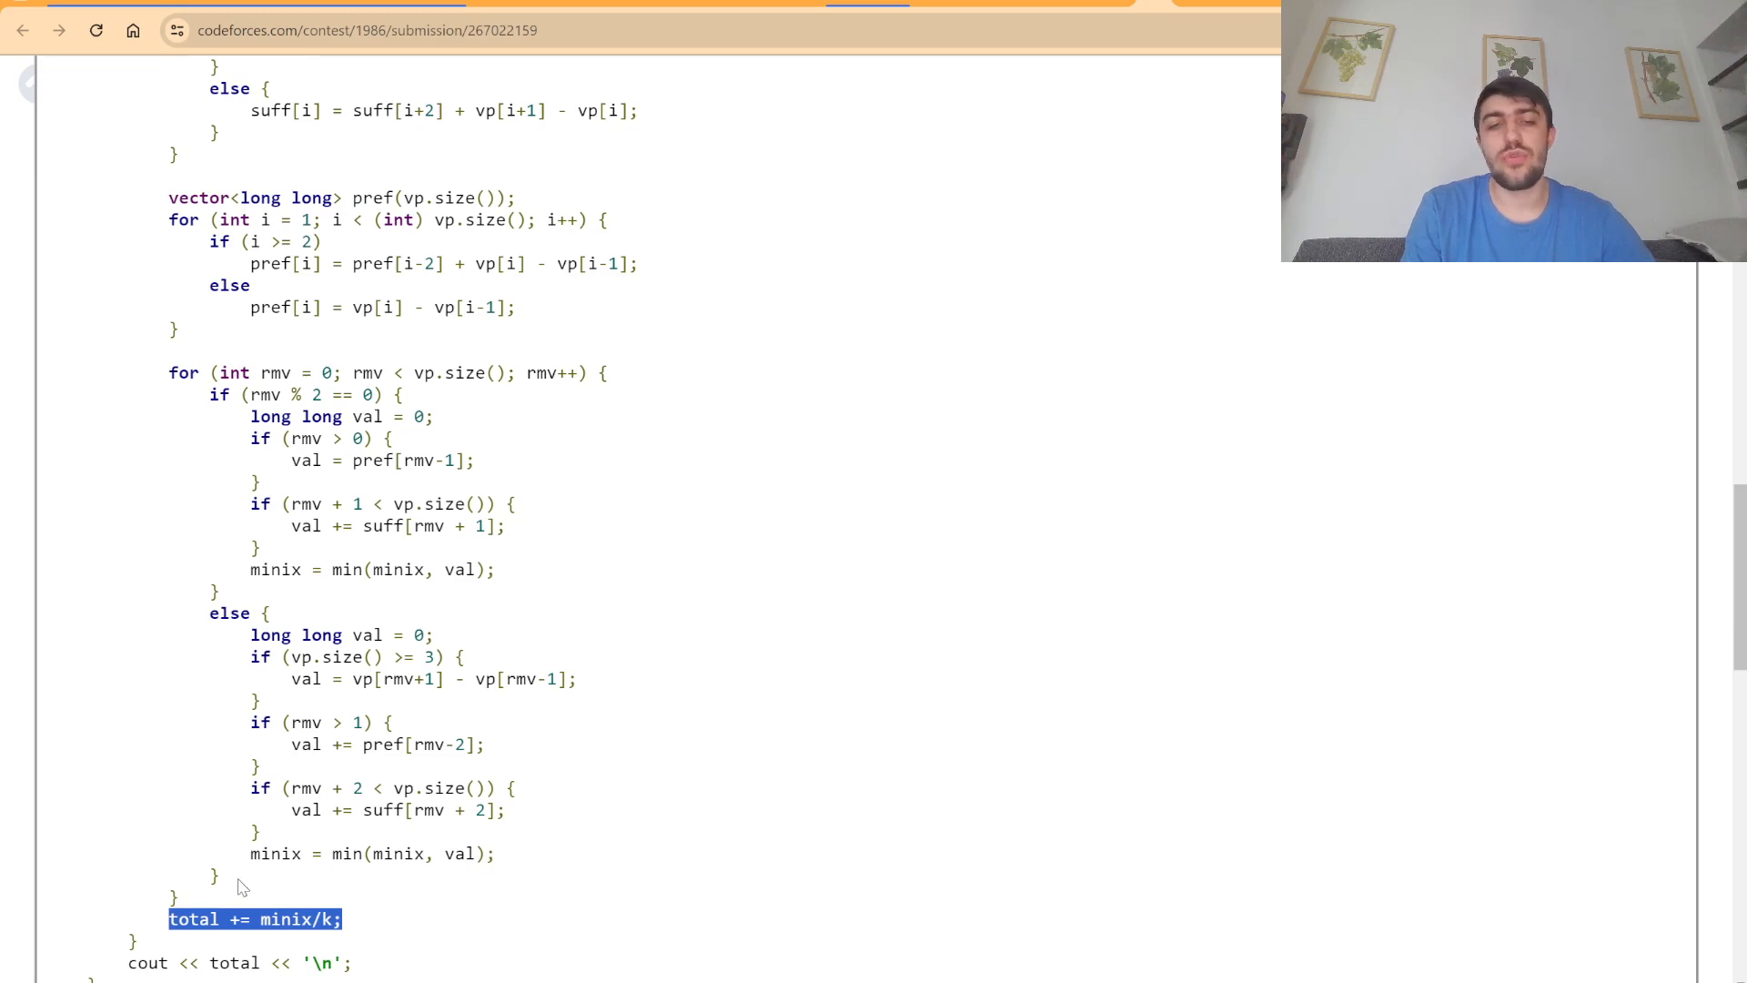
mouse_move(280, 886)
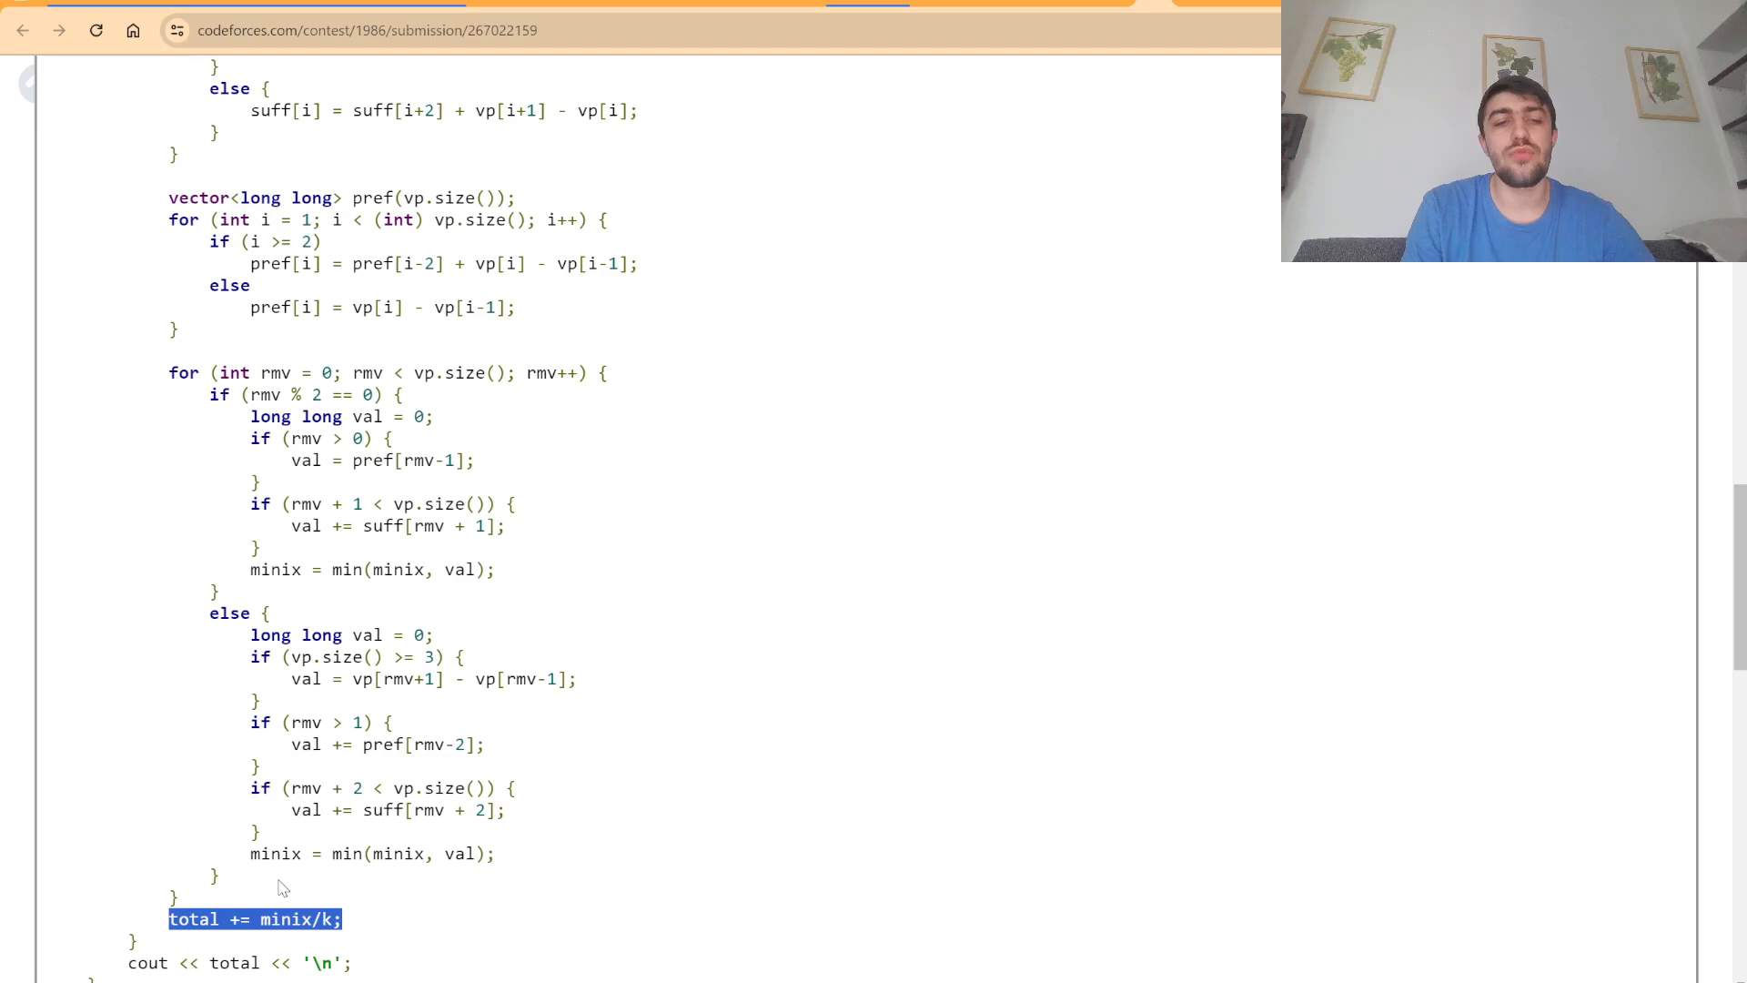